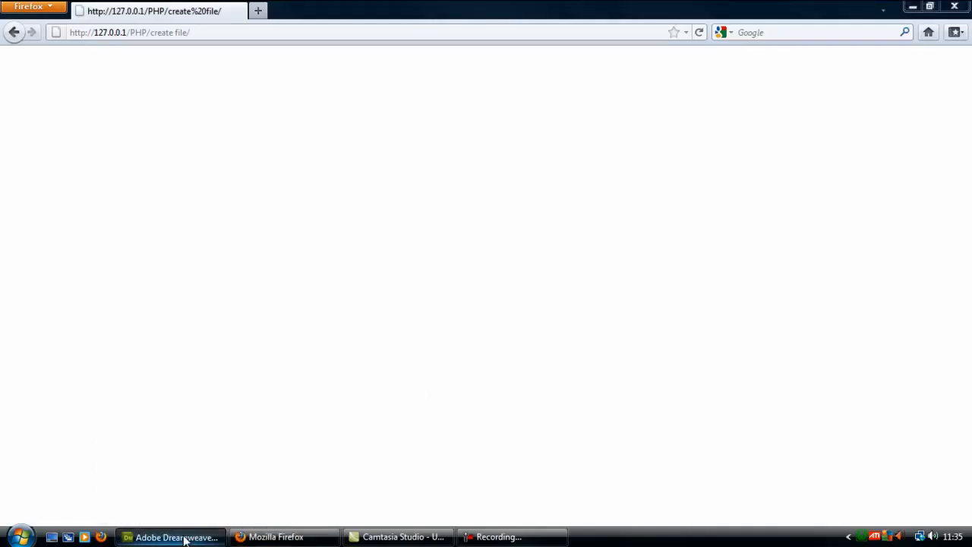
Switch from Firefox to Dreamweaver to bring up the index.php code.
click(182, 535)
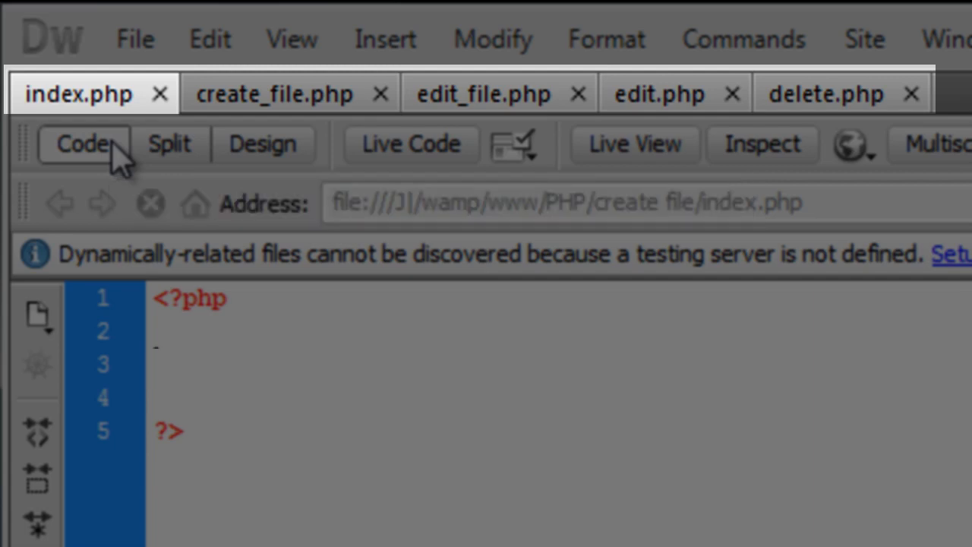
click(158, 363)
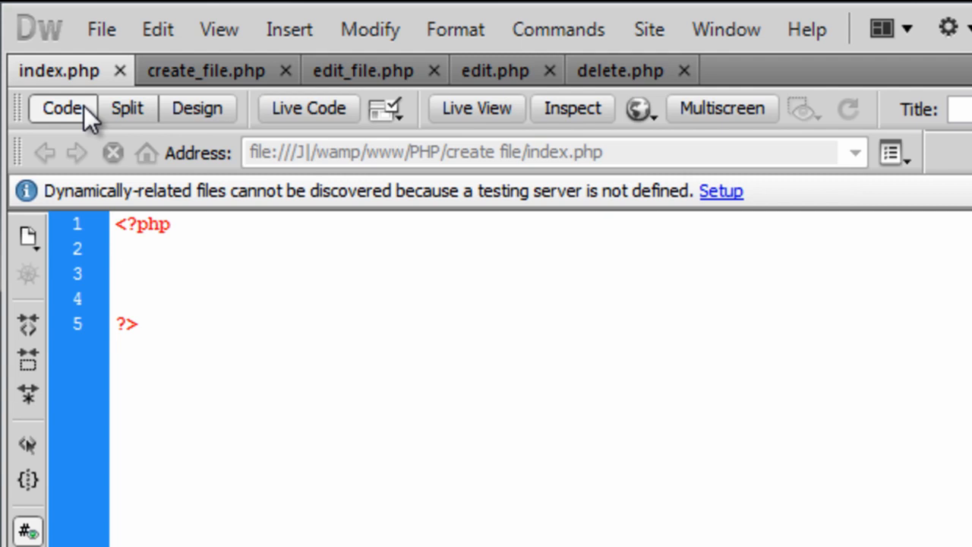
click(118, 274)
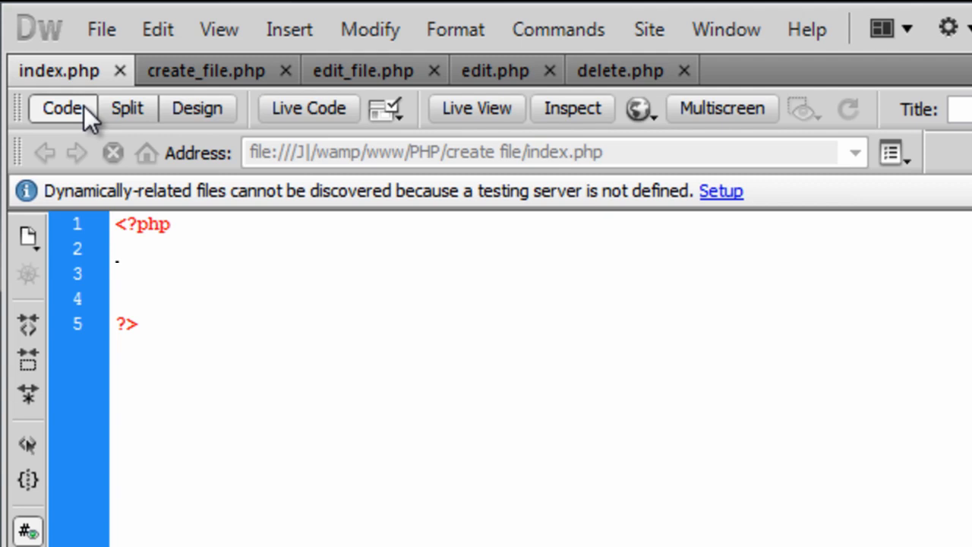
click(118, 273)
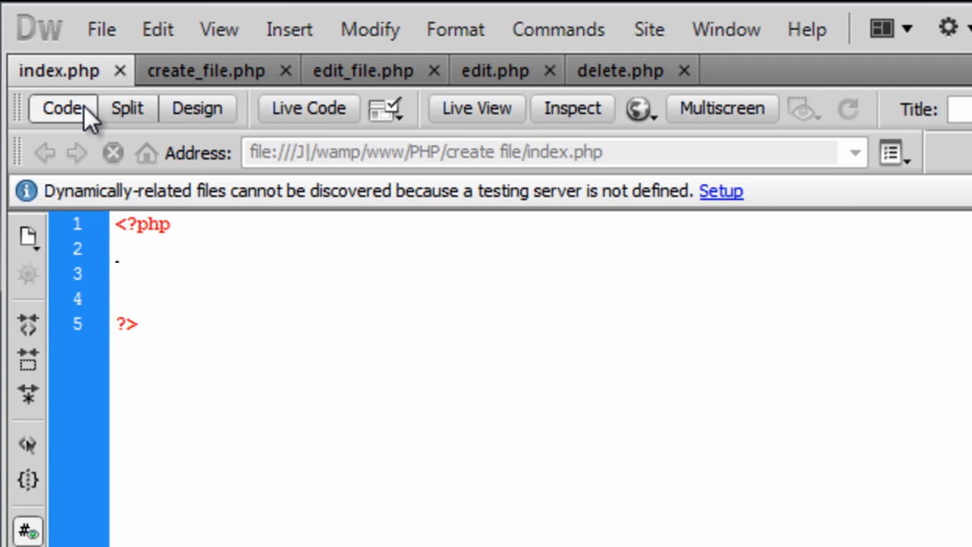
click(159, 274)
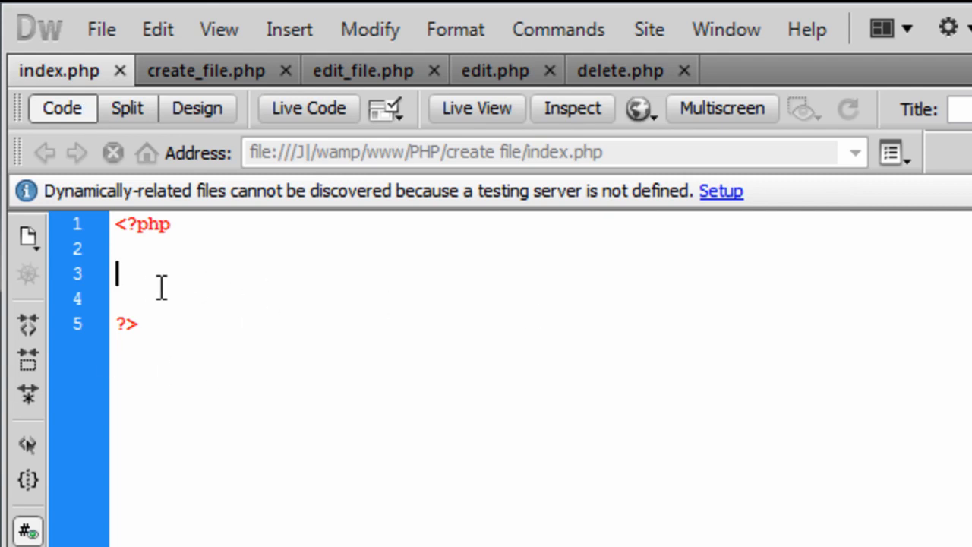
mouse_move(152, 273)
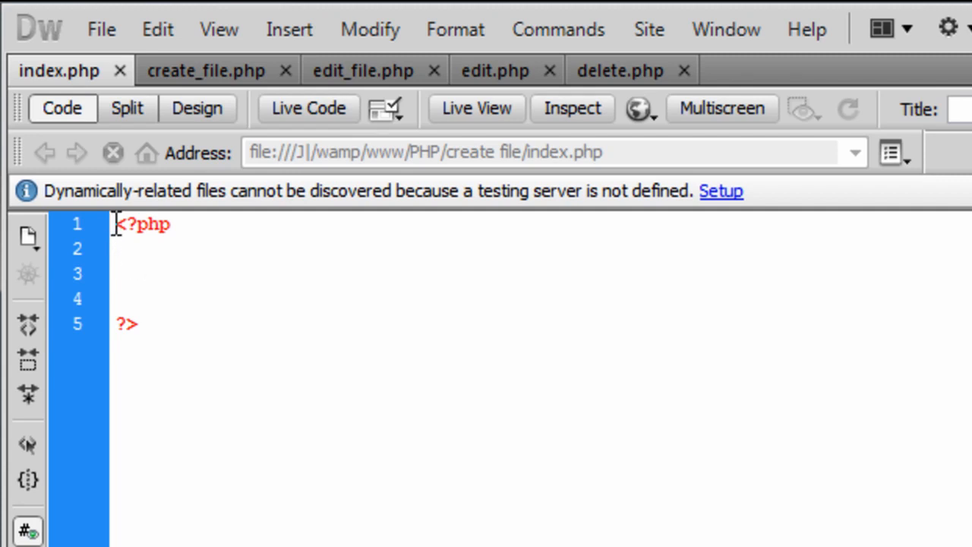
Add opening and closing <html> tags above the PHP block.
key(Enter)
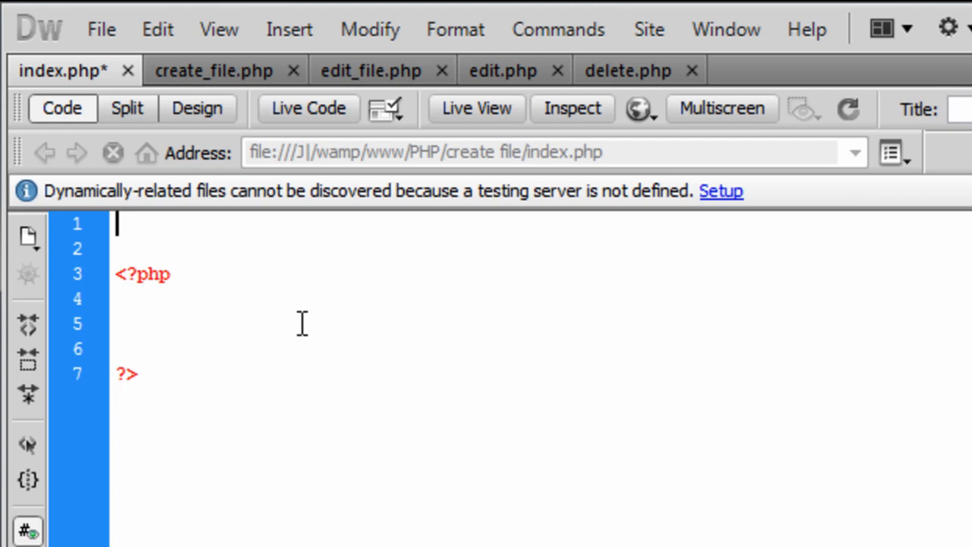
text(<html>)
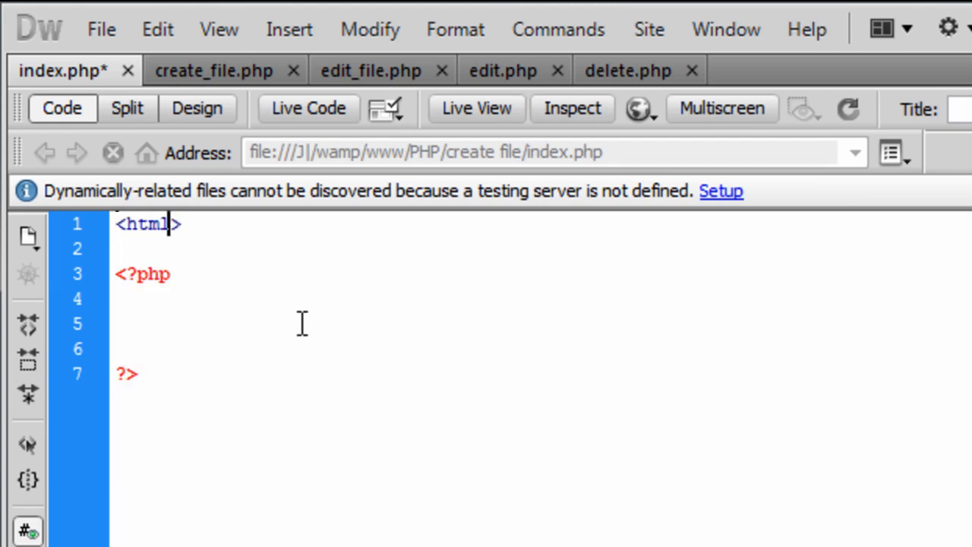
key(Enter)
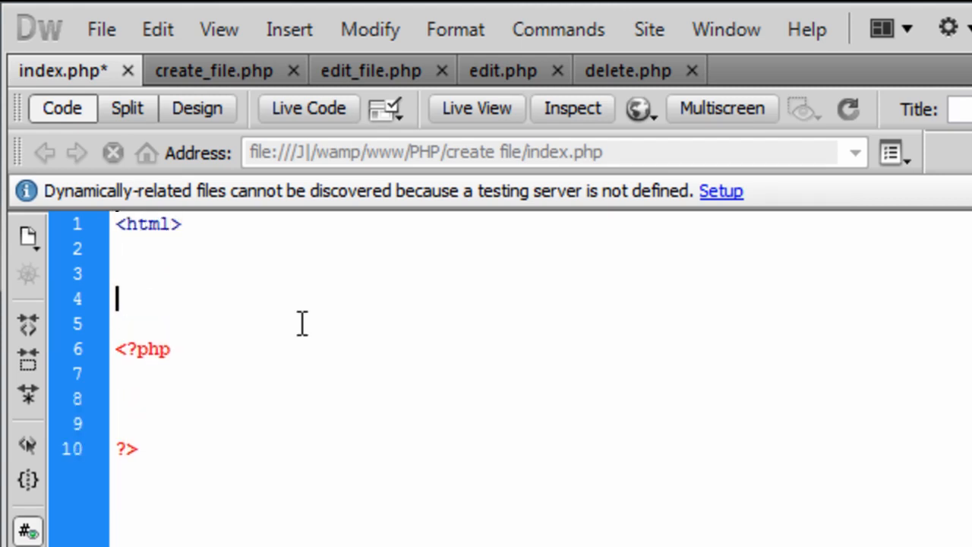
text(</>)
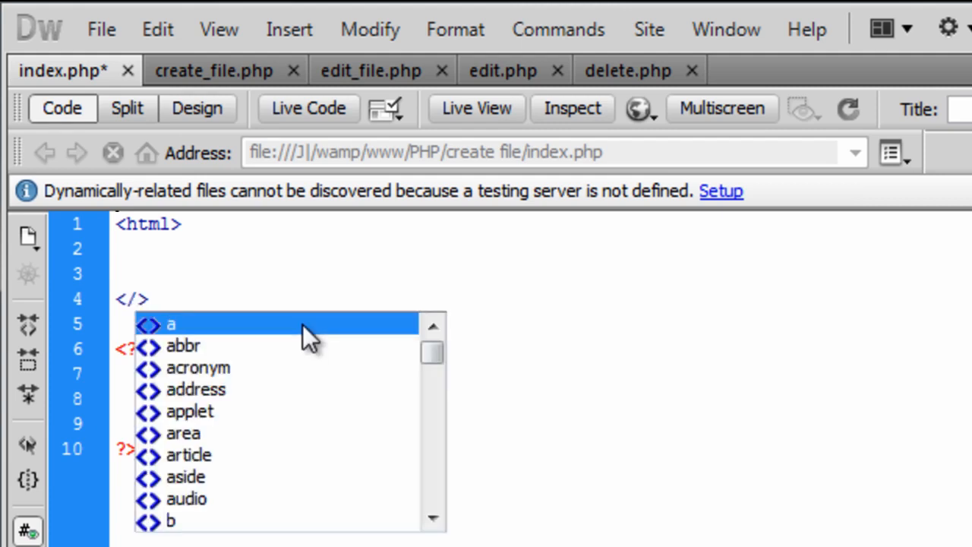
text(f)
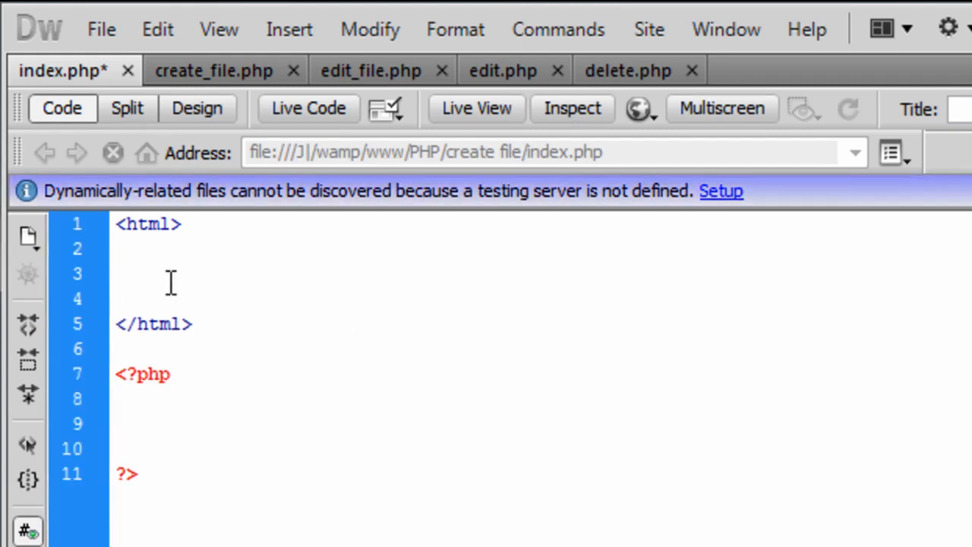
Insert <form action="create_file.php" method="POST"> and its closing </form> between the html tags.
click(118, 273)
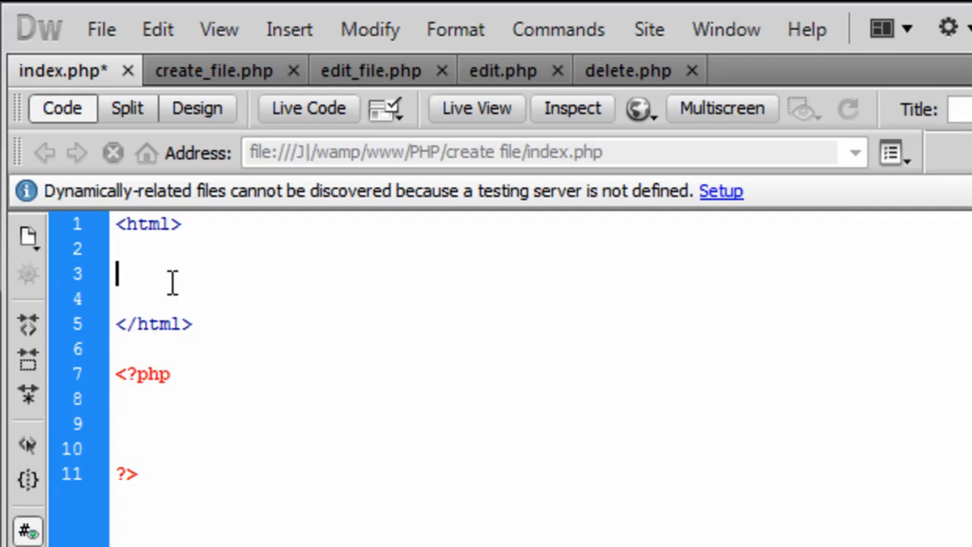
text(<form>)
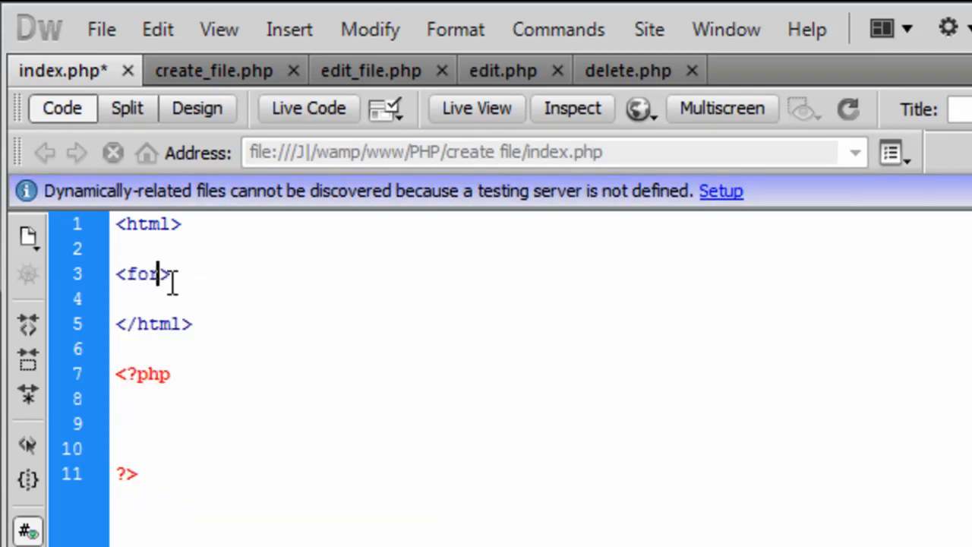
text(action="")
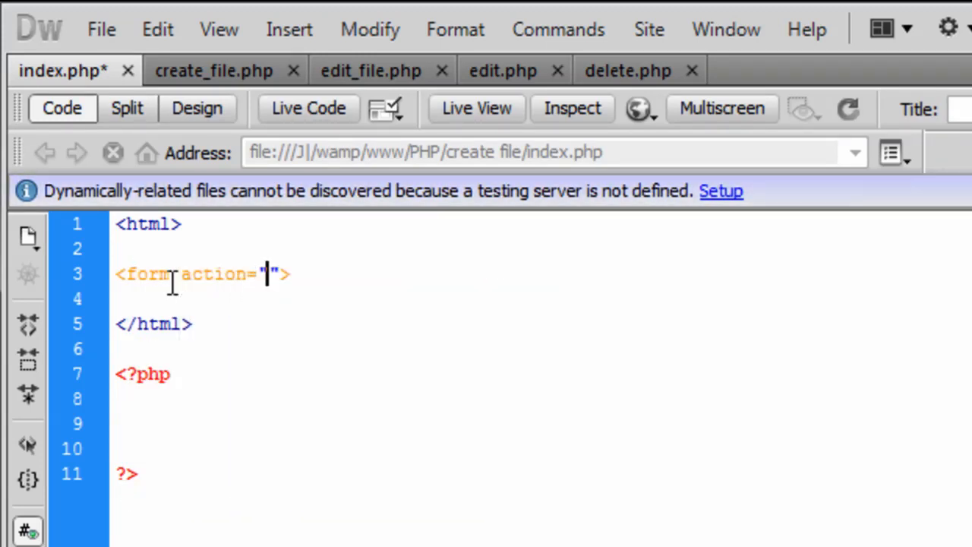
text(cre)
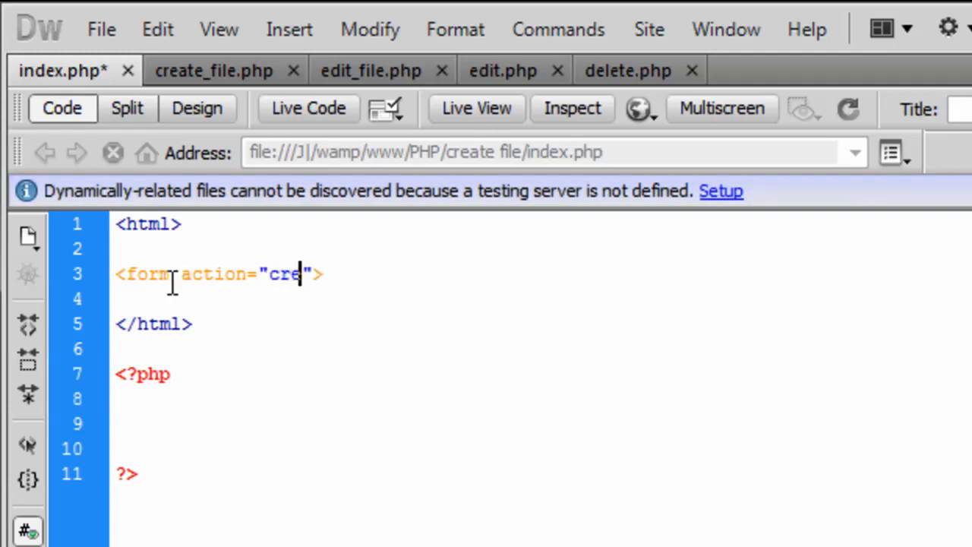
text(ate_file.ph)
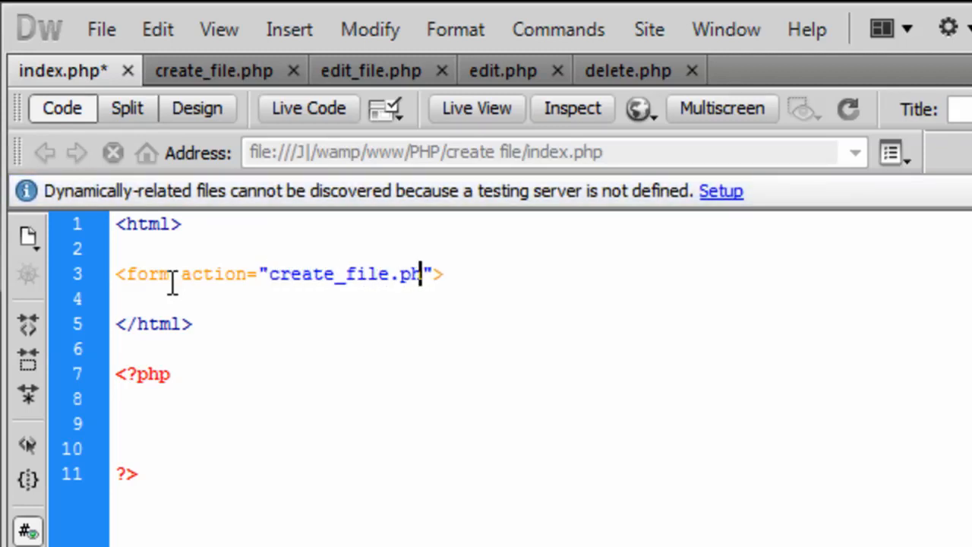
text(method)
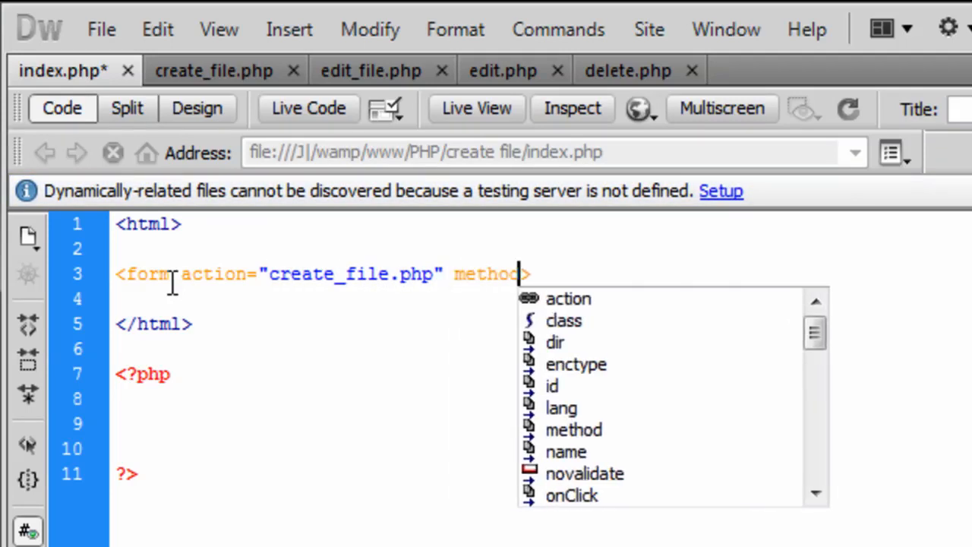
text(=#)
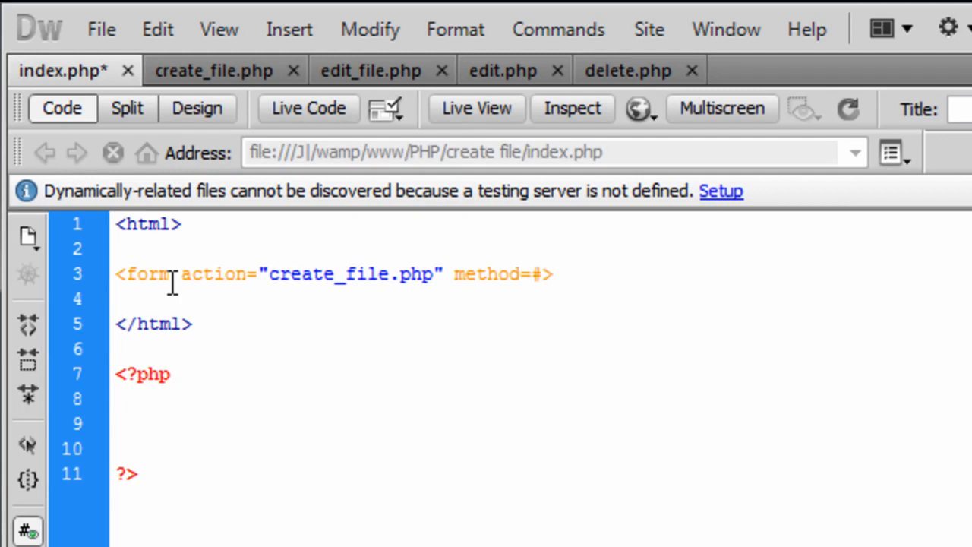
text("POS")
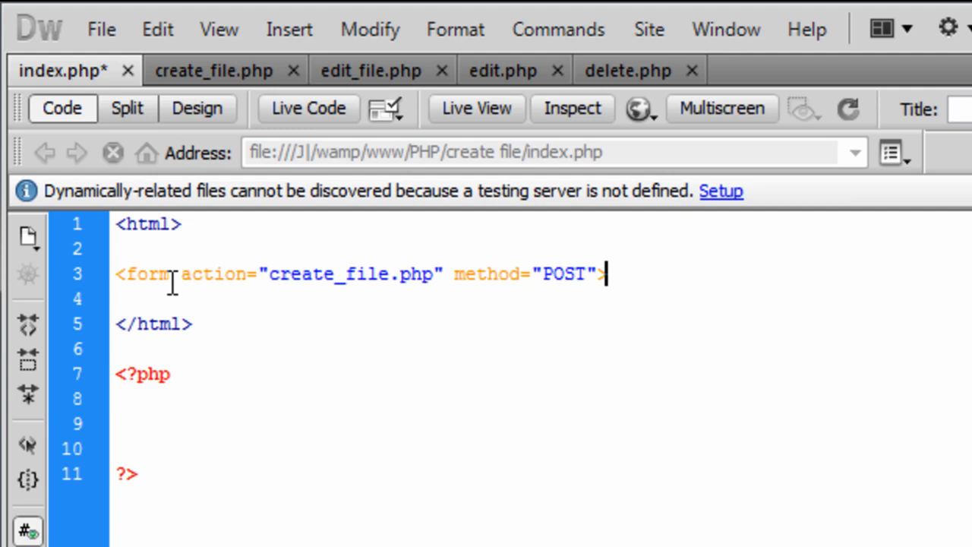
text(</form>)
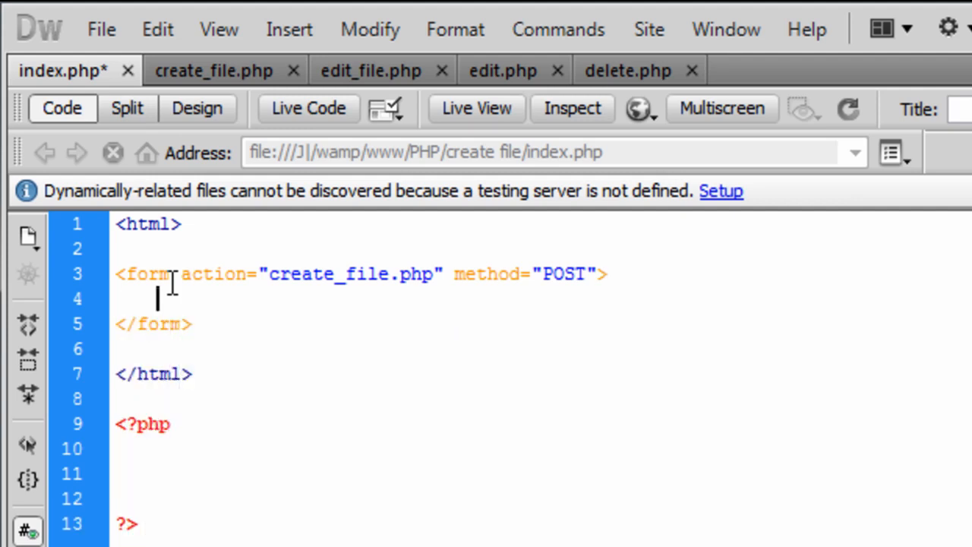
Add a 'File Name:' label and a text input named "name" to the form.
text(File)
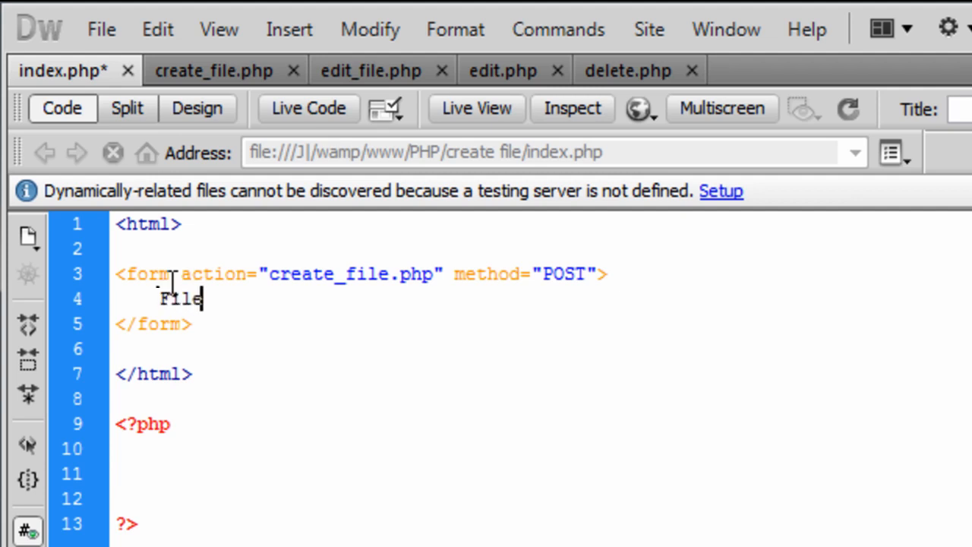
text(Name:)
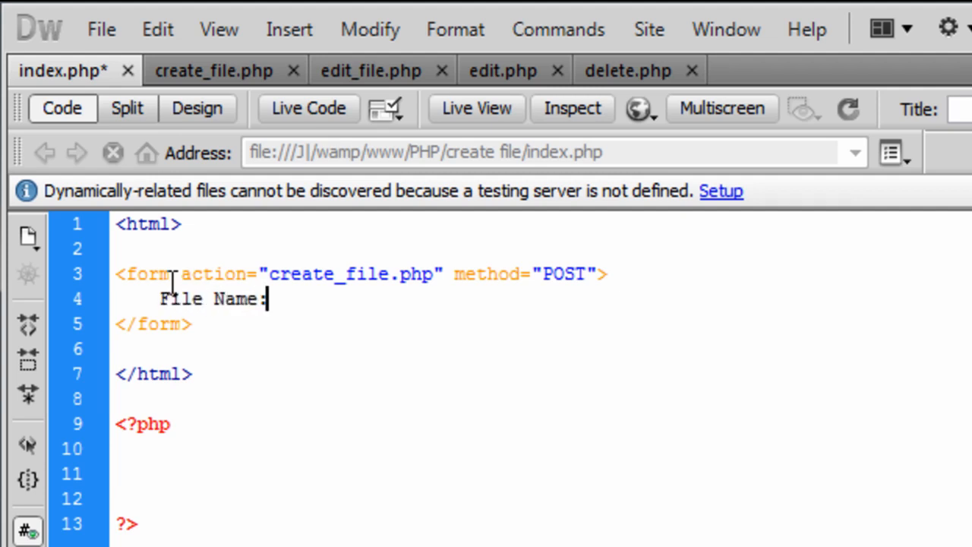
text(<input ty>)
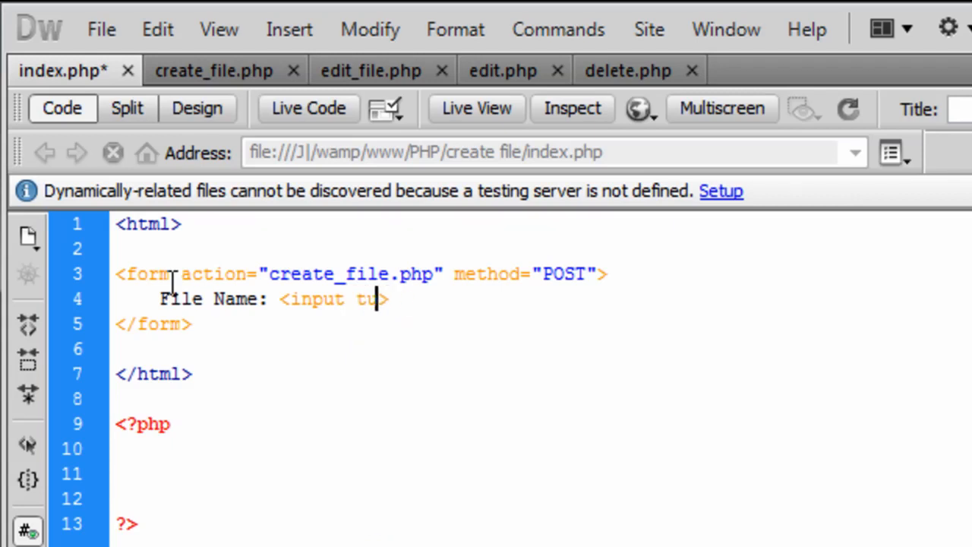
text(pe="")
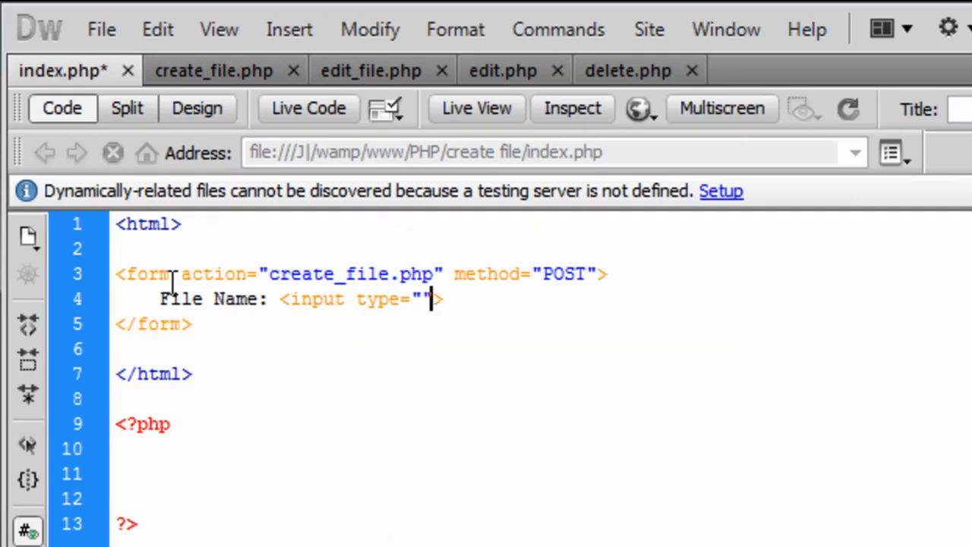
text(text)
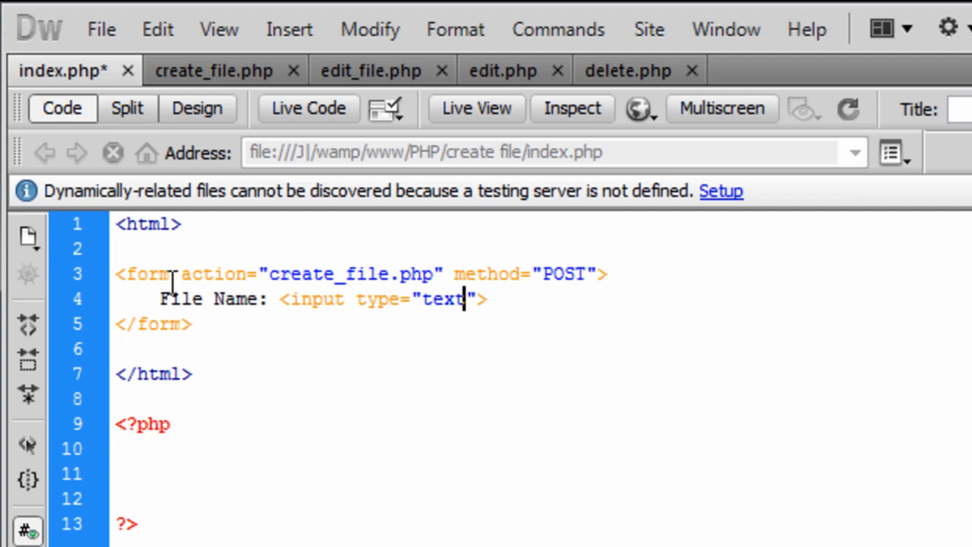
text(na)
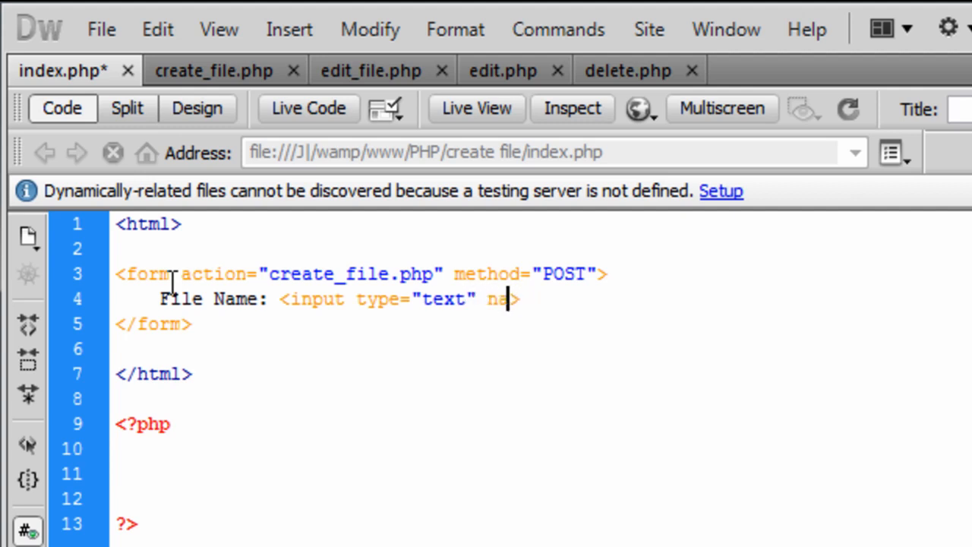
text(me=")
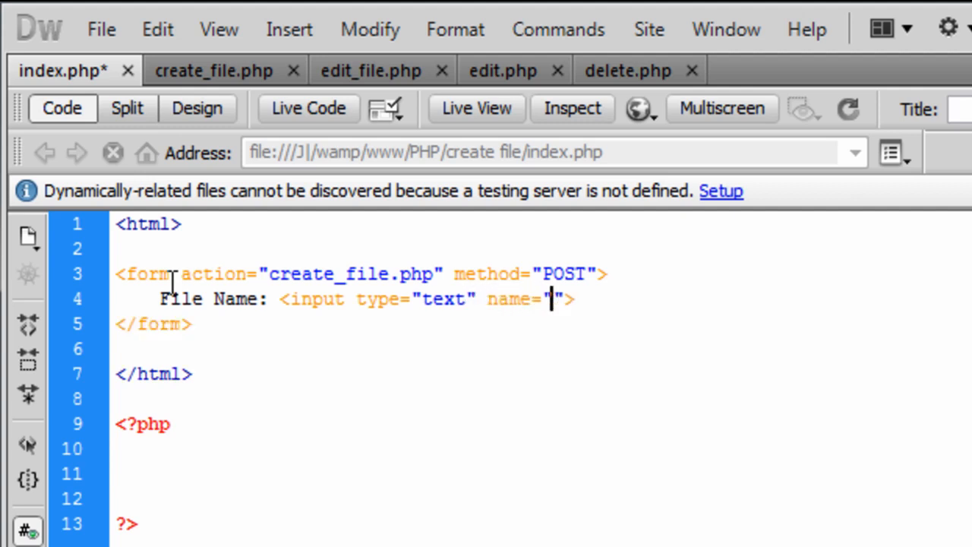
text(name)
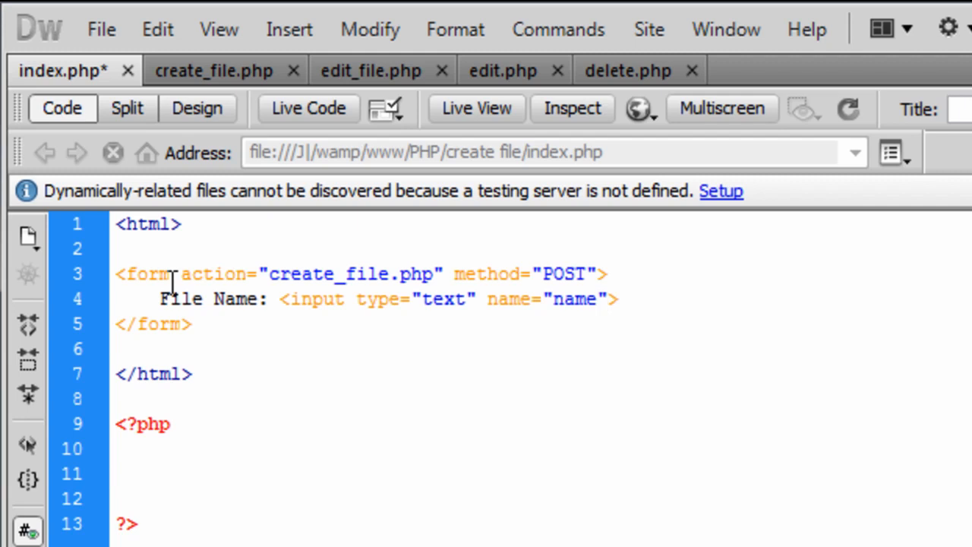
text(<>)
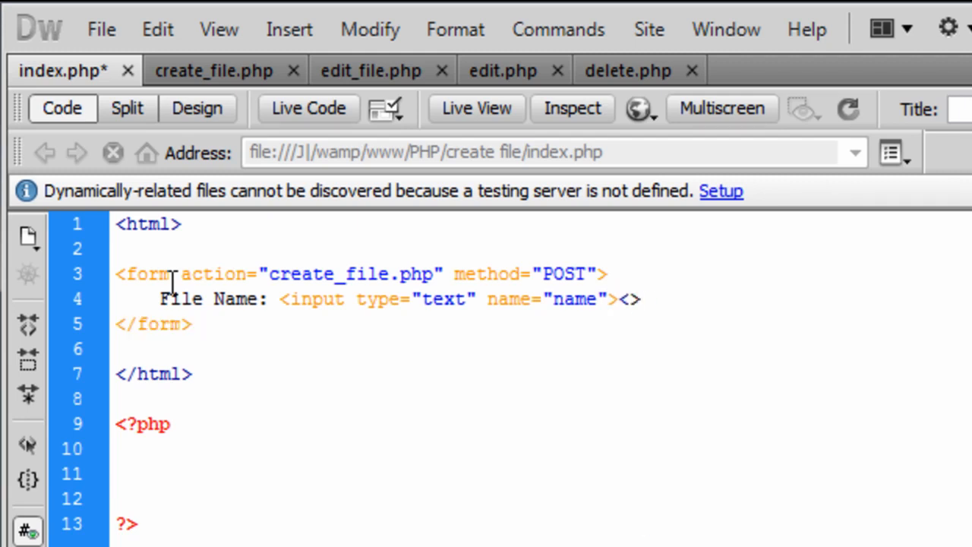
Add a <p> and an <input type="submit" value="Create File"> button.
text(<p>)
text(<input tu>)
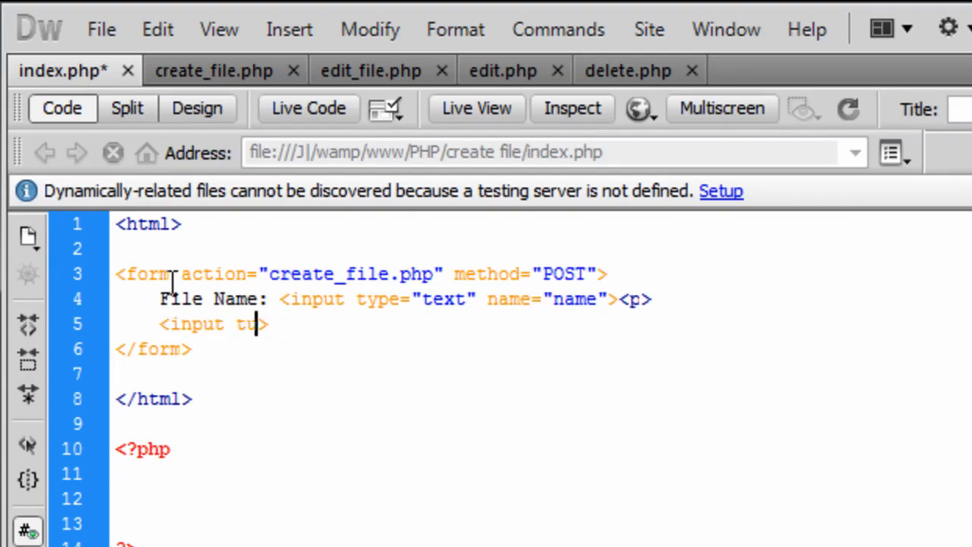
text(ype="s")
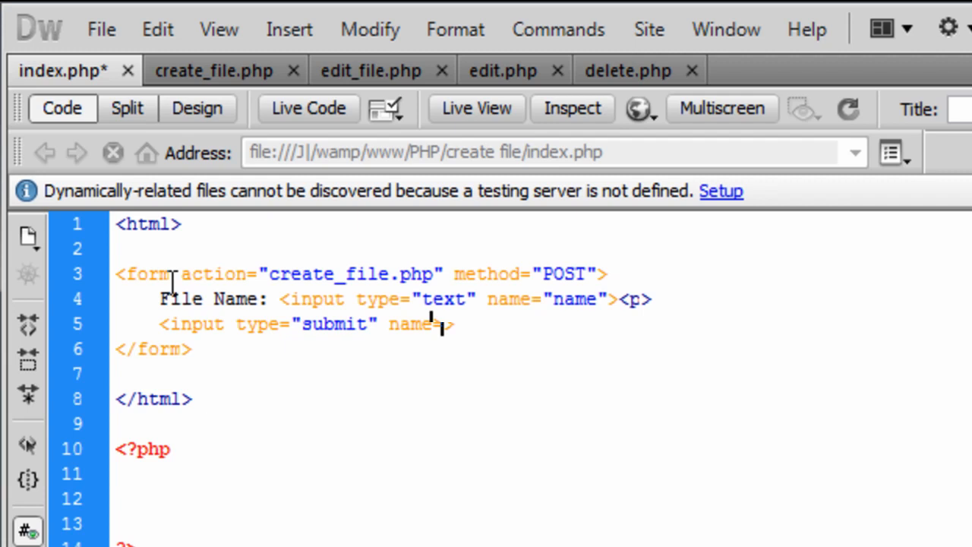
key(BackSpace)
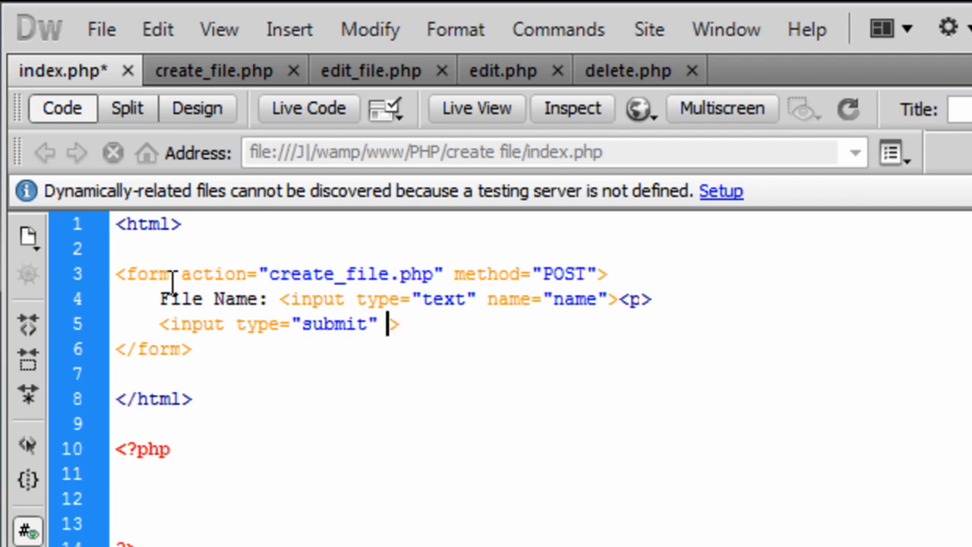
text(value="")
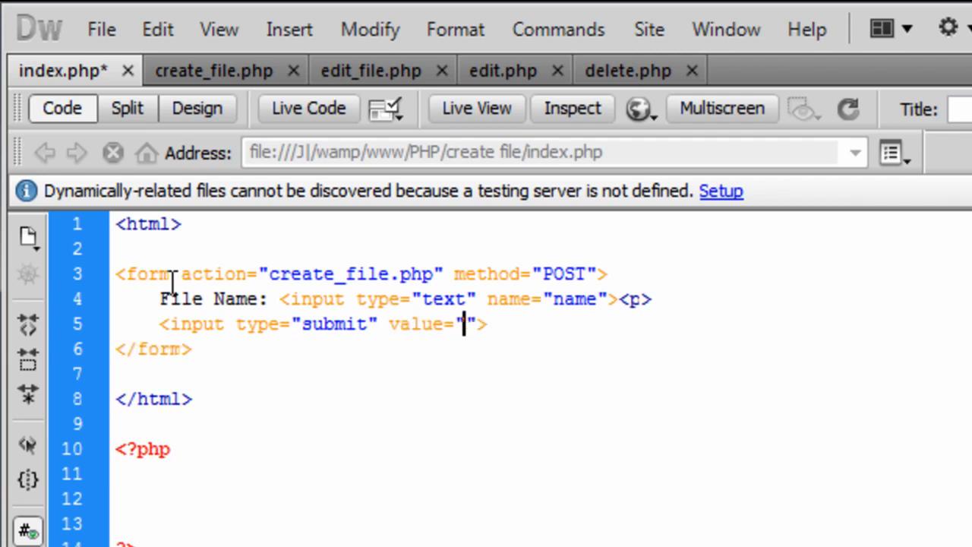
text(Crea)
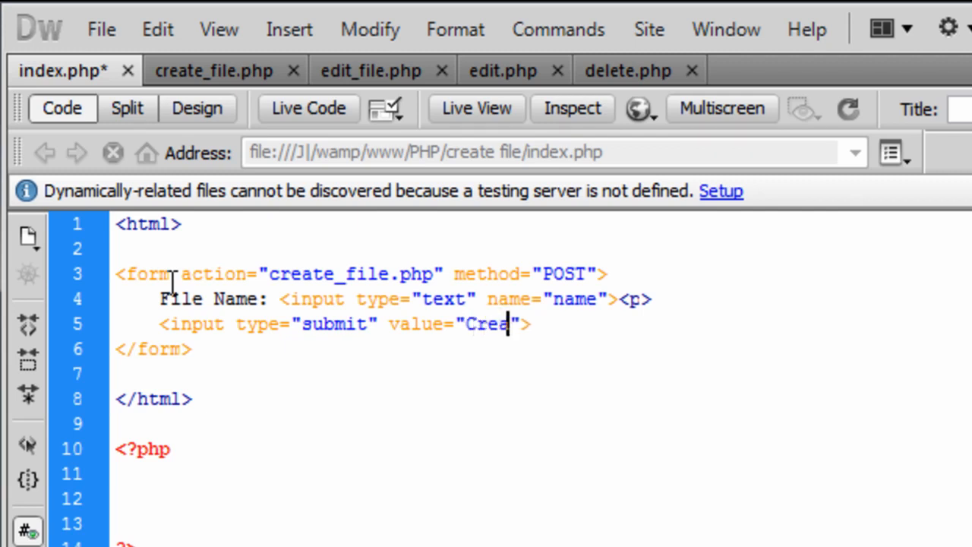
text(te File)
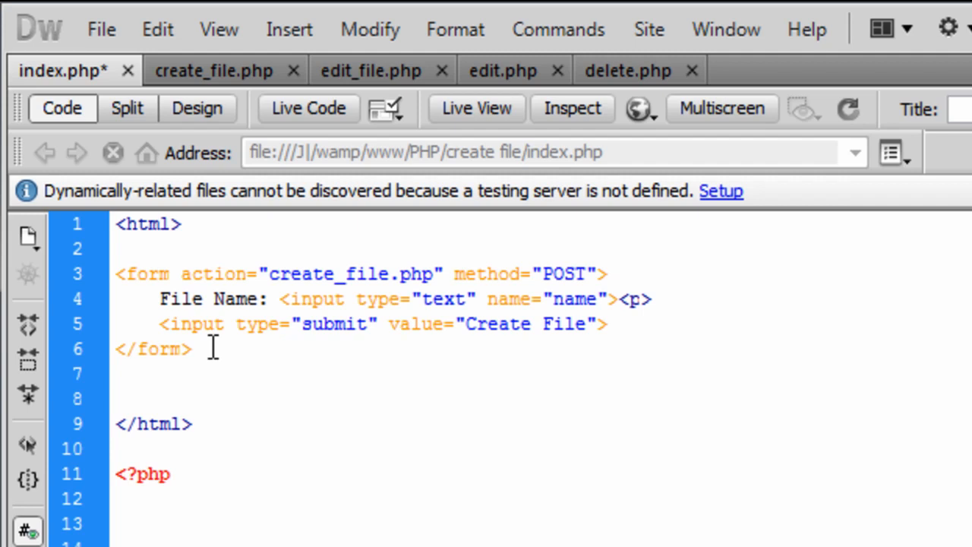
Add <p> and <h2>Files</h2> after </form>, then save index.php.
text(<p>)
text(<>)
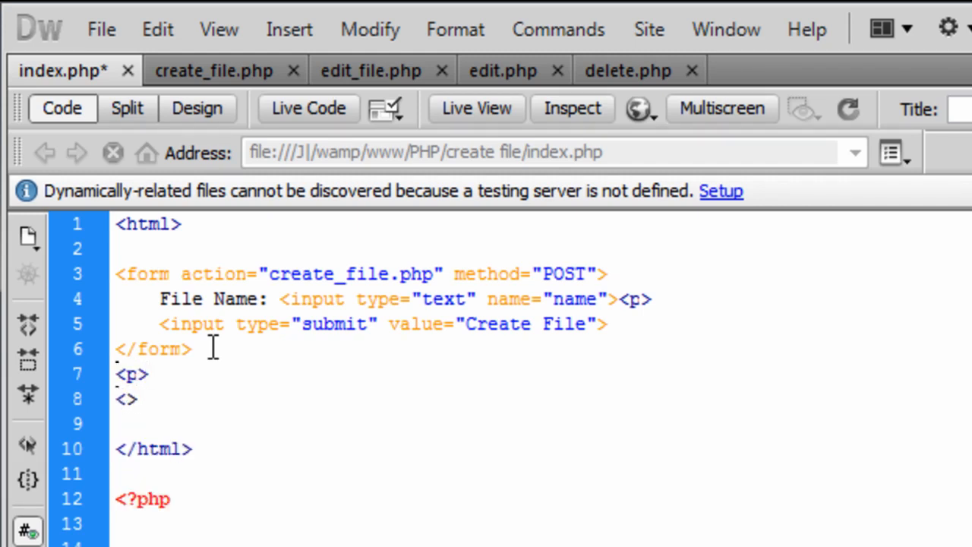
text(<)
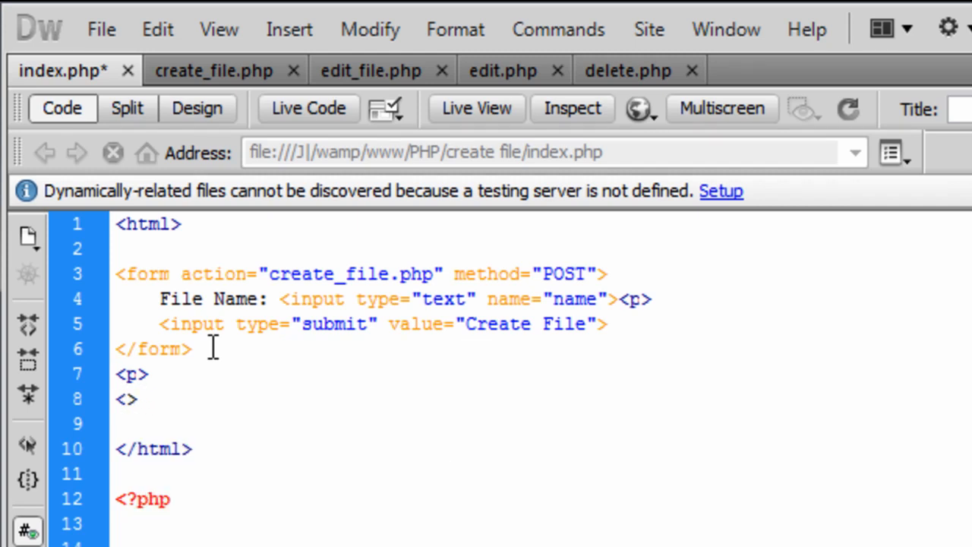
click(126, 400)
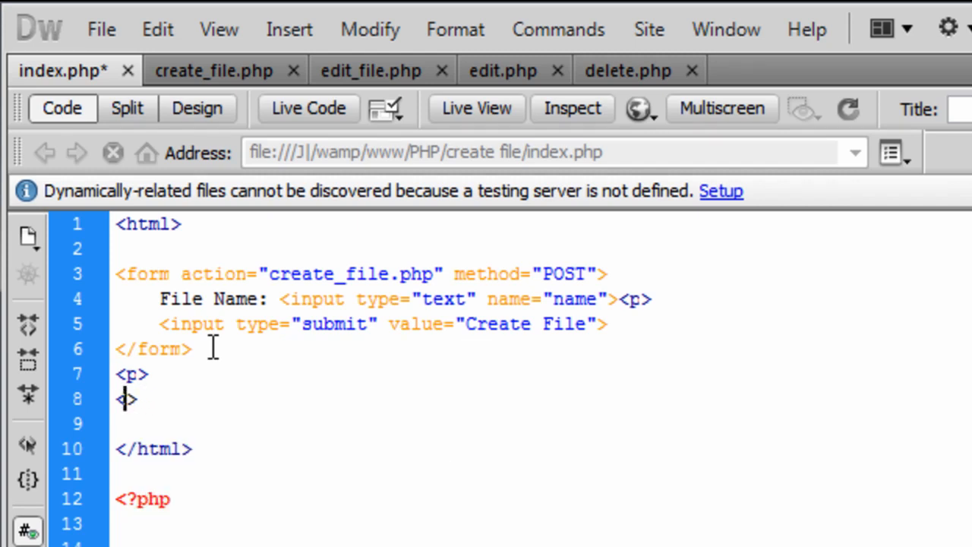
text(h2)
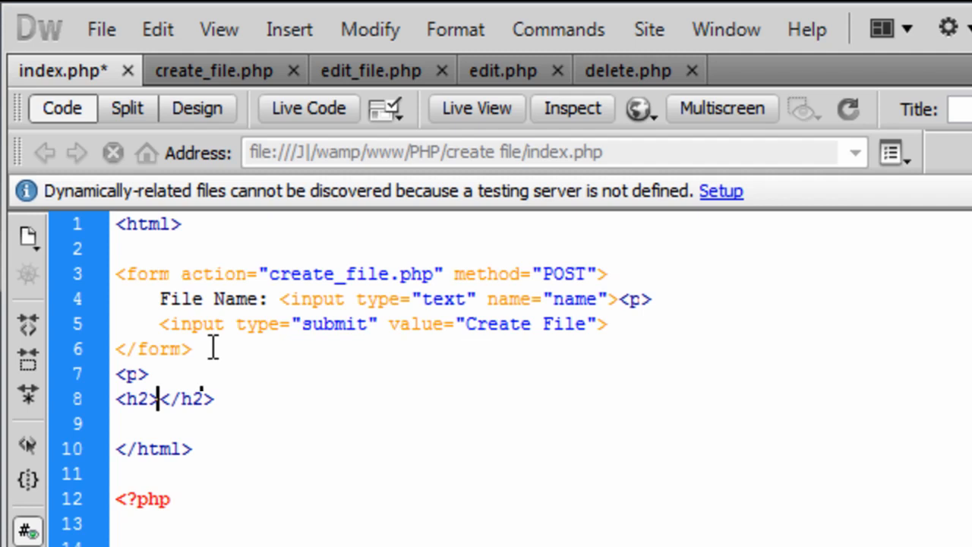
text(FI)
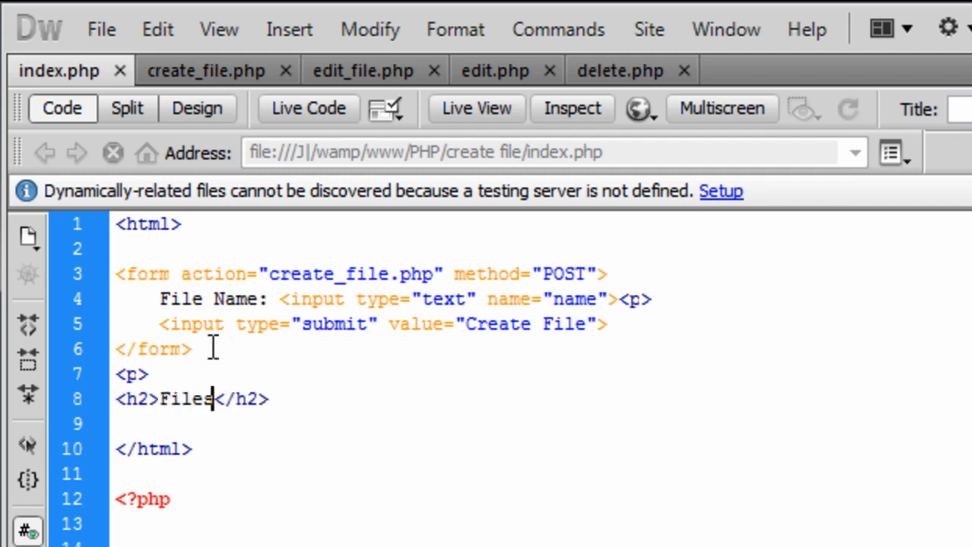
click(276, 471)
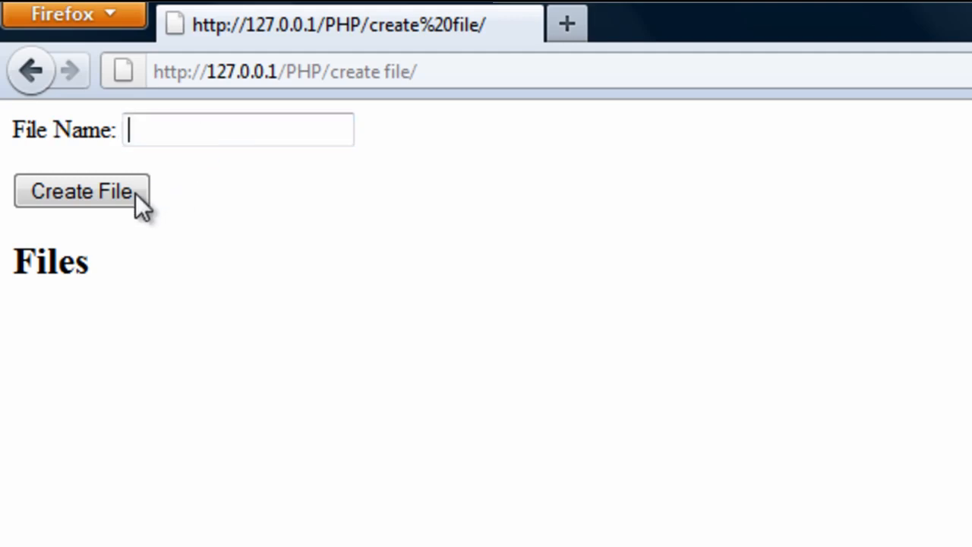
mouse_move(53, 274)
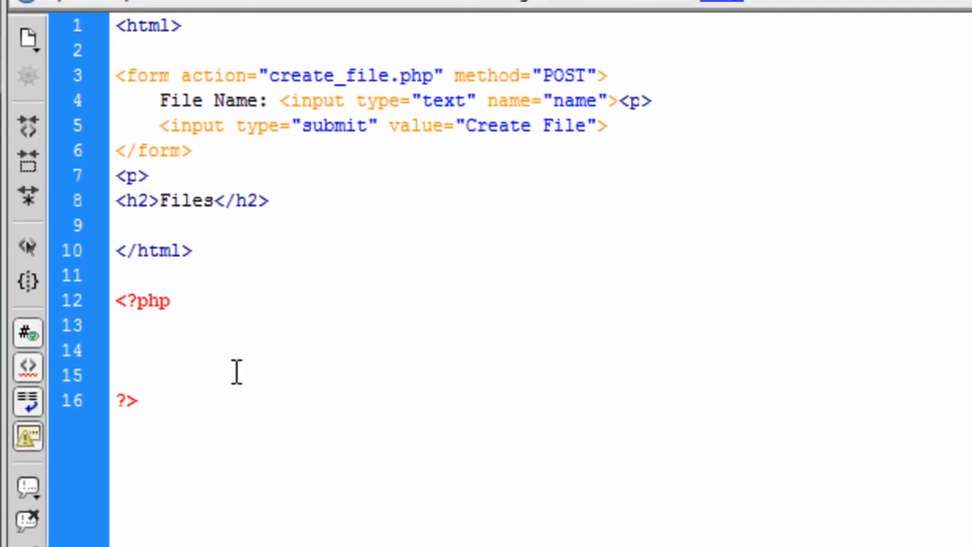
Write $full_path = "."; in the PHP block and open a new line below.
text($f)
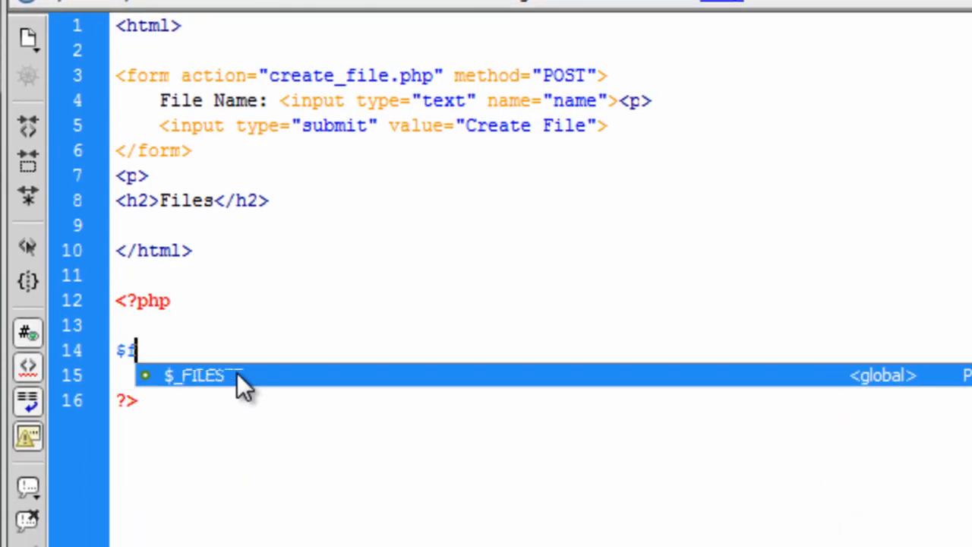
text(full_)
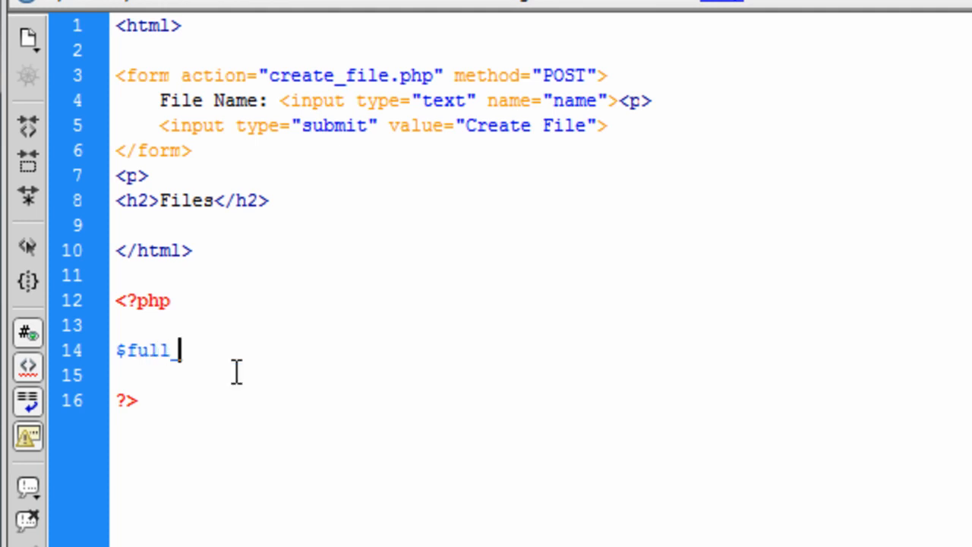
text(pa)
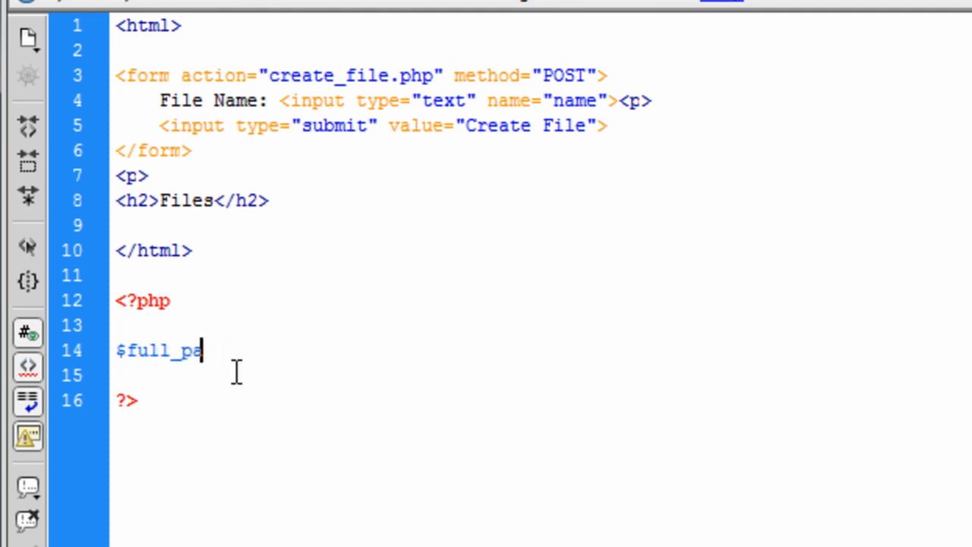
text(th =)
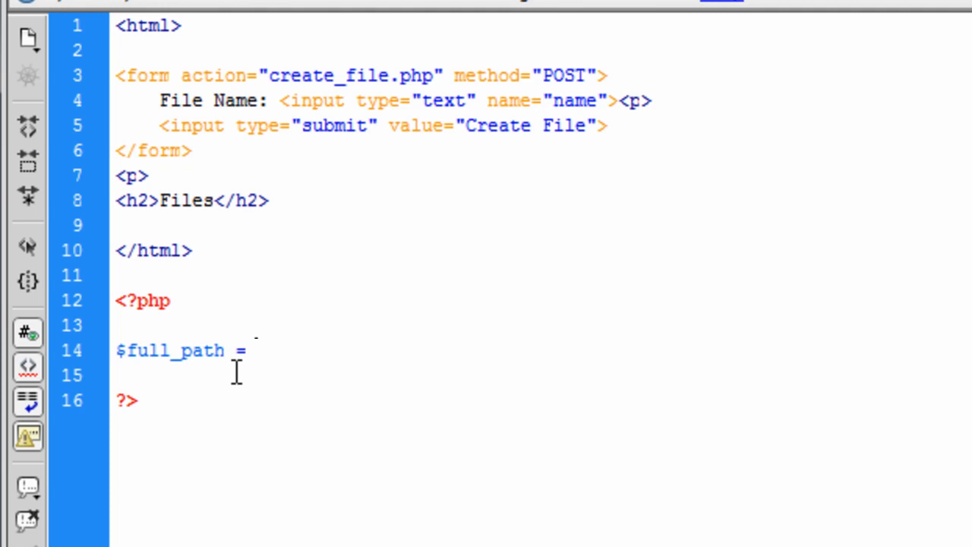
text("0";)
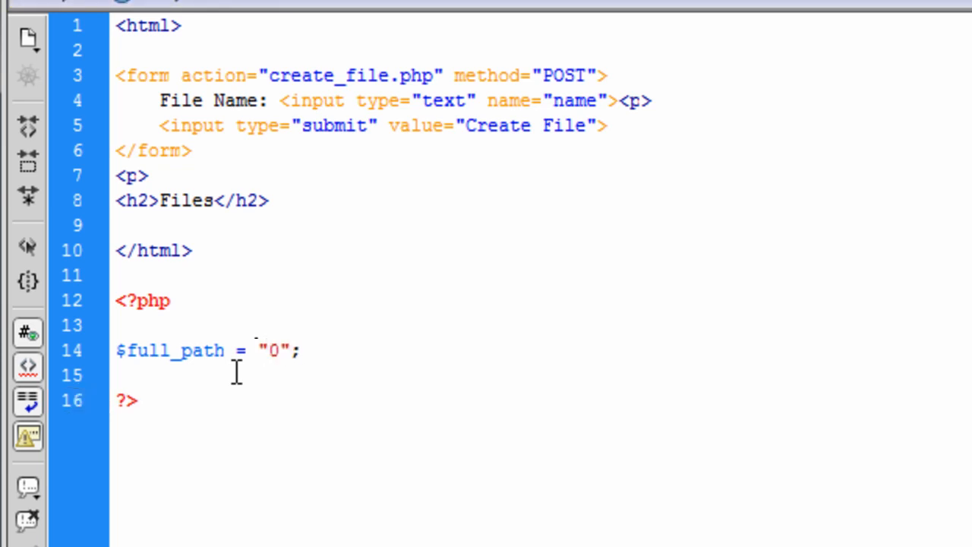
text(.)
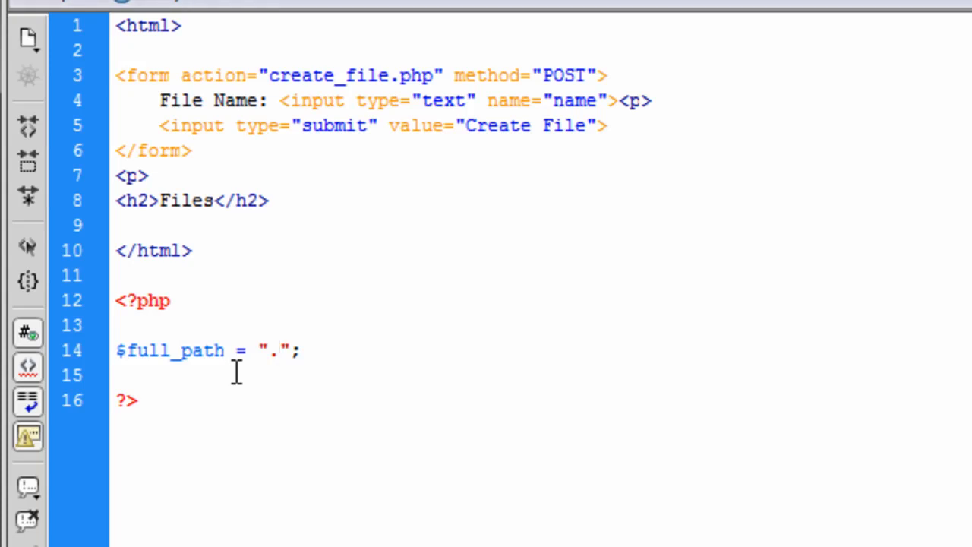
click(277, 351)
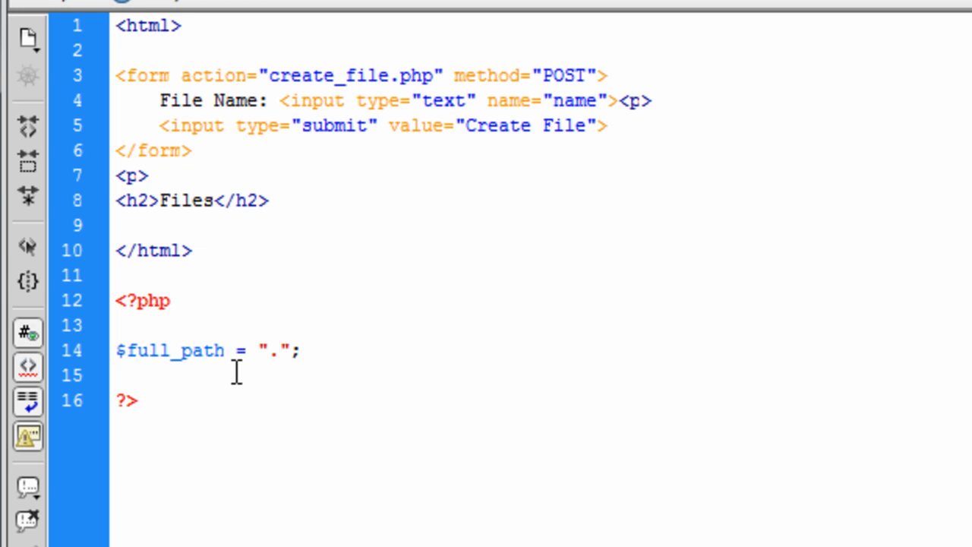
key(Enter)
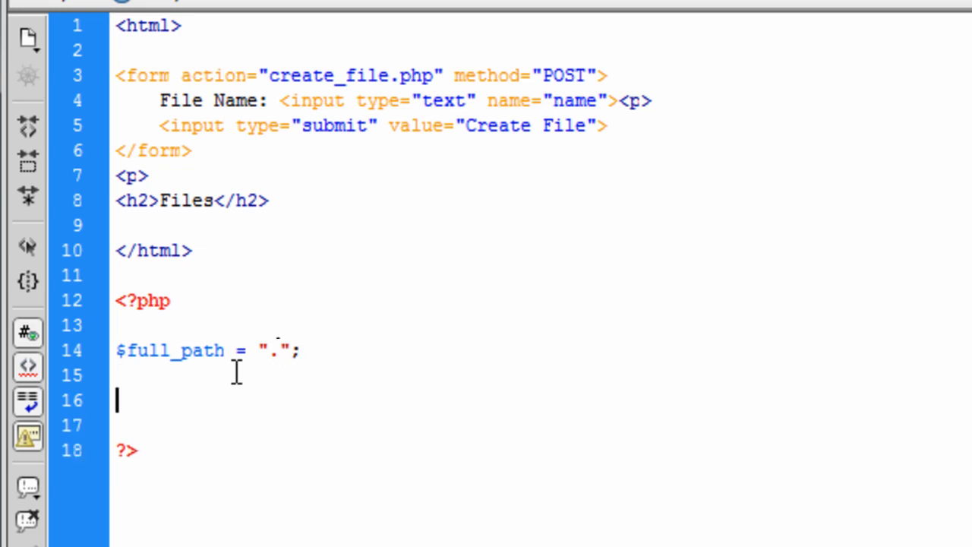
text($)
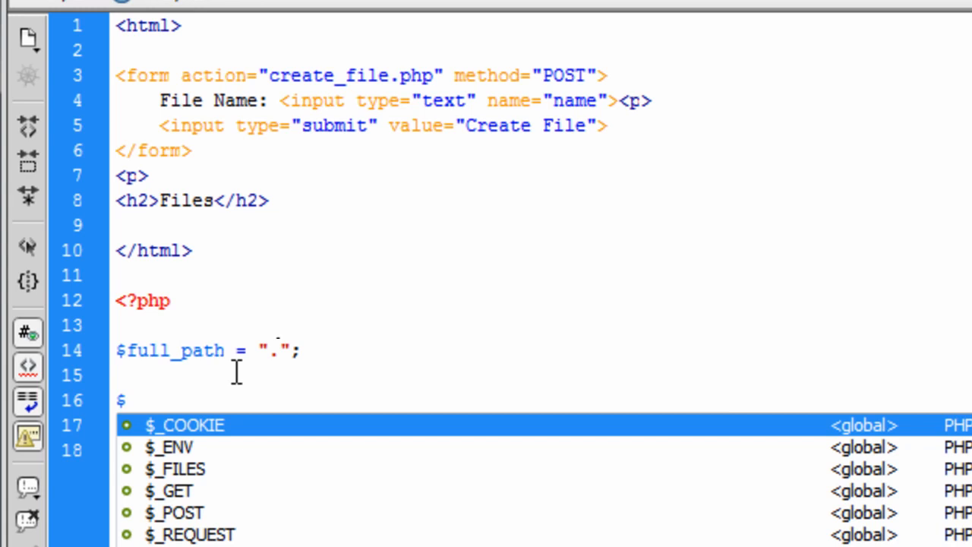
text(dir =)
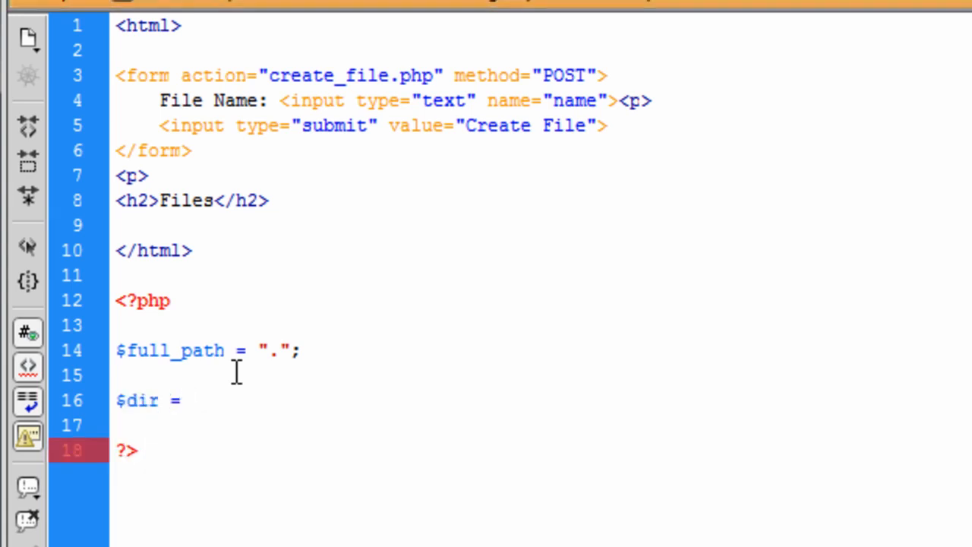
text(@)
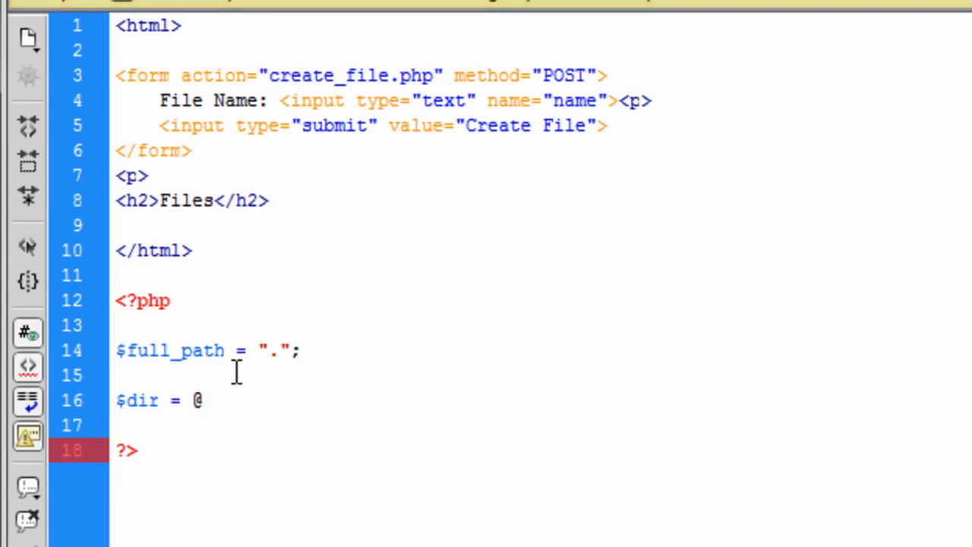
text(opendir)
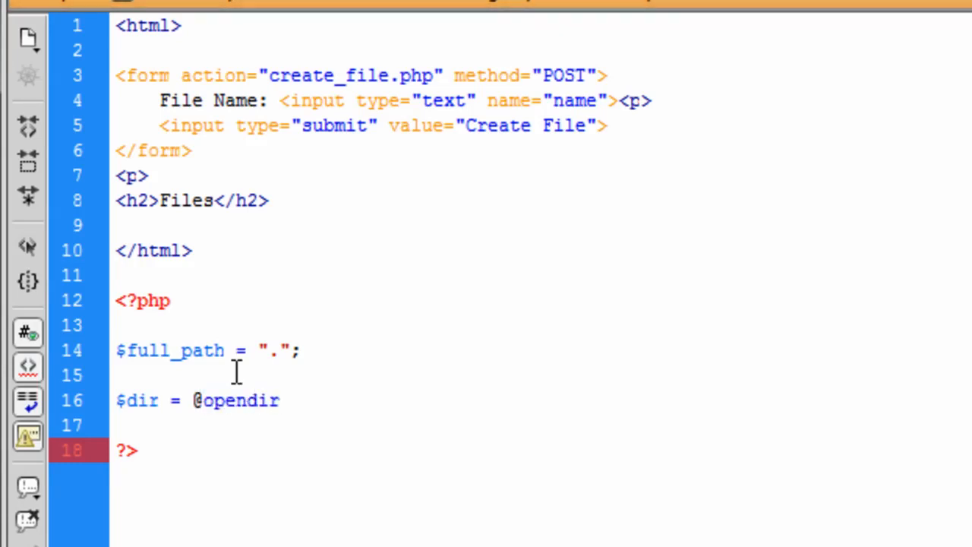
text(($f)
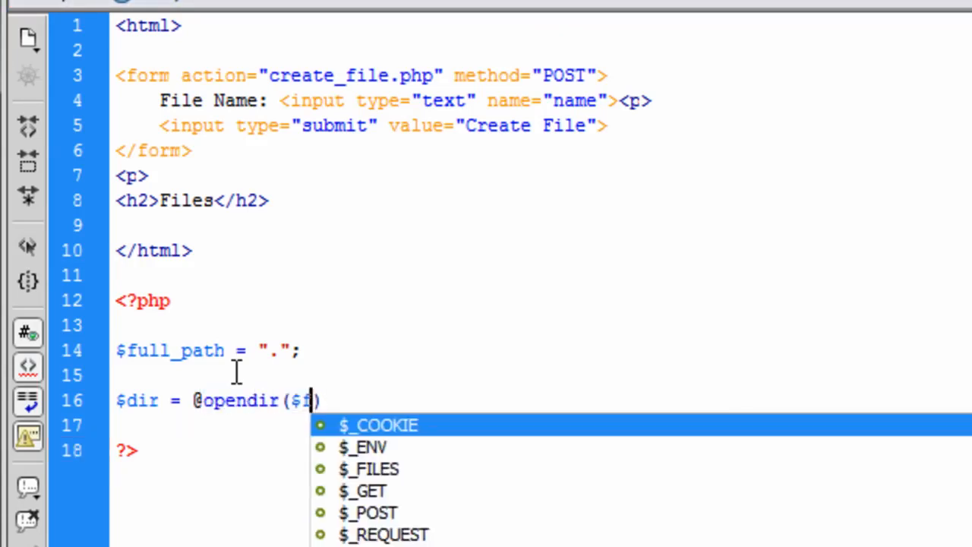
text(ull_path)
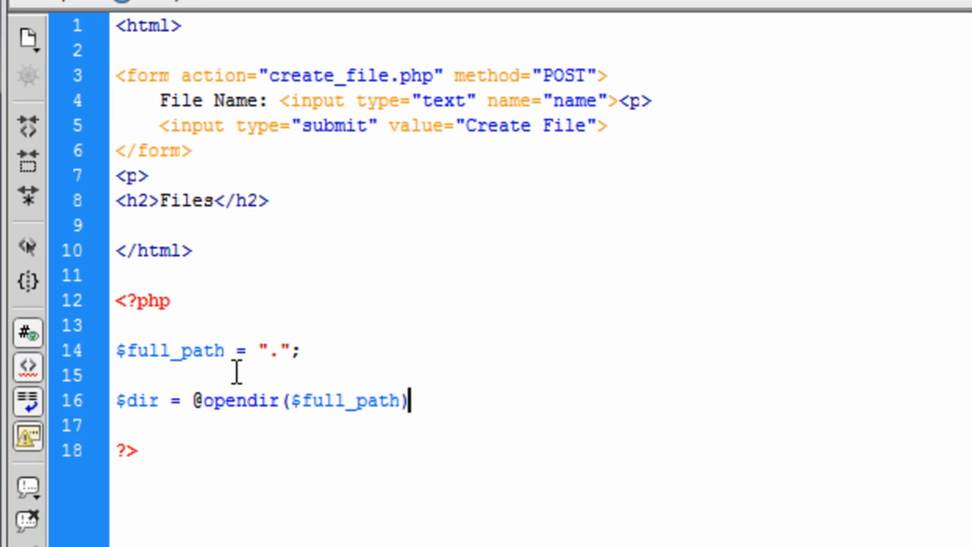
text(or die ();)
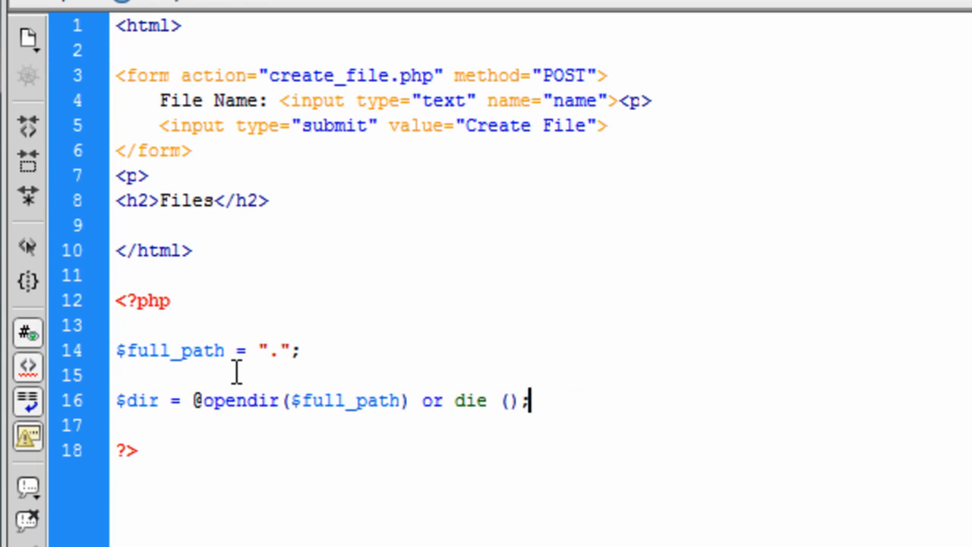
text("")
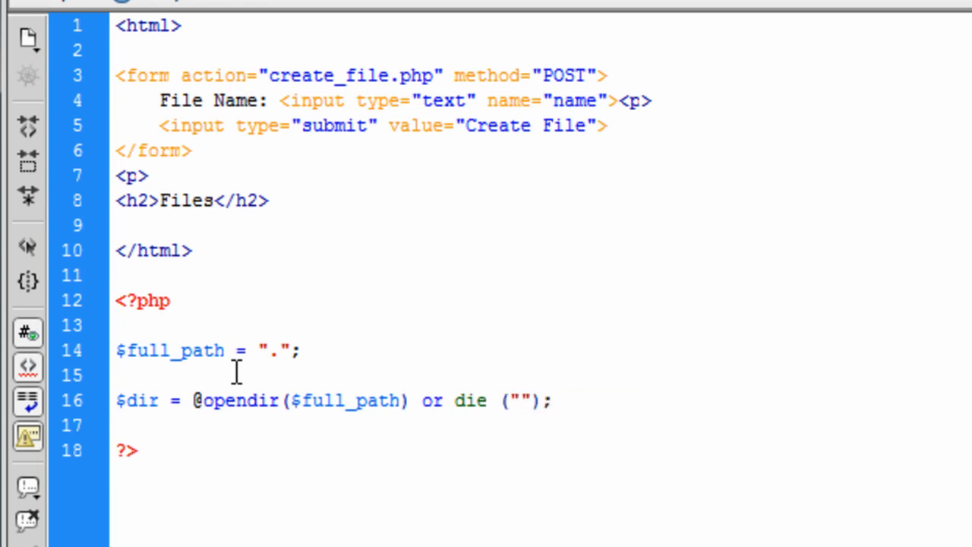
text(Unable t)
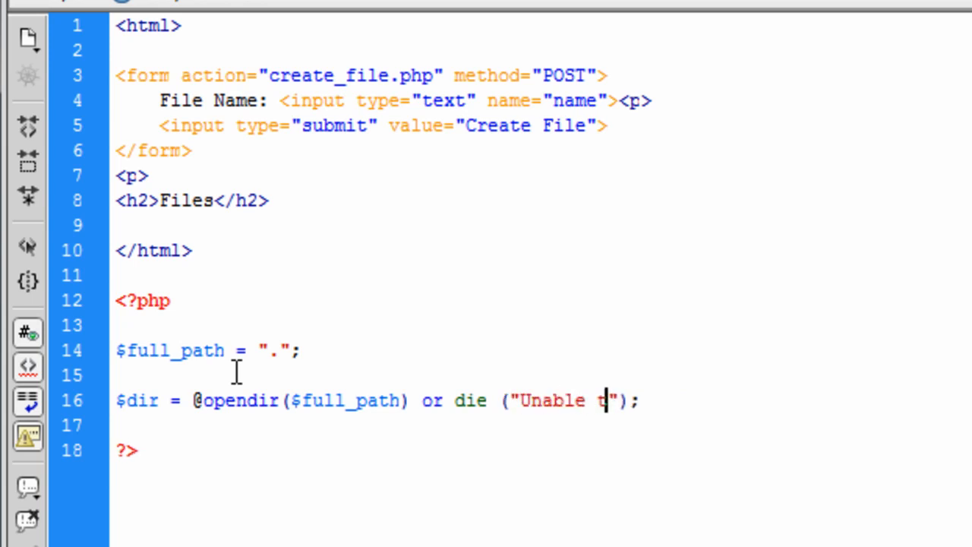
text(o open)
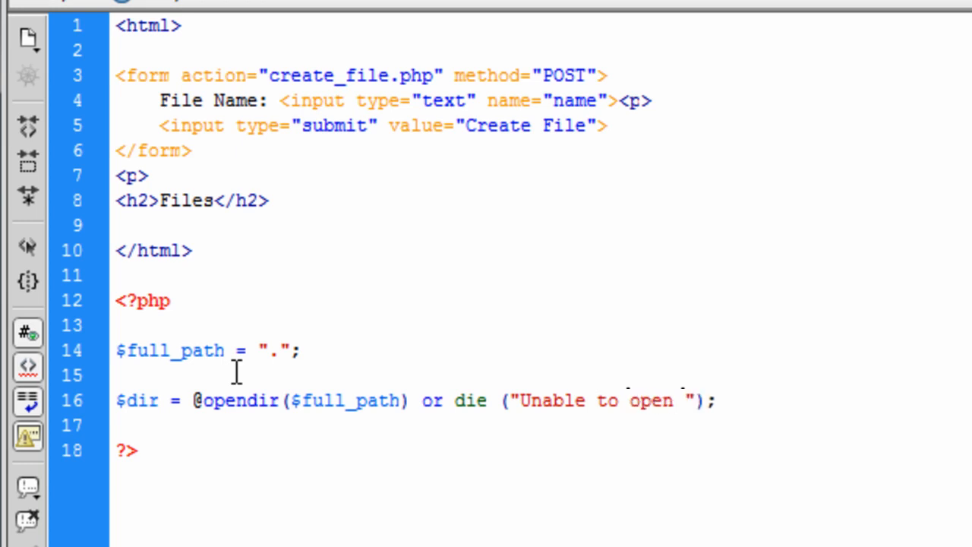
text(directory)
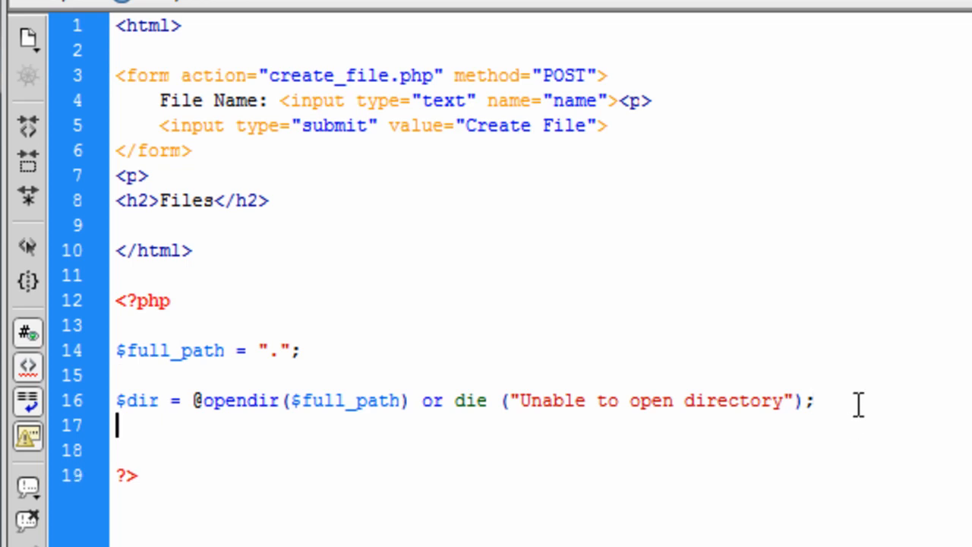
Write while($file = readdir($dir)) with braces and begin an if() inside.
key(Enter)
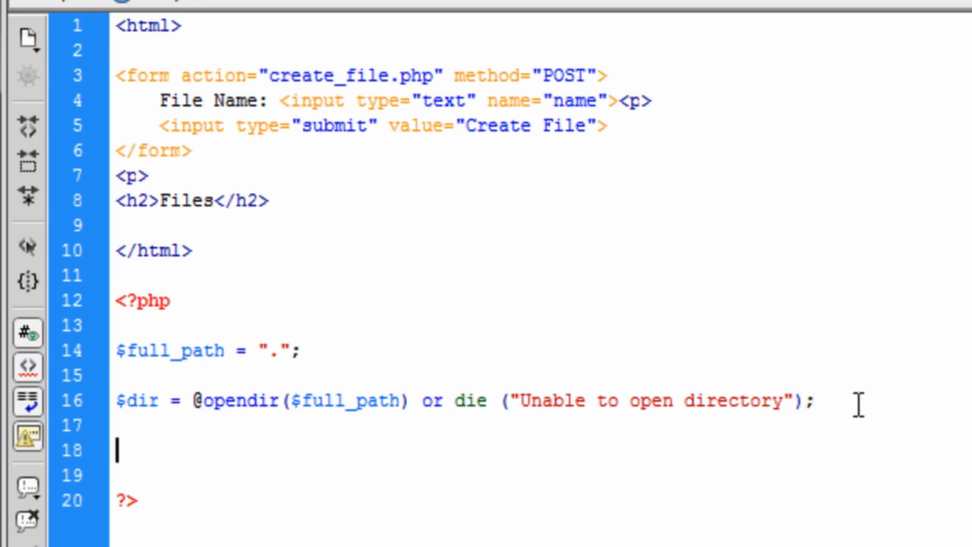
text(while())
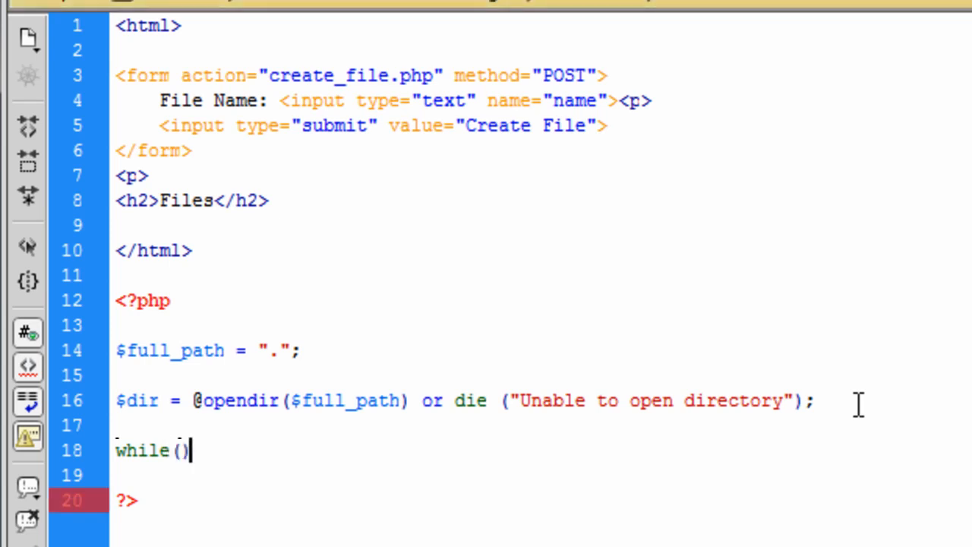
text({)
text($file = )
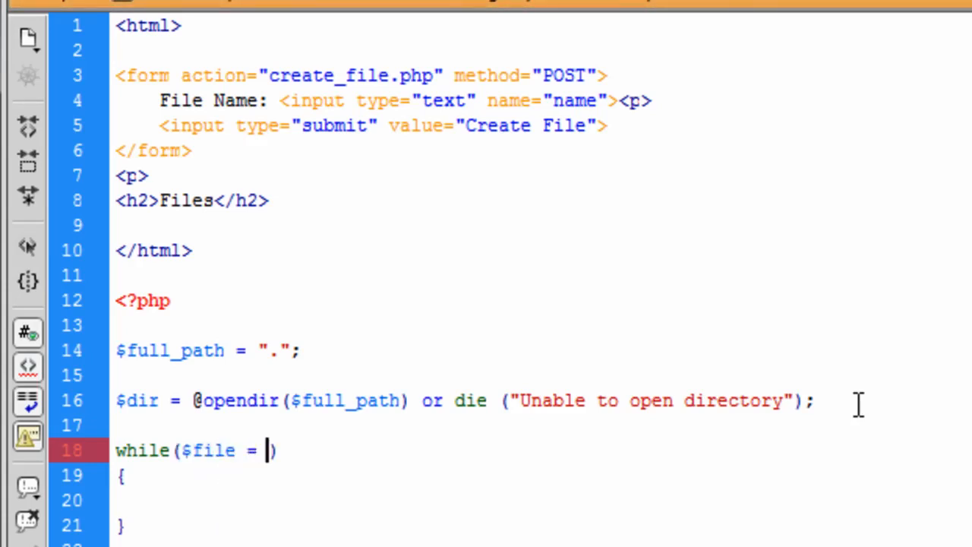
text(readdir)
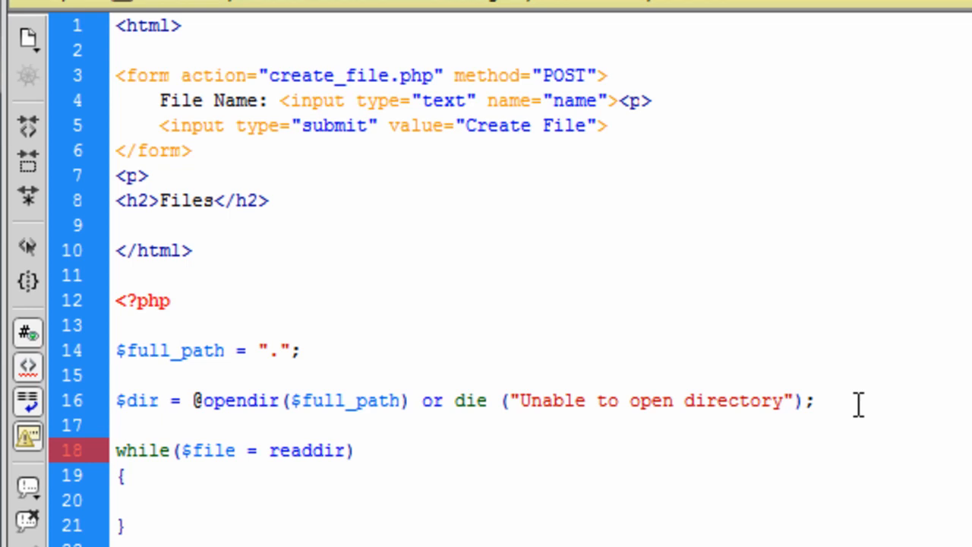
text(())
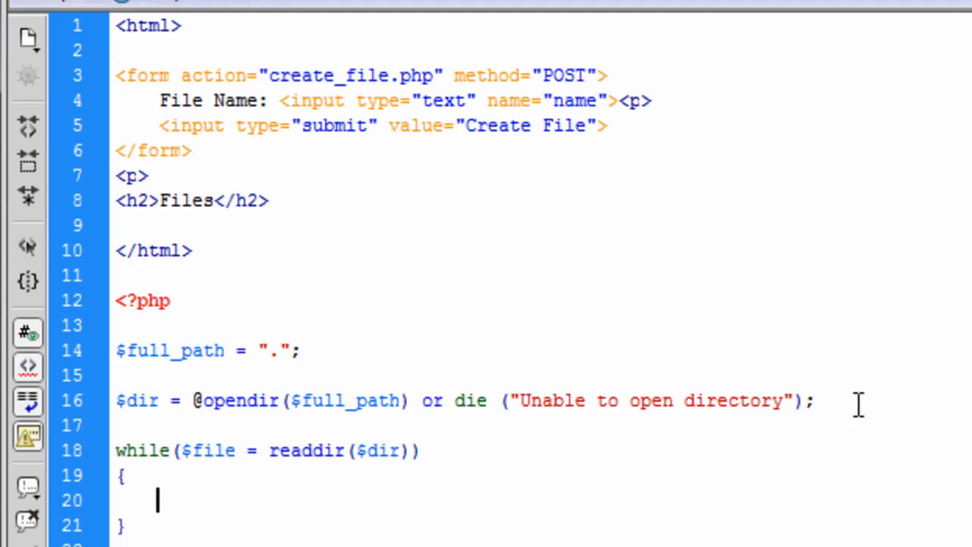
text(if())
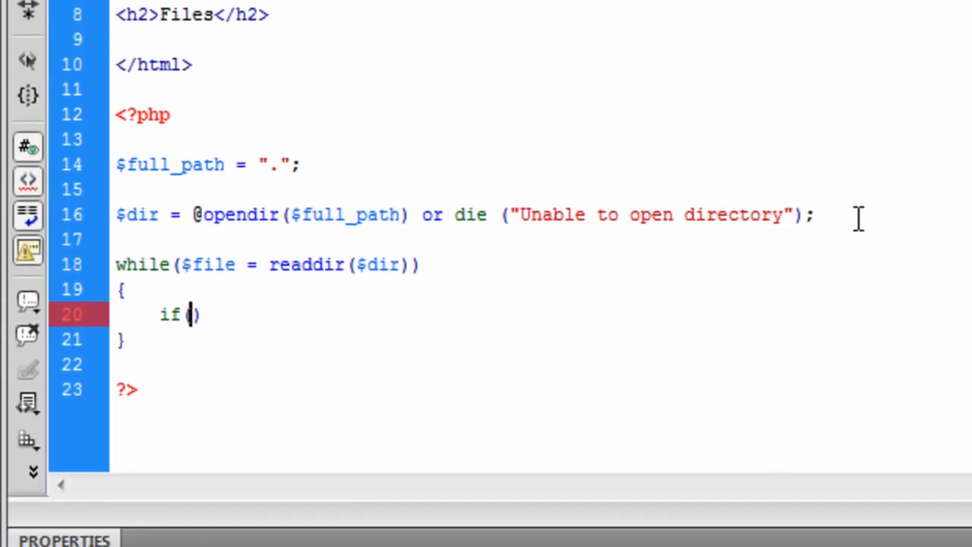
Fill the if condition with $file == "" || and leave the second comparison blank.
text($file)
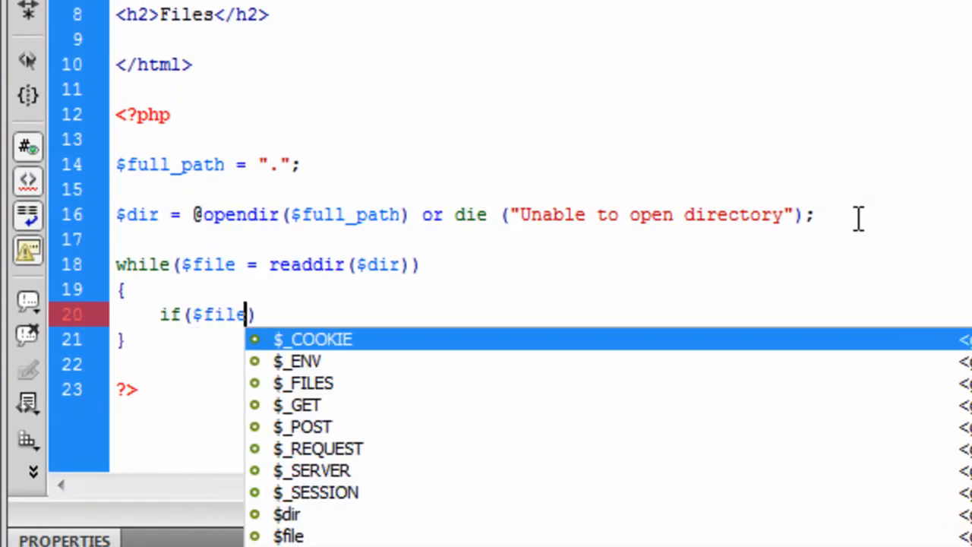
text(==)
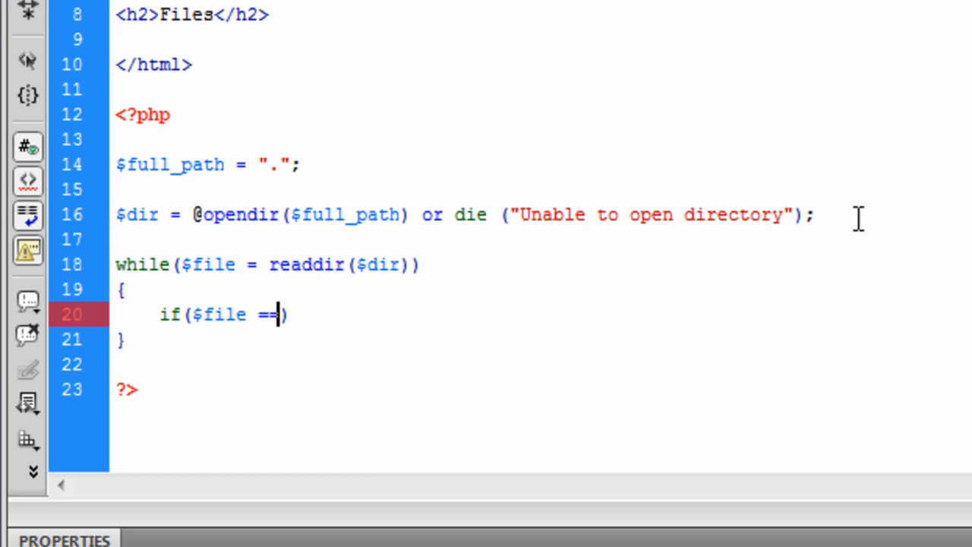
text(" ")
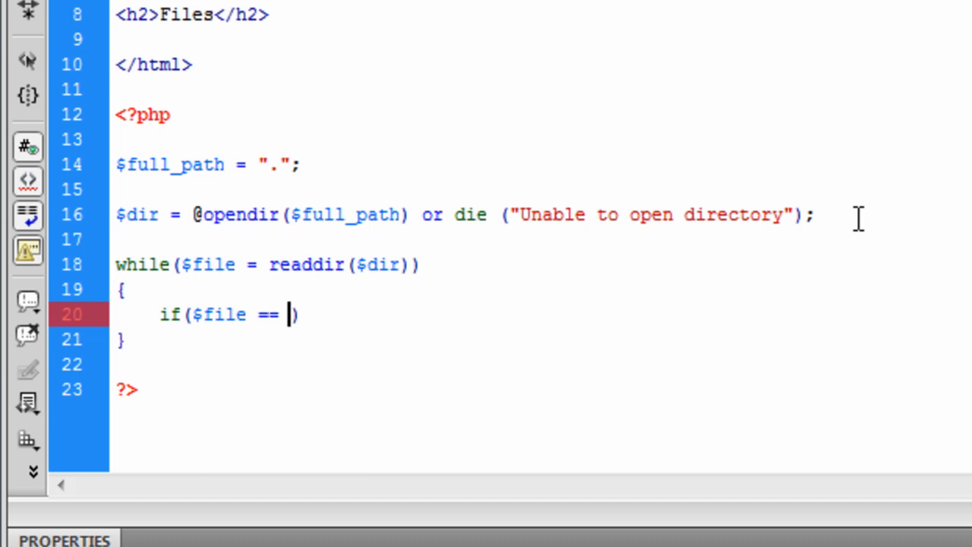
text("")
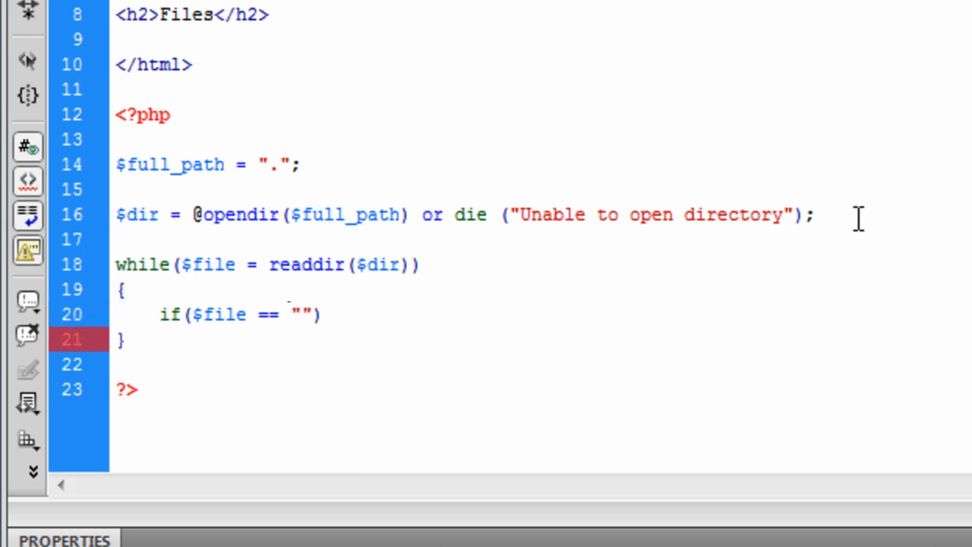
text(||)
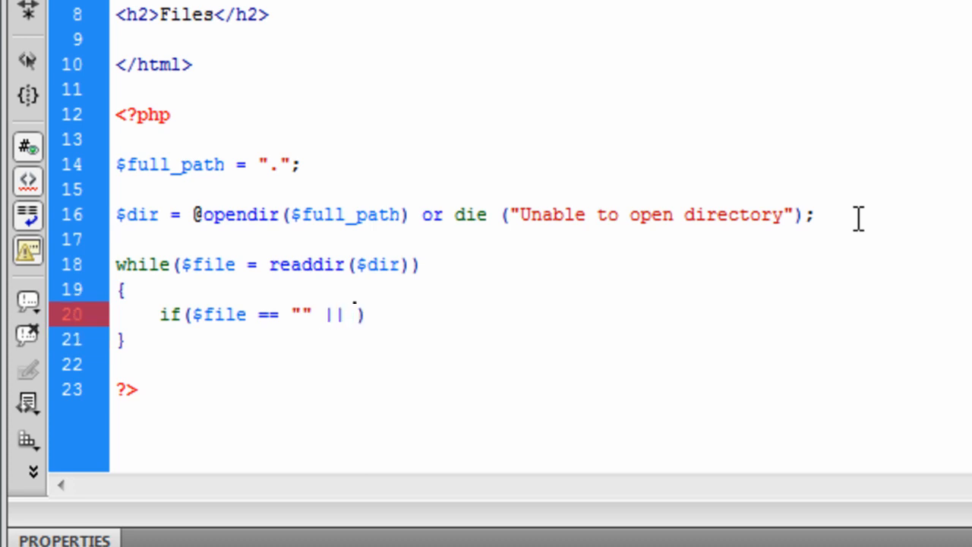
text(or)
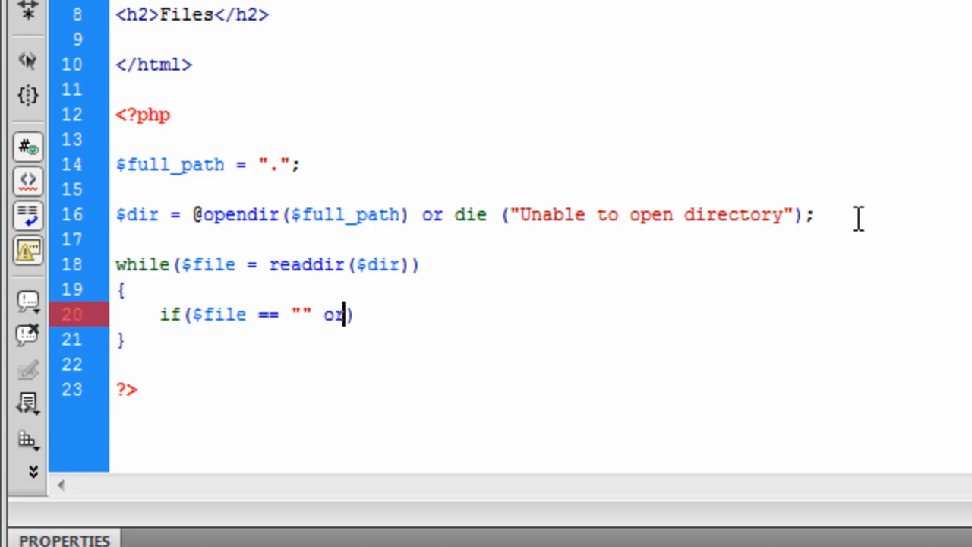
text(||)
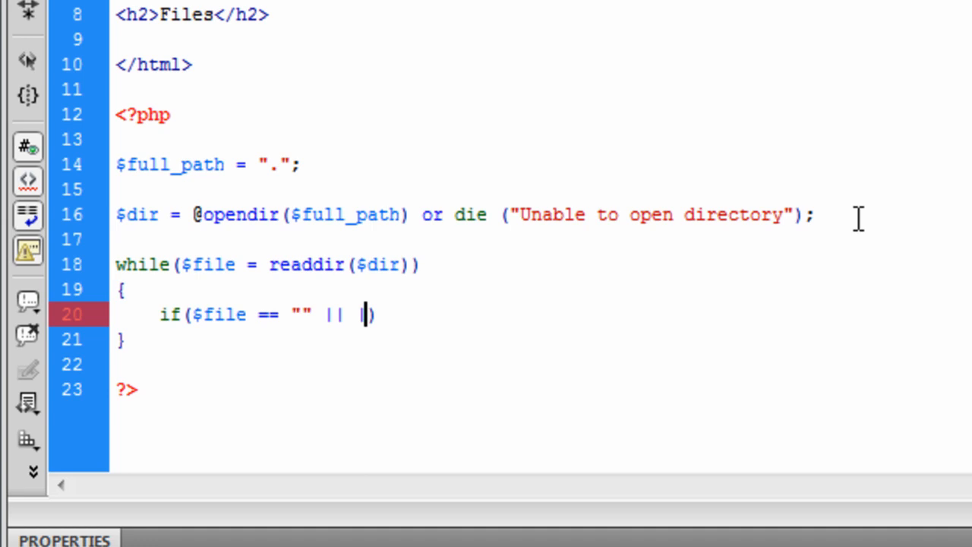
key(Backspace)
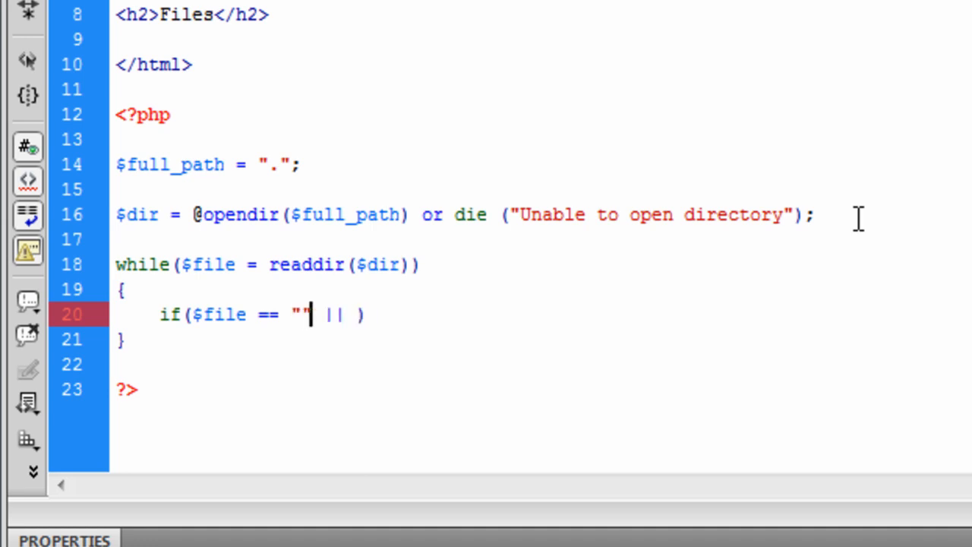
mouse_move(169, 303)
text(//)
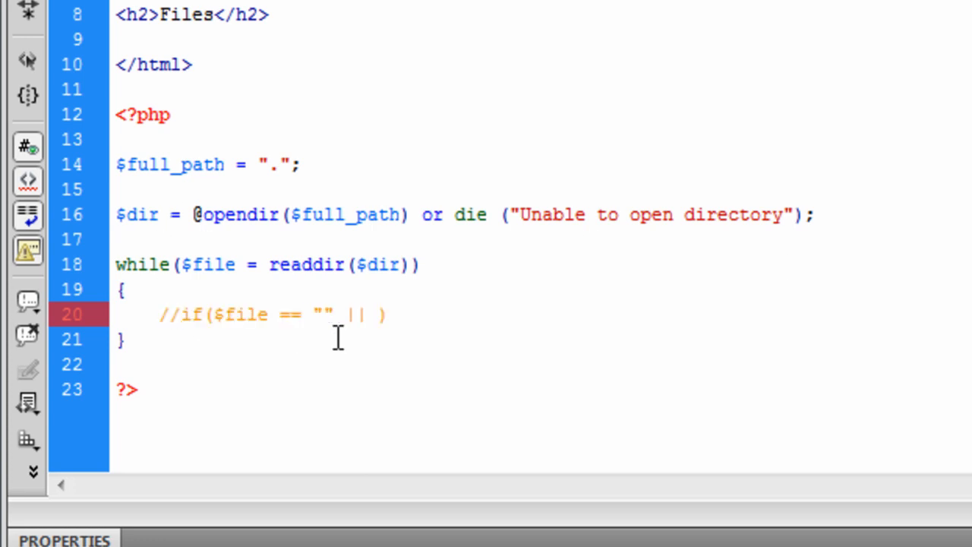
Add a continue; line and an empty echo ""; below the commented-out condition.
key(Enter)
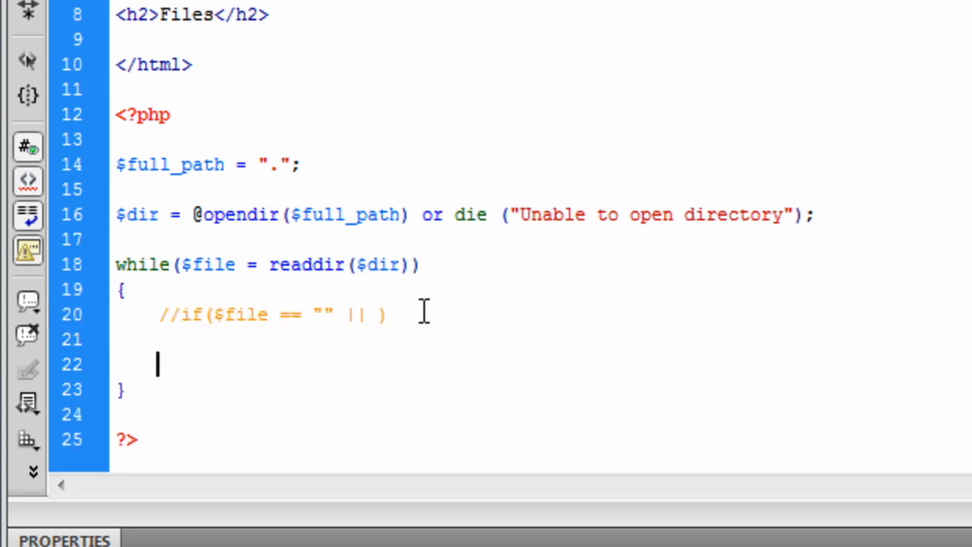
text(cont)
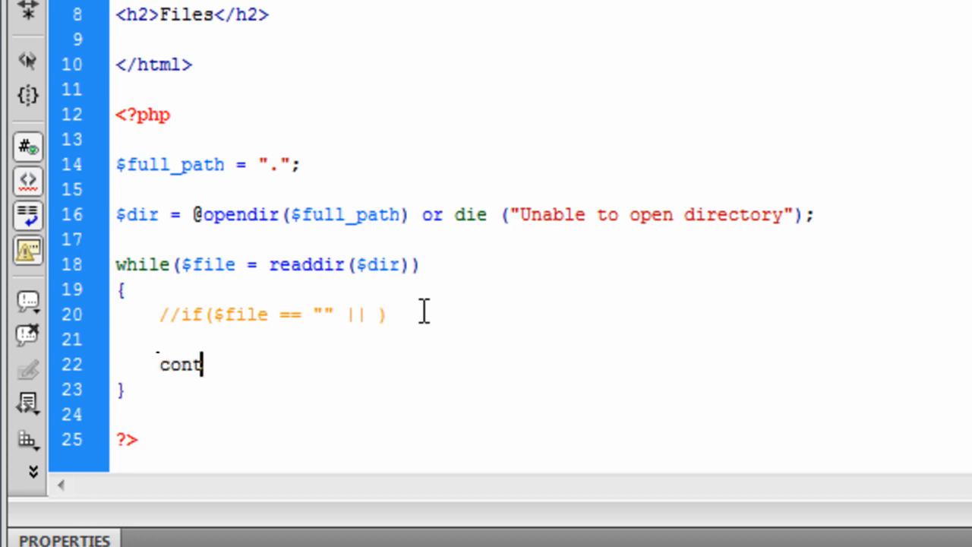
text(inue;)
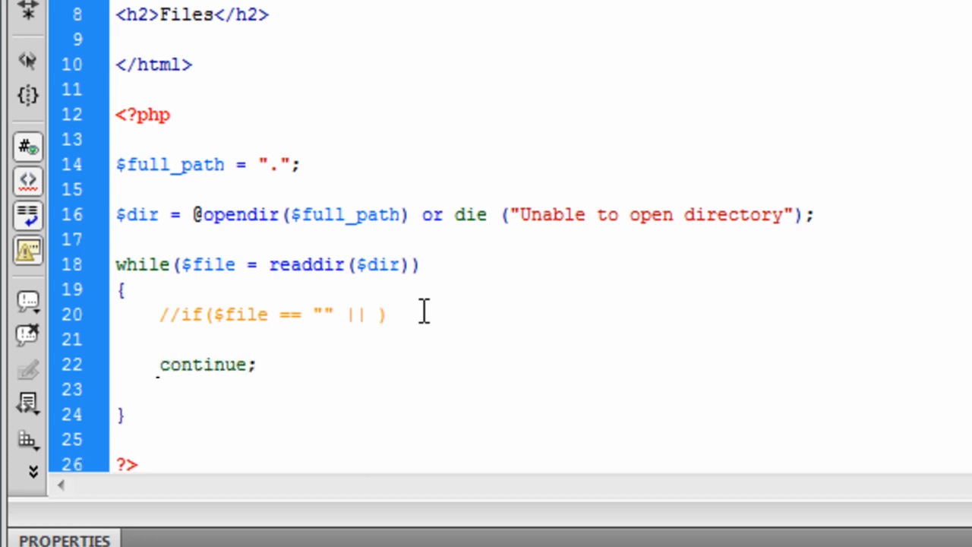
text(echo)
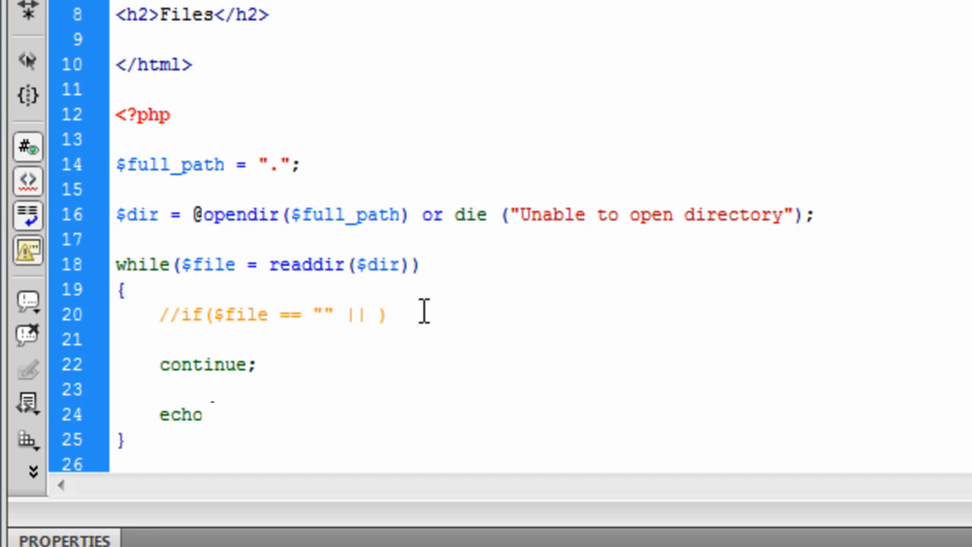
text("")
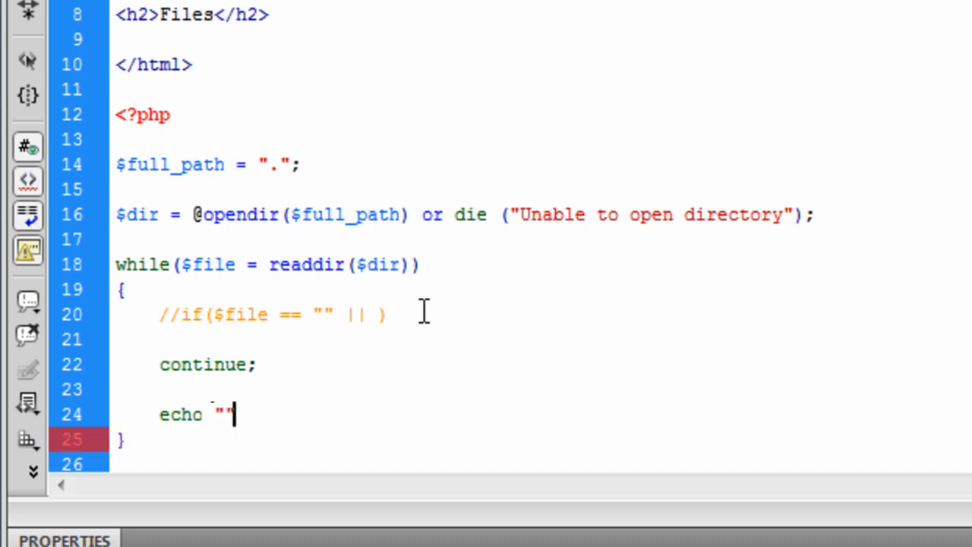
text(;)
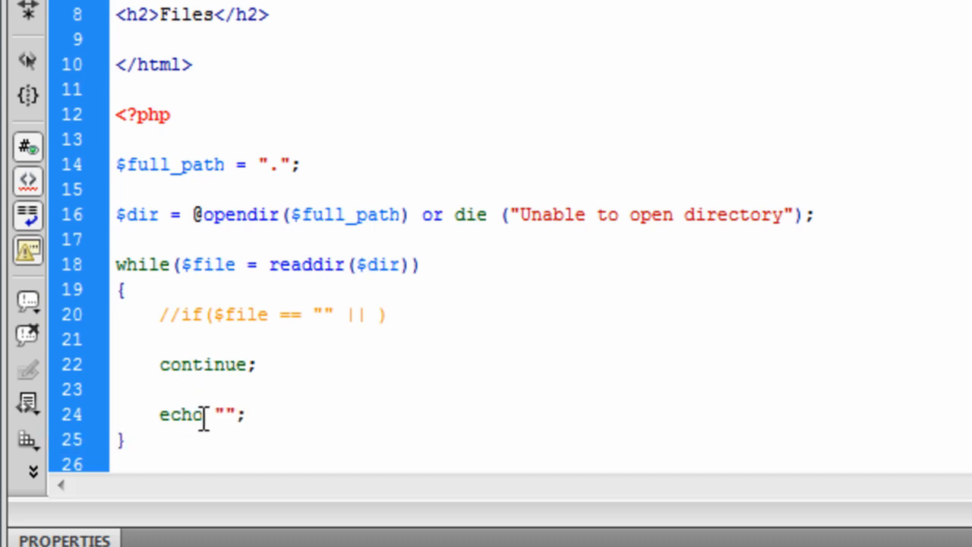
mouse_move(555, 504)
text(<a href=''>)
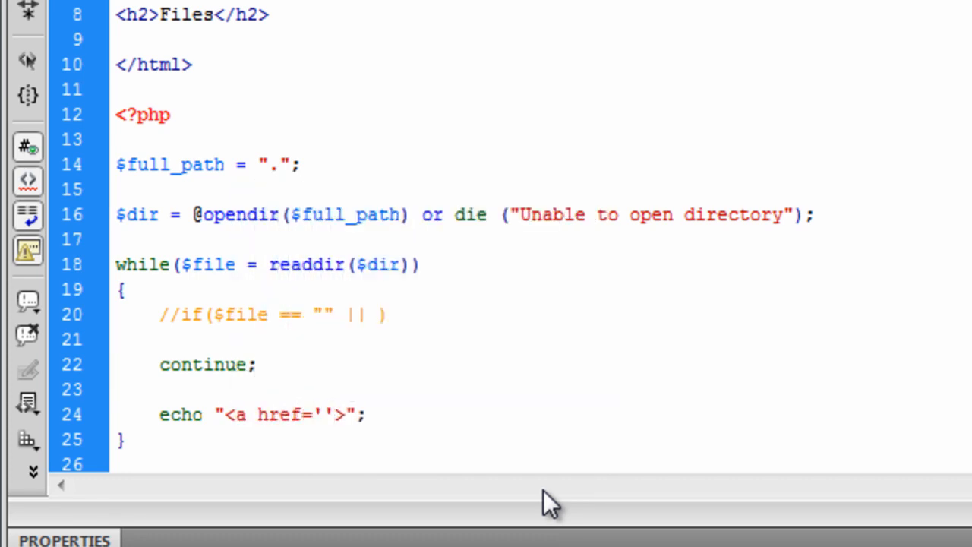
Inside the echo, write the <a href='$file'>$file</a> link followed by dots.
text($file)
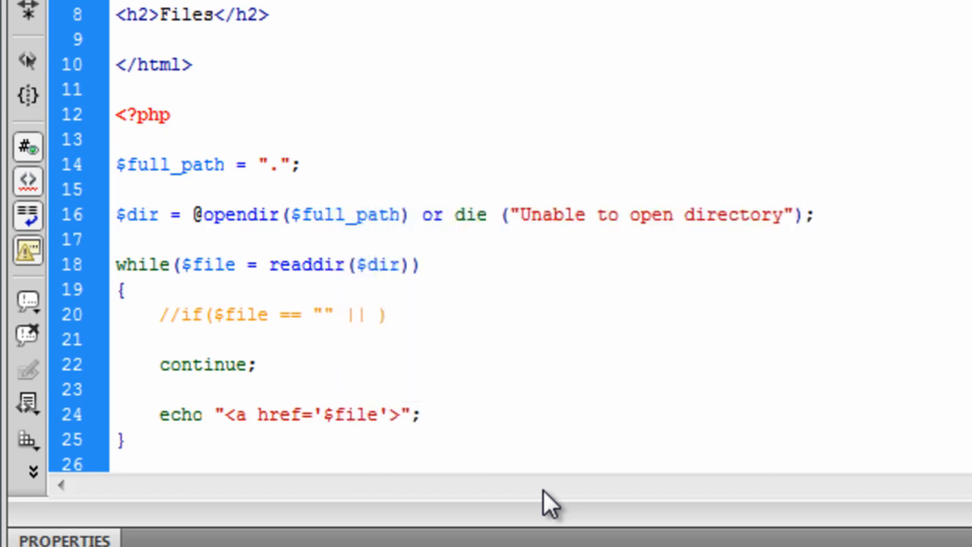
text($file<>)
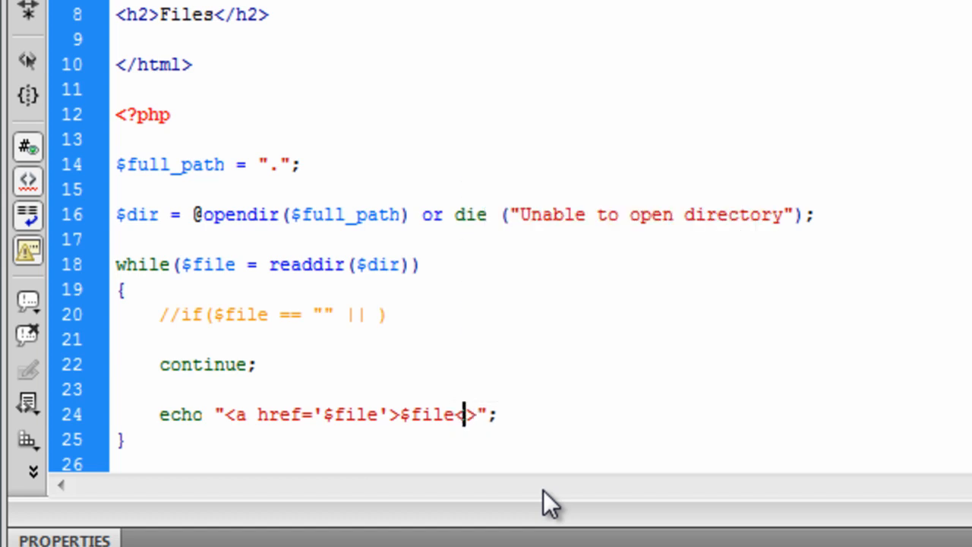
text(/a)
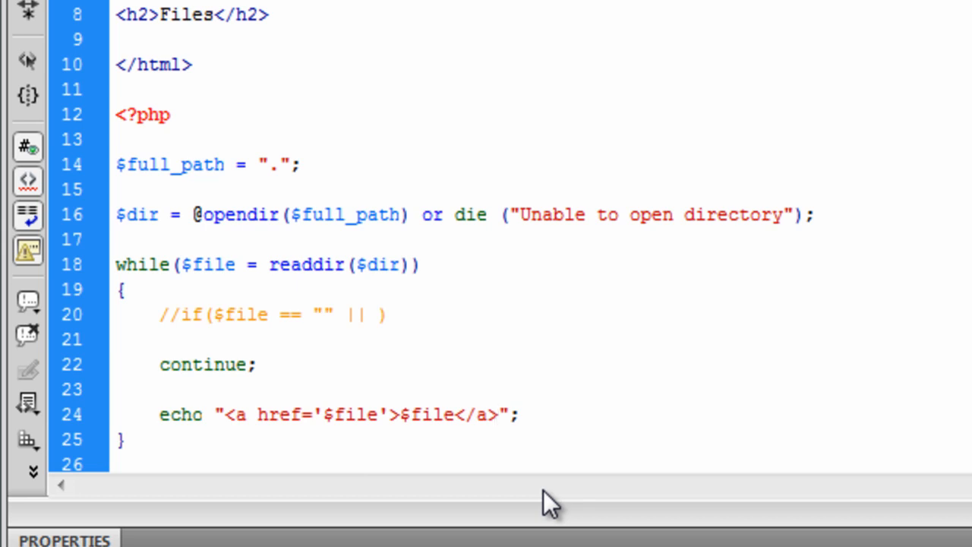
text(...)
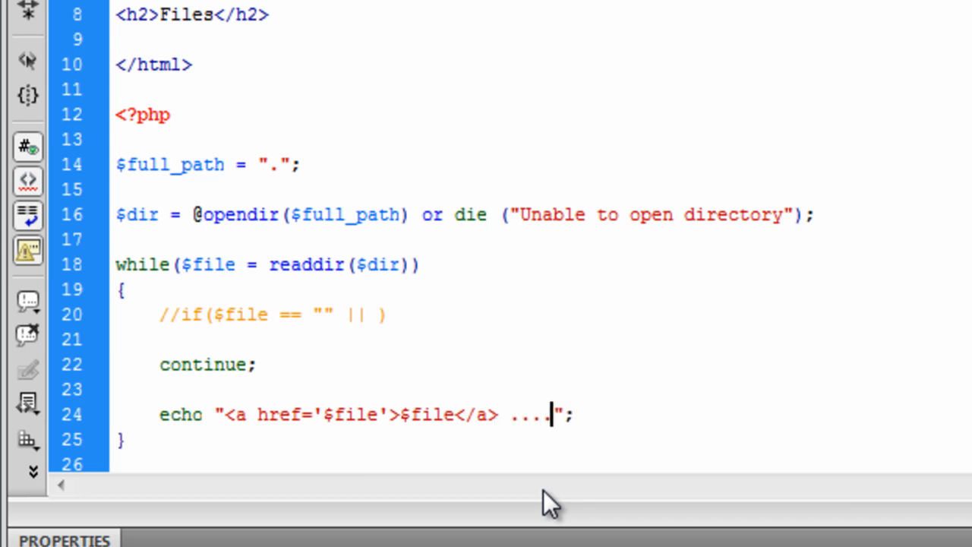
text(...)
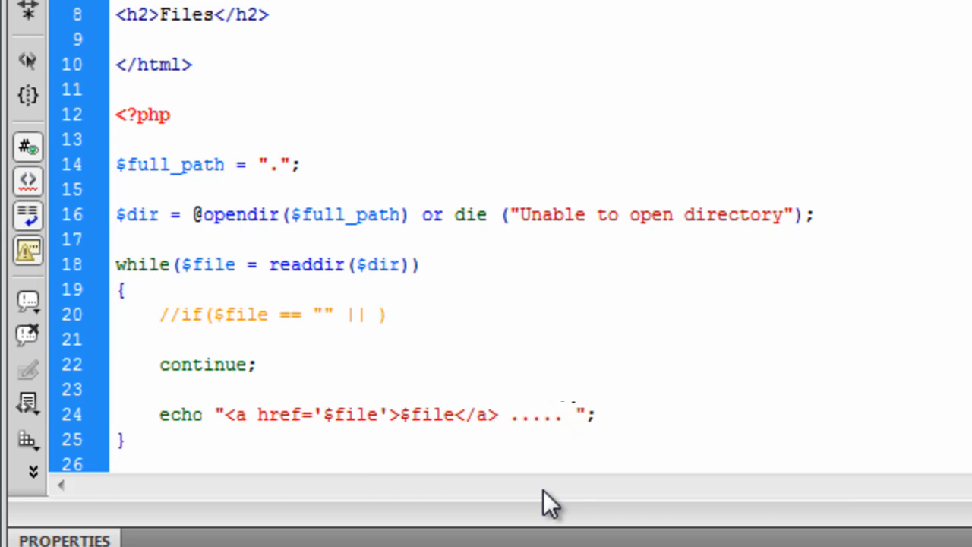
Append an <a href='edit.php'?name=$file> link after the dots.
text(<a h>)
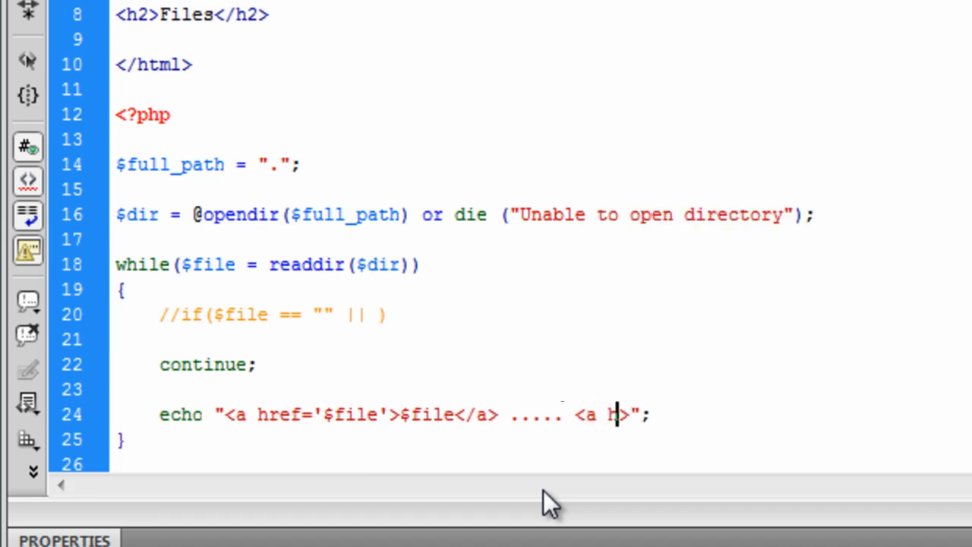
text(ref='')
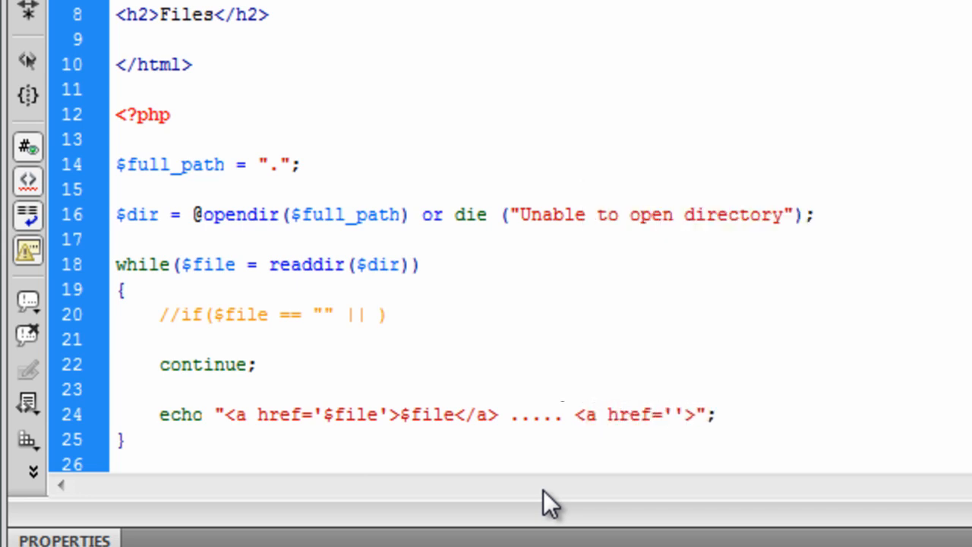
text(edit)
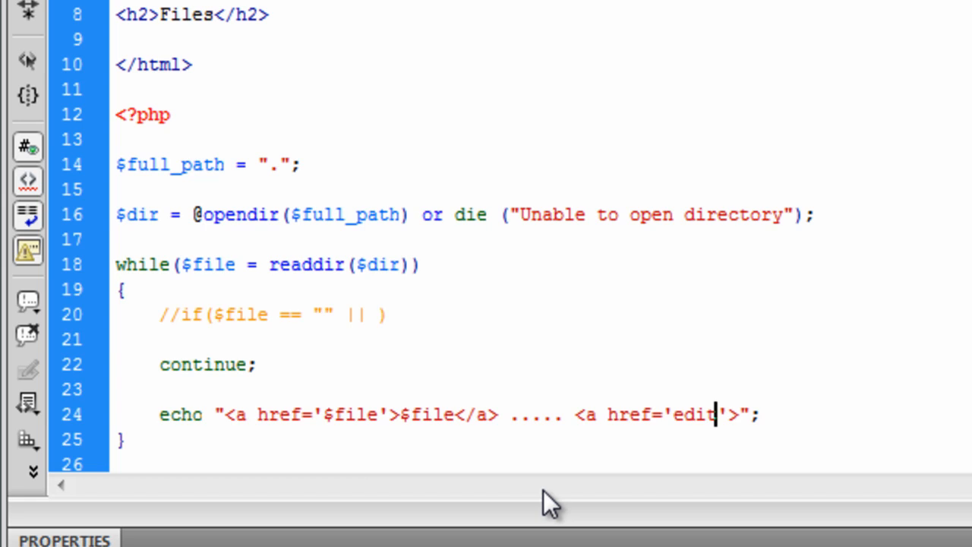
text(.php)
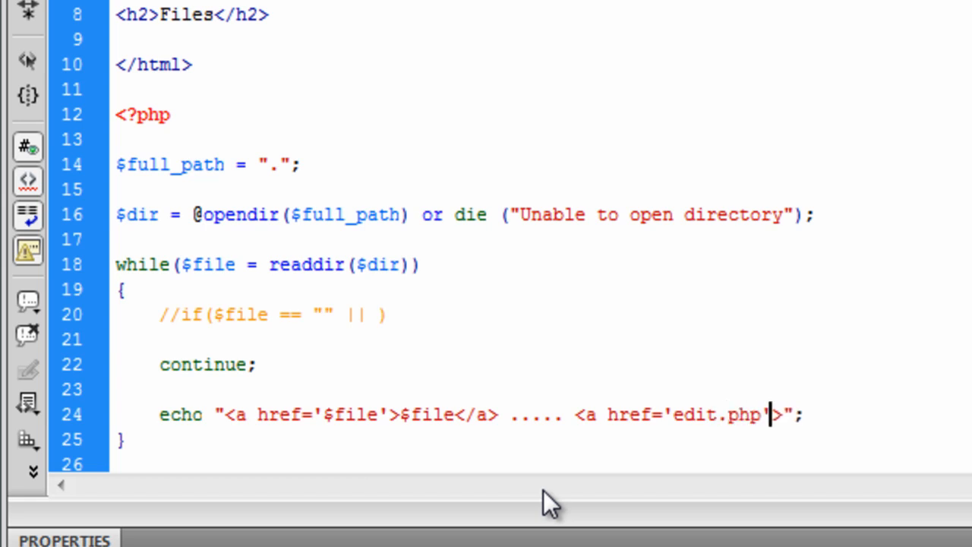
text(?)
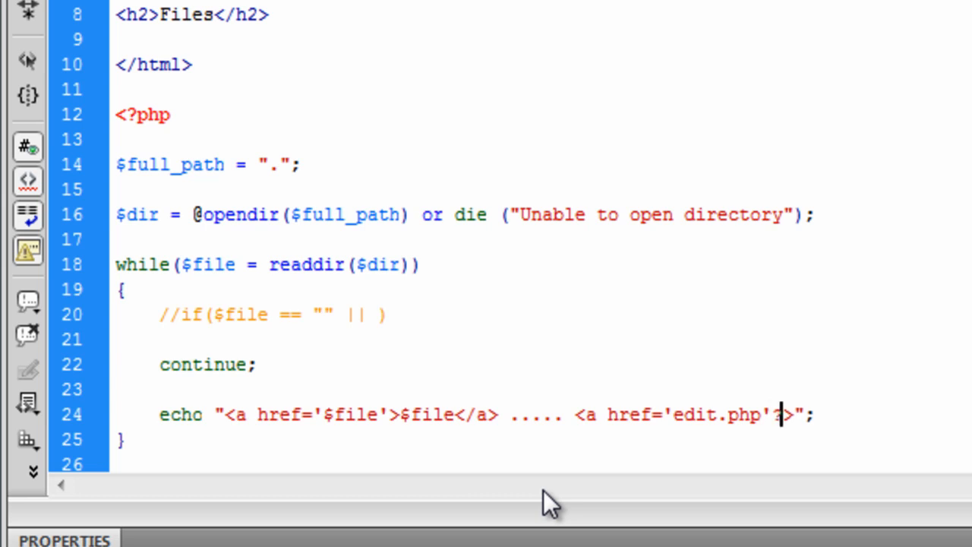
text(?name)
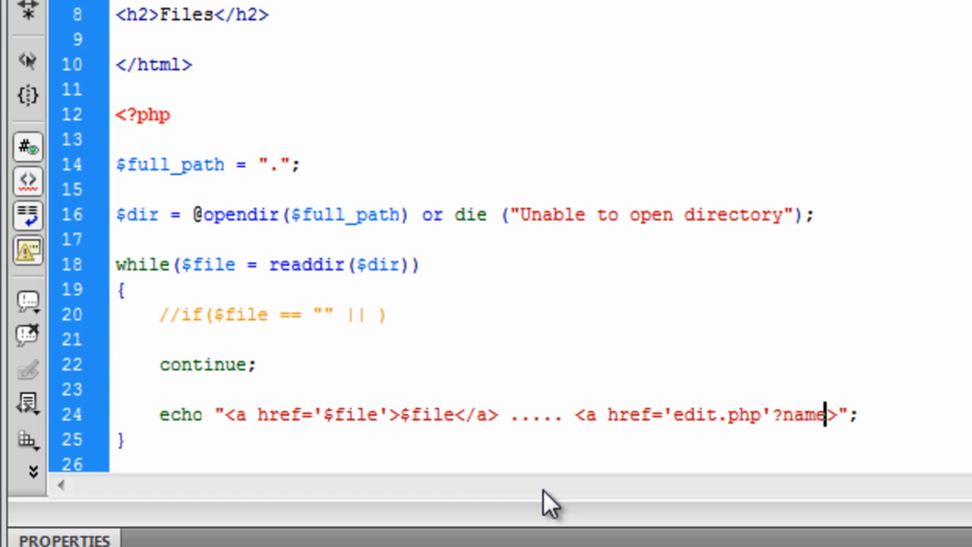
text(=)
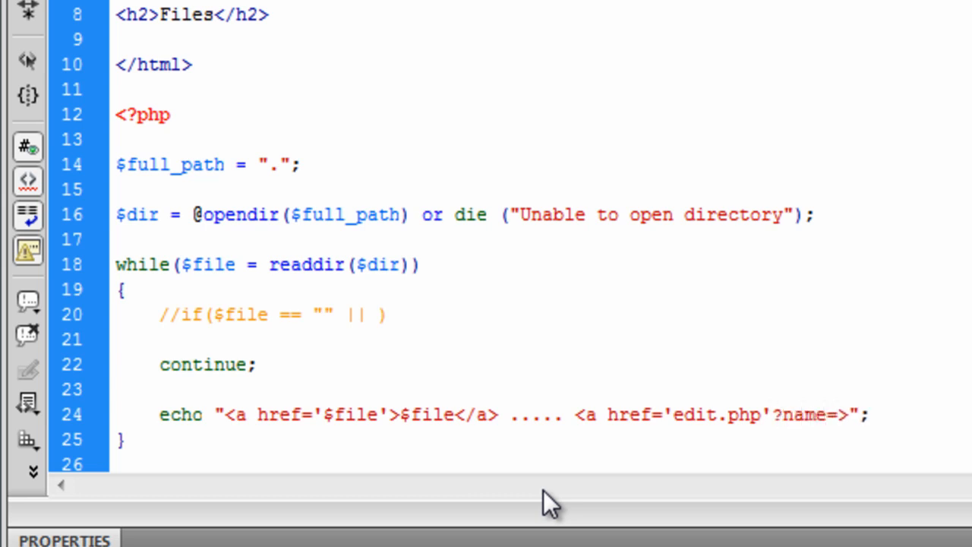
text($file)
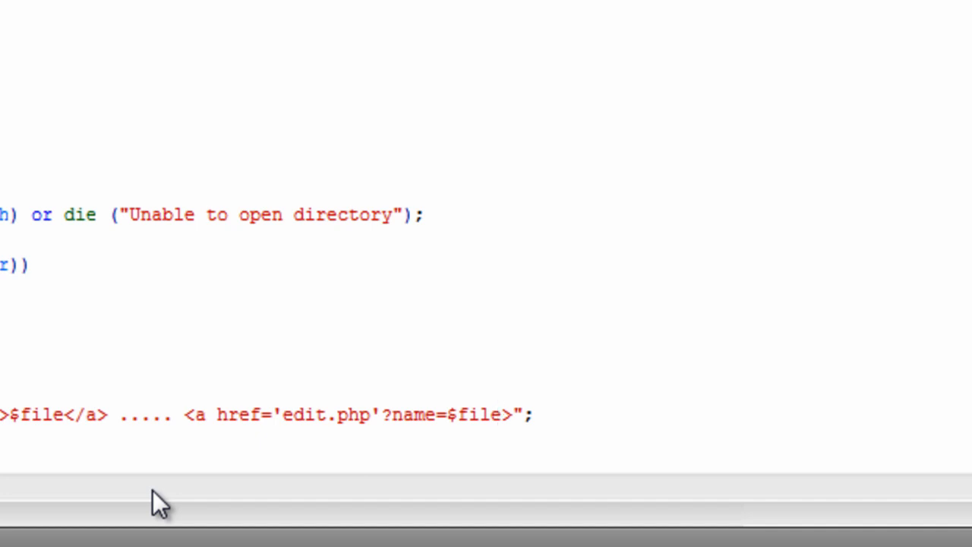
click(494, 415)
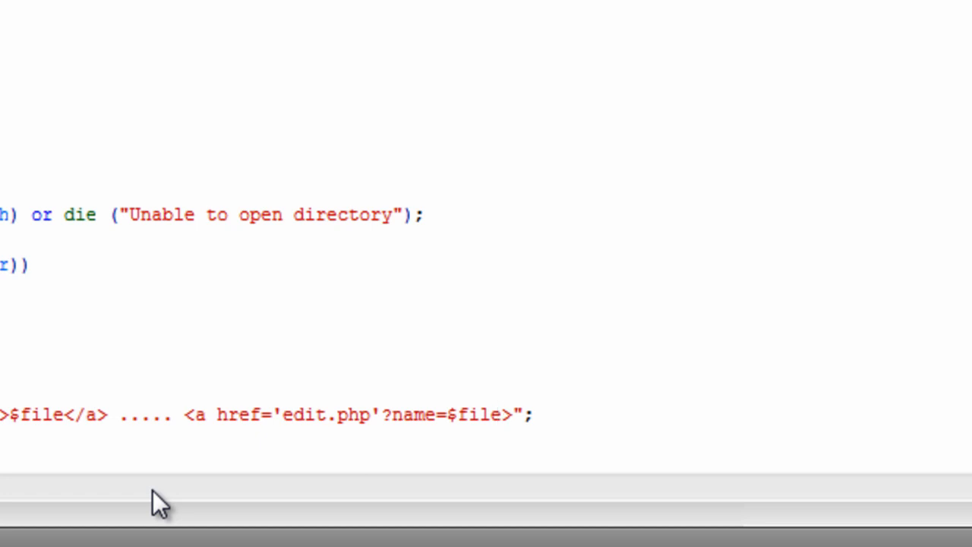
click(498, 414)
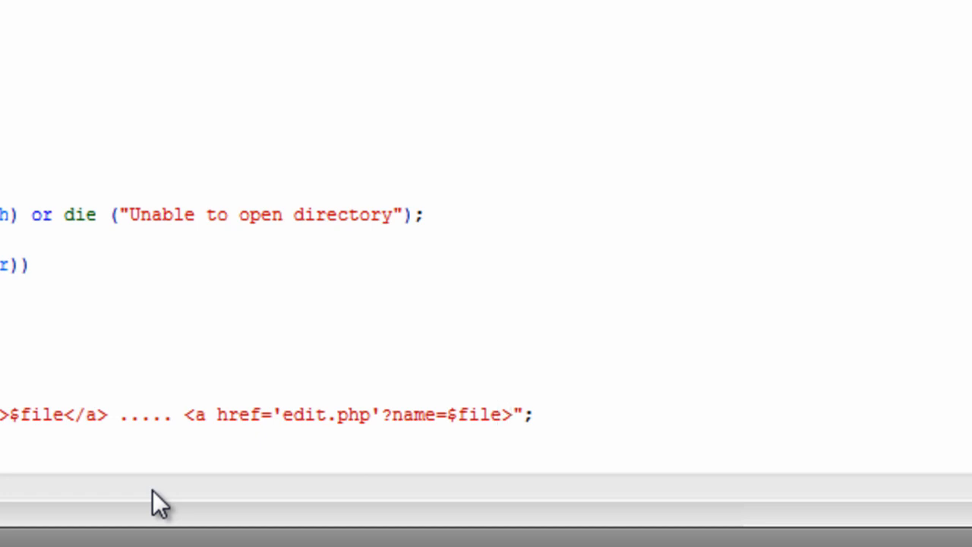
Close the Edit link and add a Delete link to delete.php?name= in the echo line.
text(Edit)
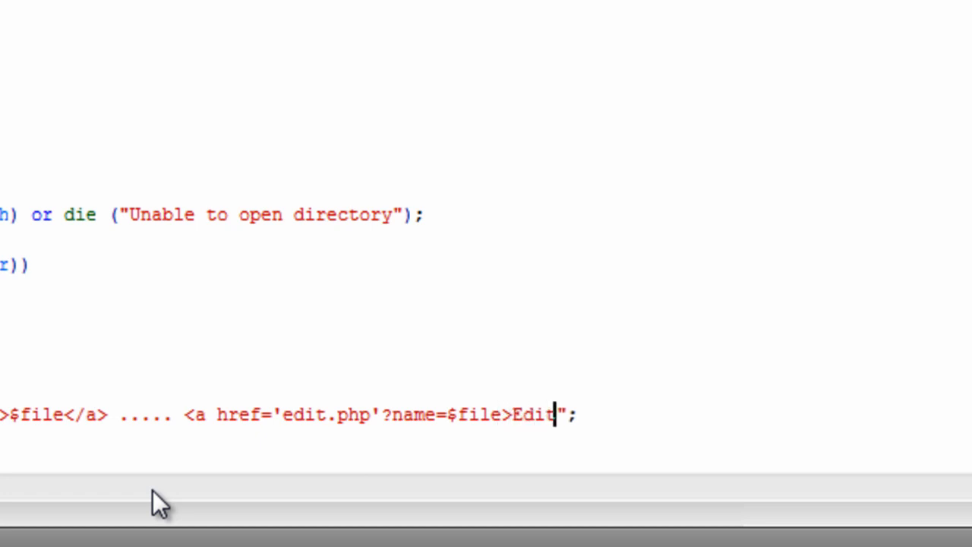
text(</a> ....)
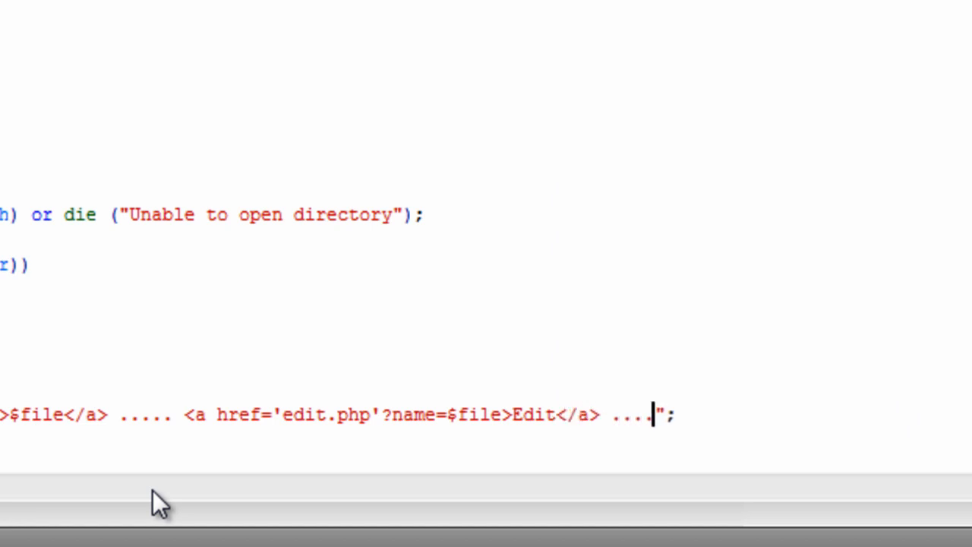
text(<>)
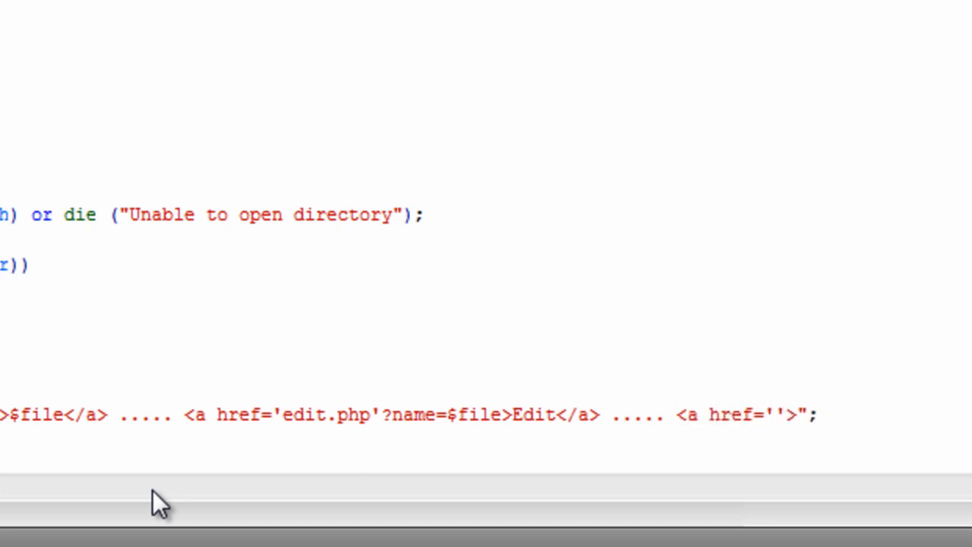
text(de)
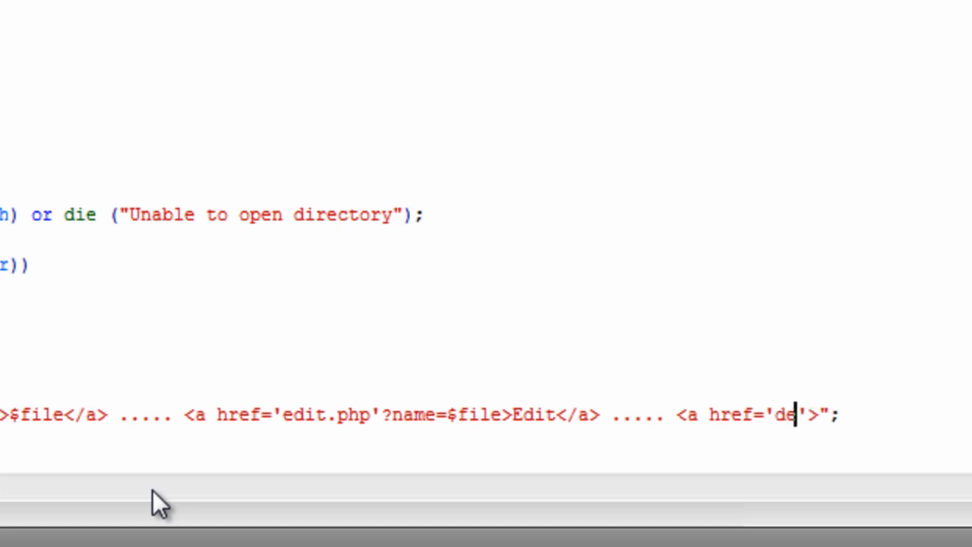
text(lete)
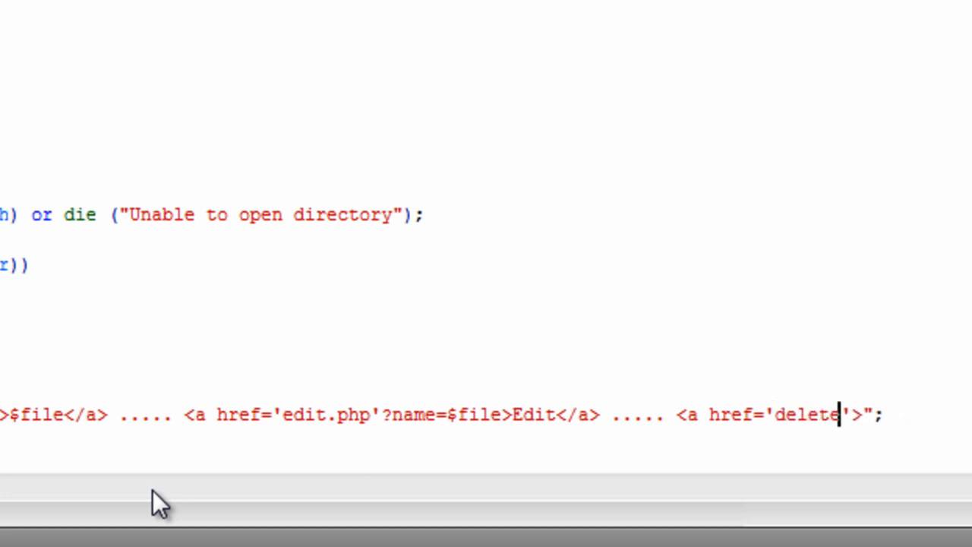
text(.php)
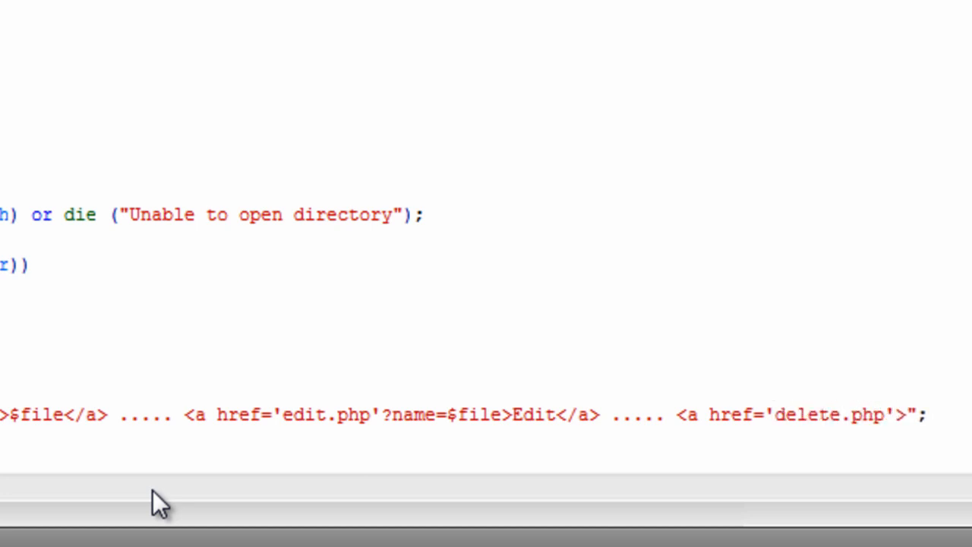
text(Delete<>)
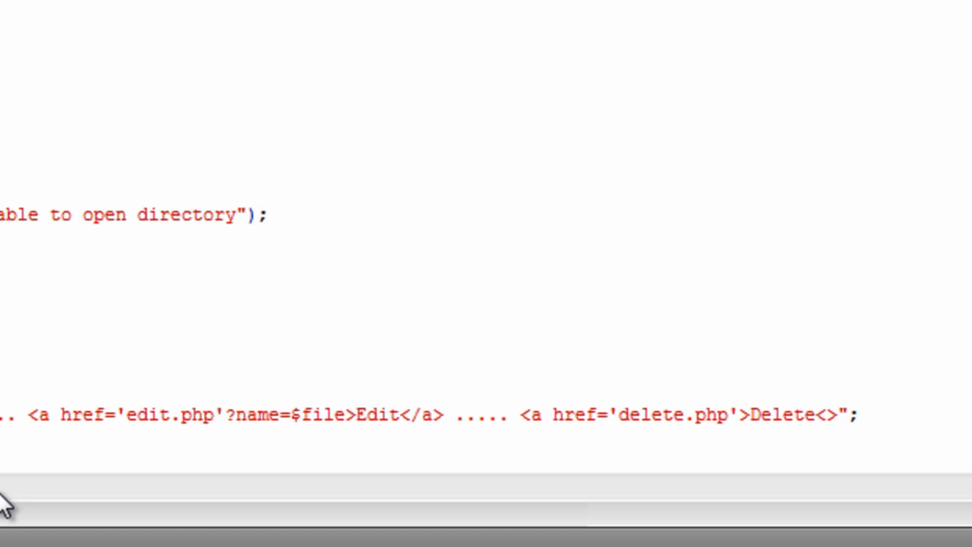
text(/a)
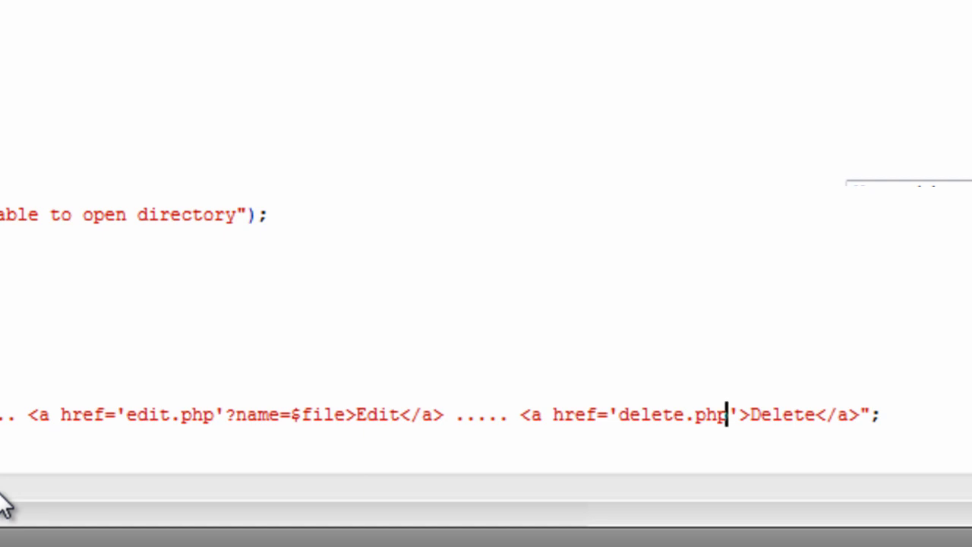
text(?name=)
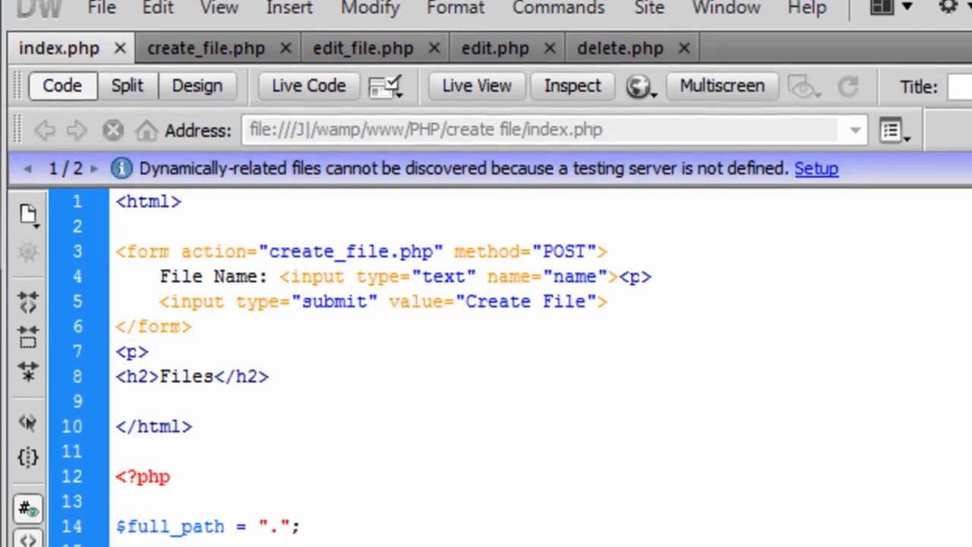
scroll(down, 3)
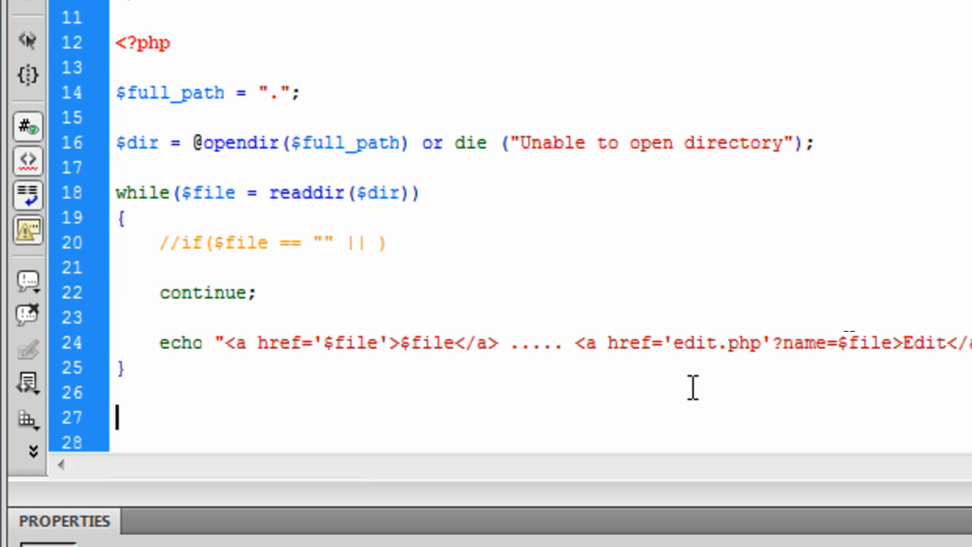
Add closedir($dir); after the while loop to close the directory.
text(close)
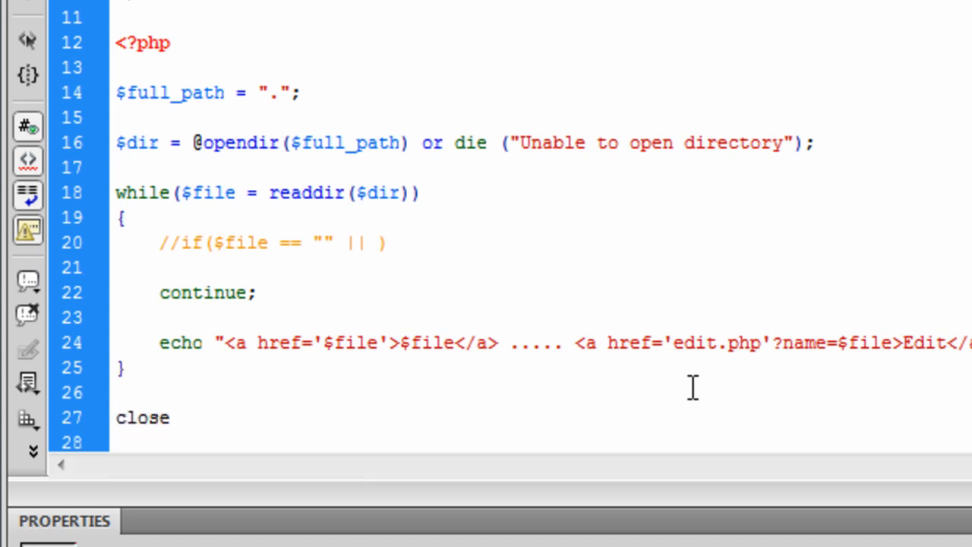
text(di)
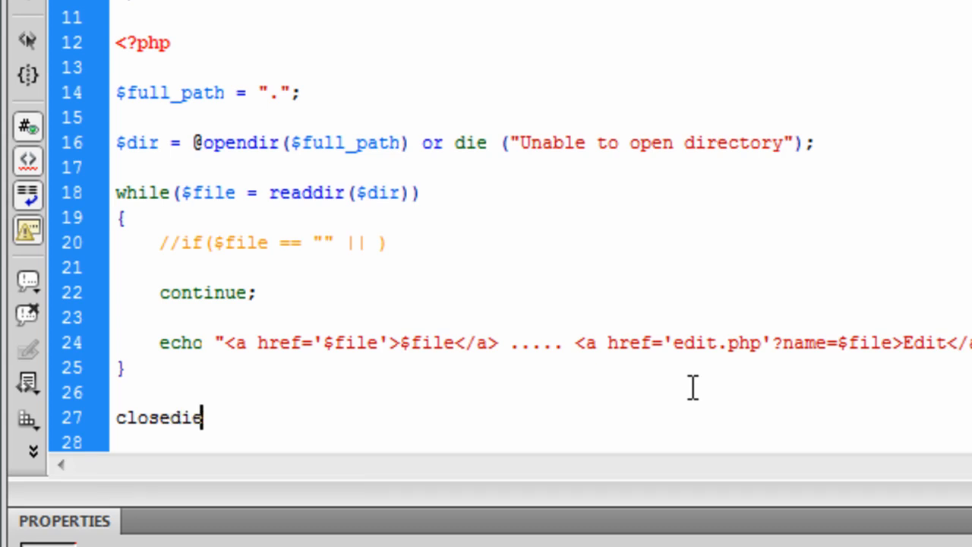
text(r())
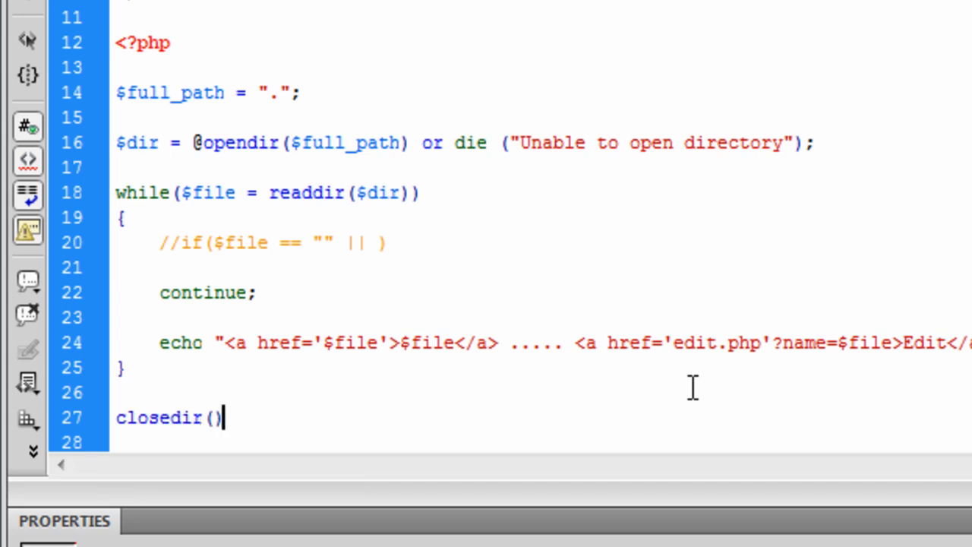
text(;)
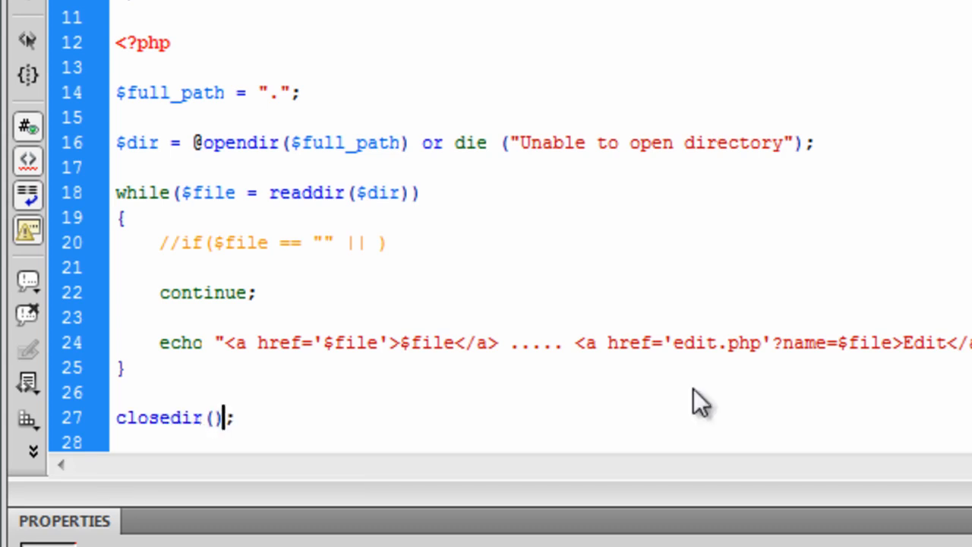
text($dir)
click(212, 293)
text(//)
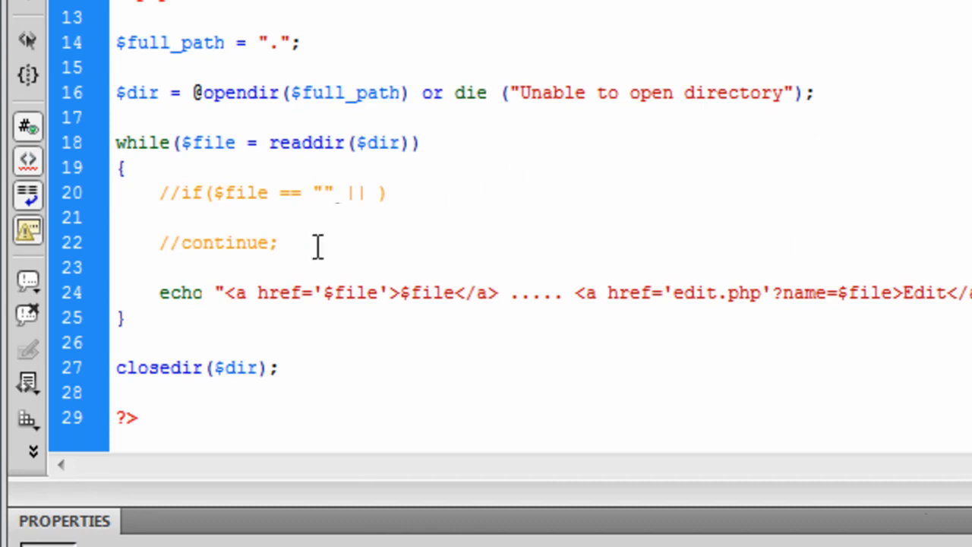
click(279, 243)
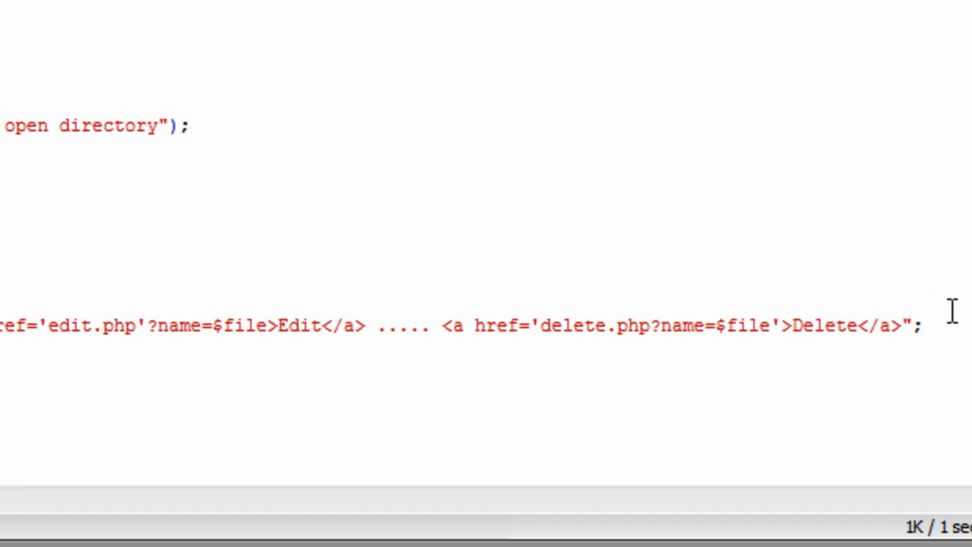
Place the cursor after the closing Delete link to add a <br> line break.
click(904, 327)
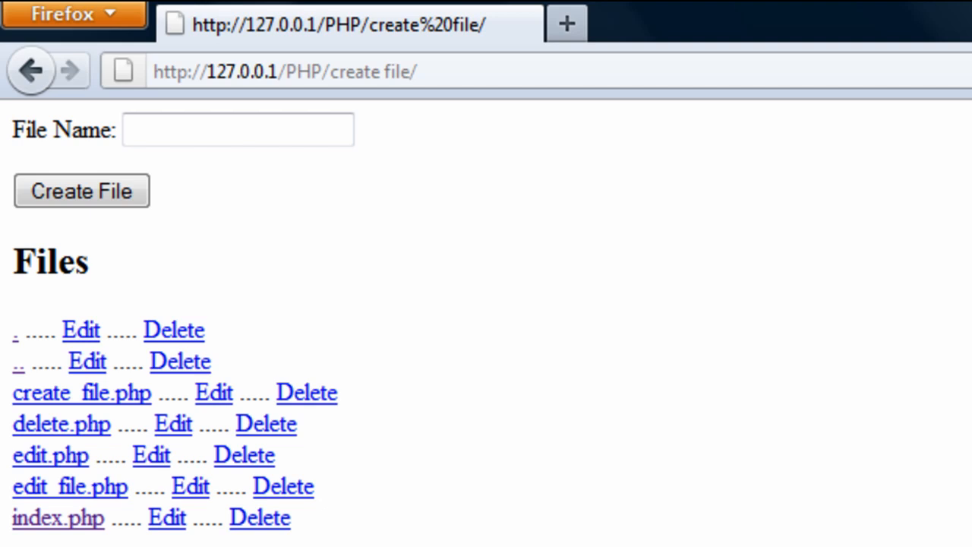
mouse_move(166, 518)
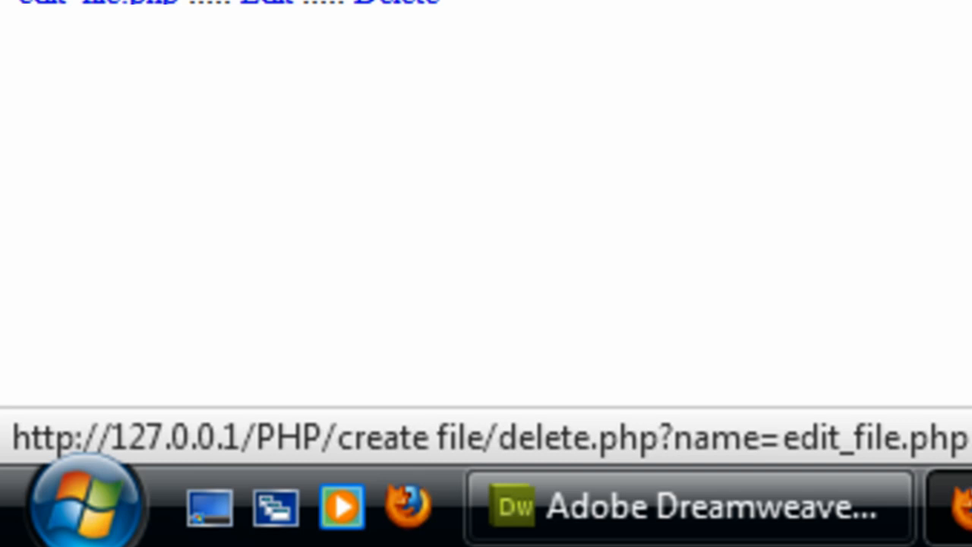
Return from Firefox to Dreamweaver to edit the PHP code.
click(155, 535)
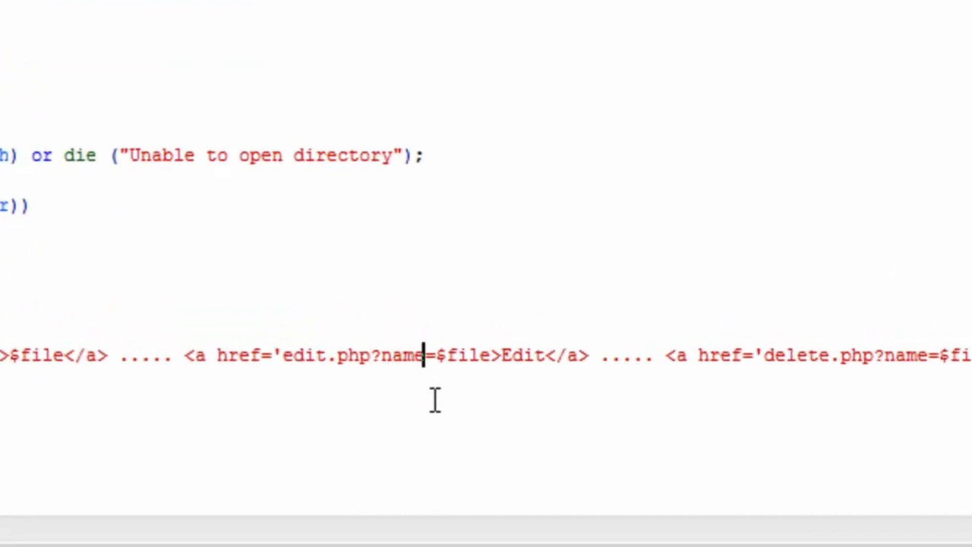
Place the apostrophe after $file so the Edit href reads edit.php?name=$file.
text(')
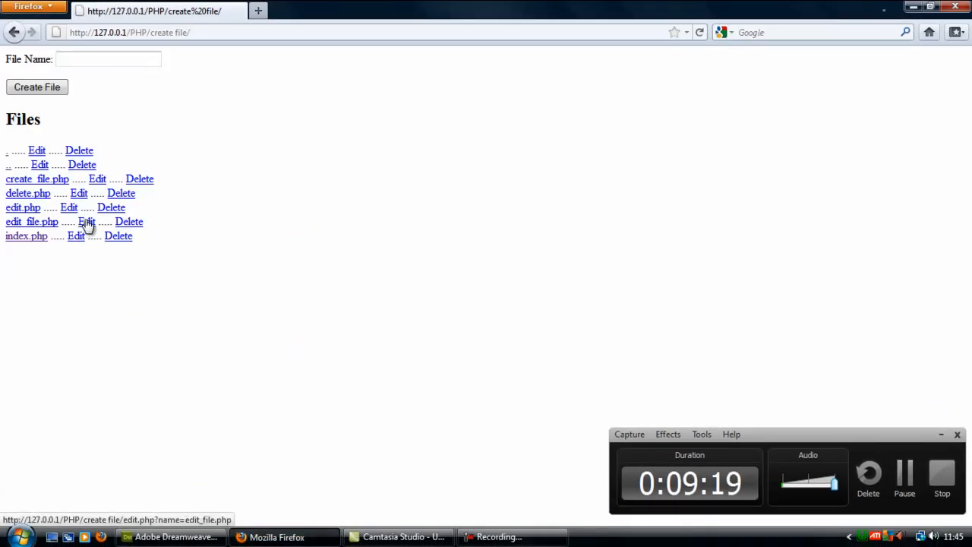
mouse_move(107, 324)
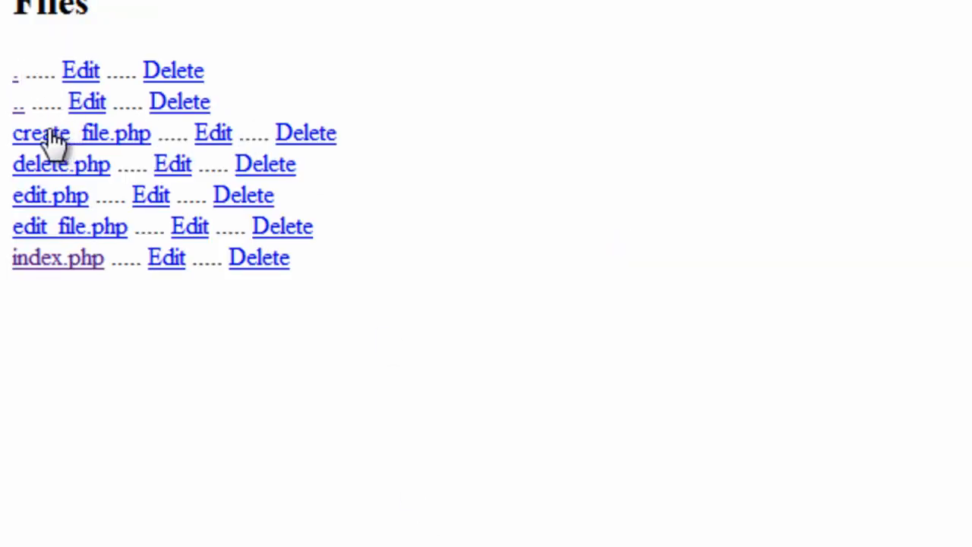
mouse_move(18, 72)
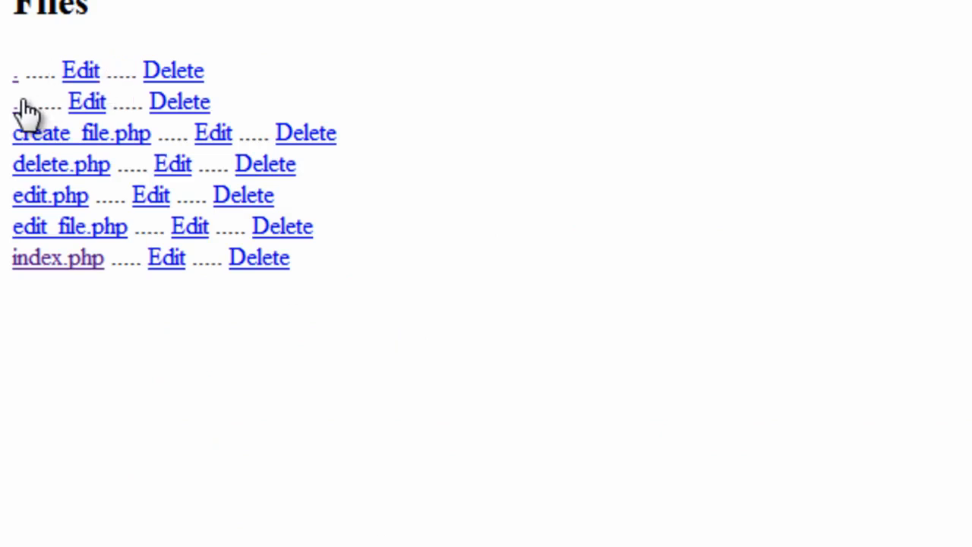
mouse_move(617, 347)
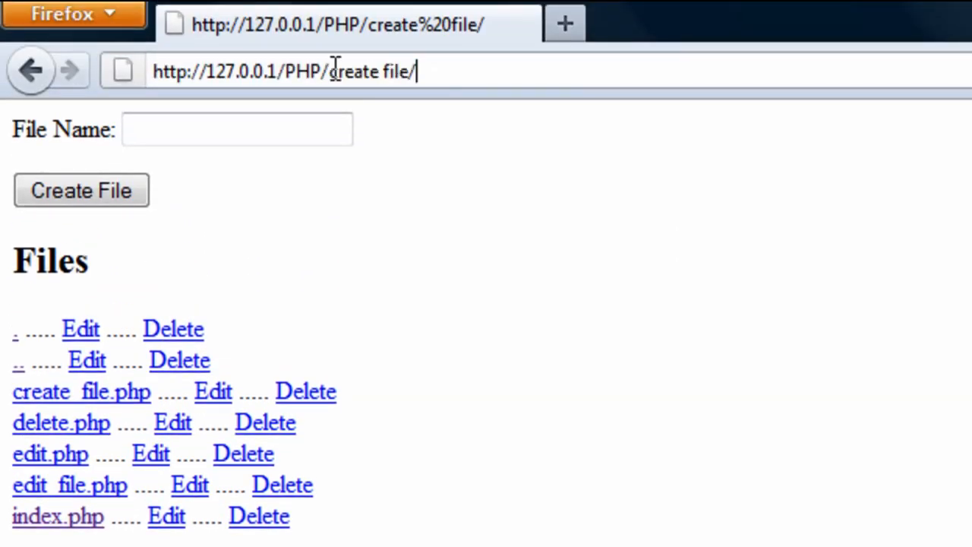
double_click(300, 73)
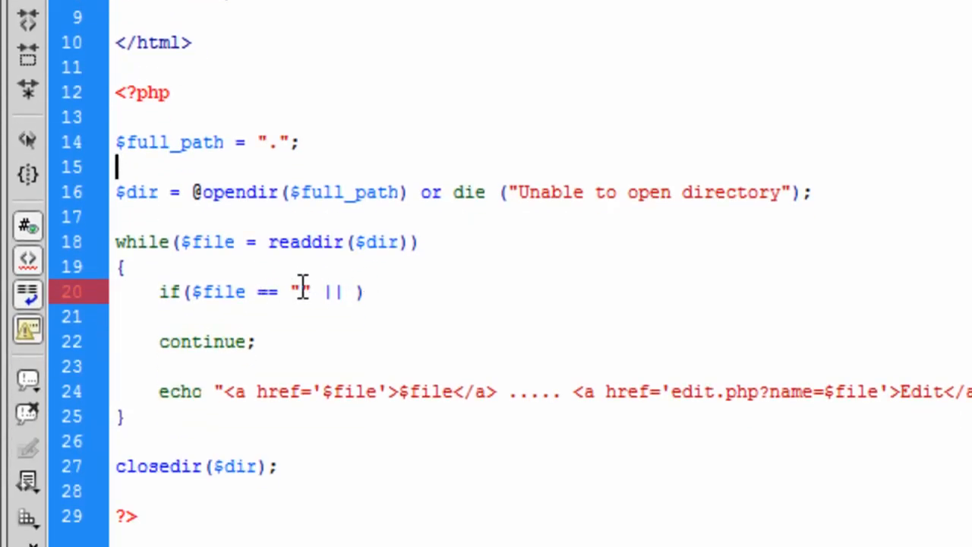
Add $file == "." || comparisons for ".." and index.php to the if condition.
text(.)
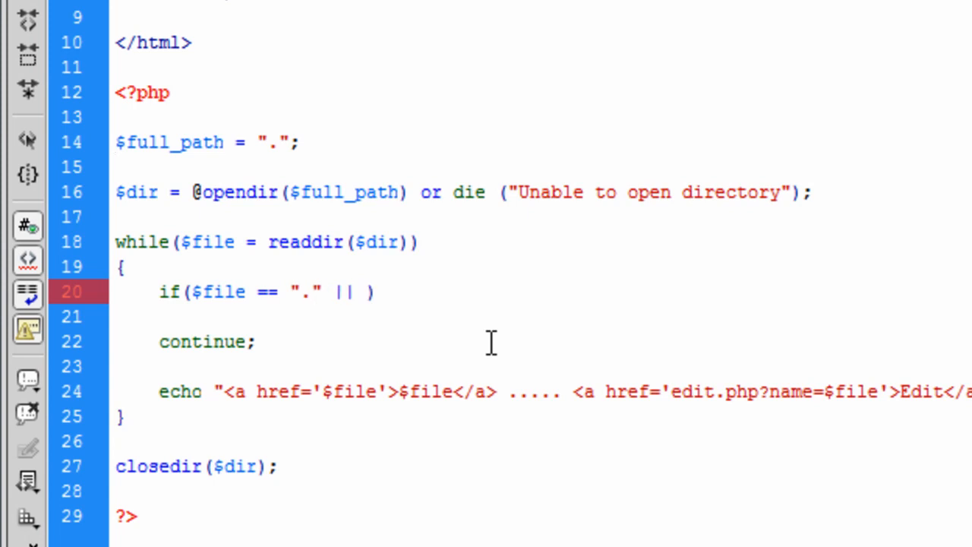
key(BackSpace)
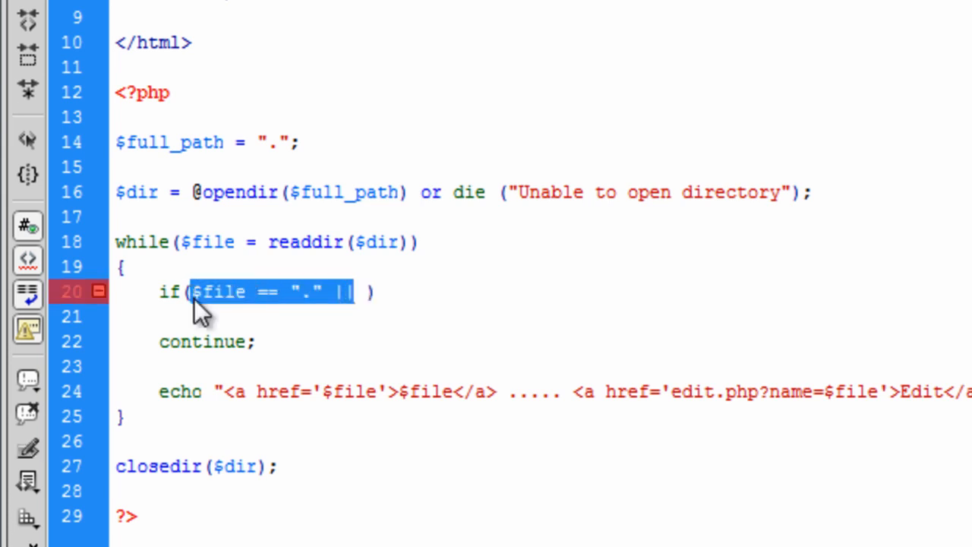
text($file == "." || $file == "." || $file == "." || $file ==)
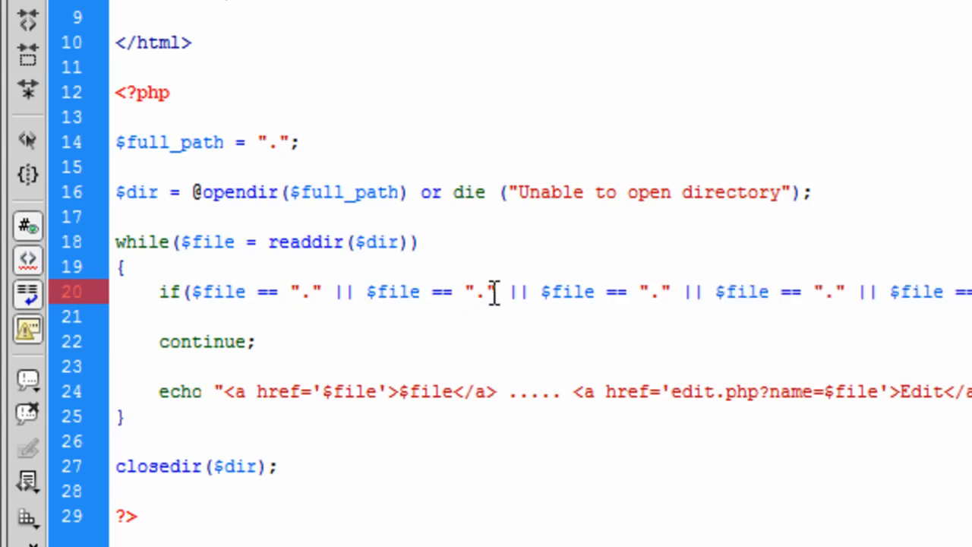
text(." || $file == ".)
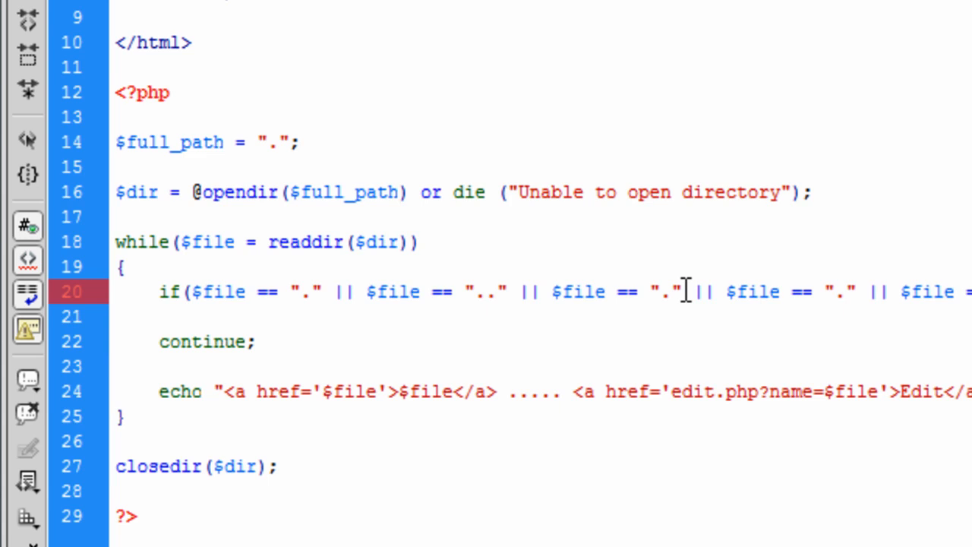
text(inde)
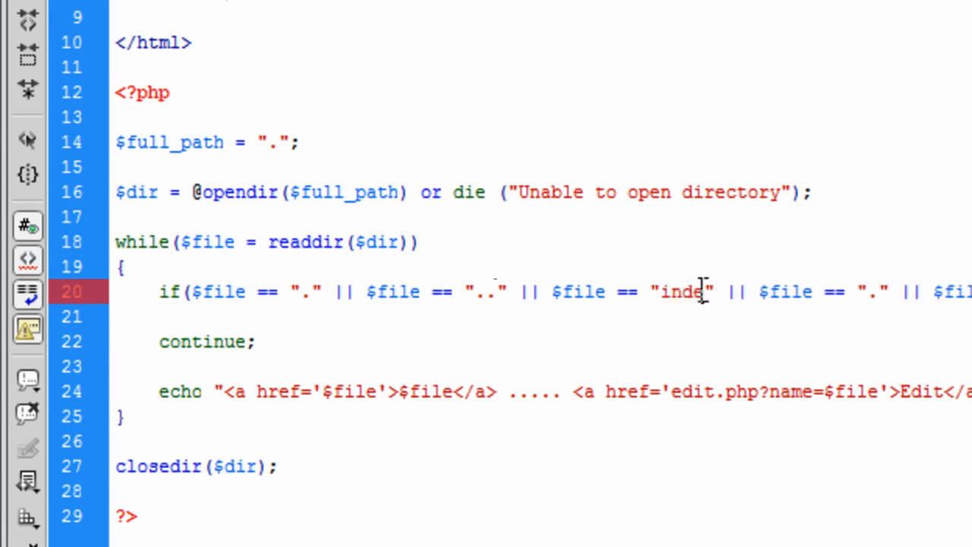
text(x.pphp" ||)
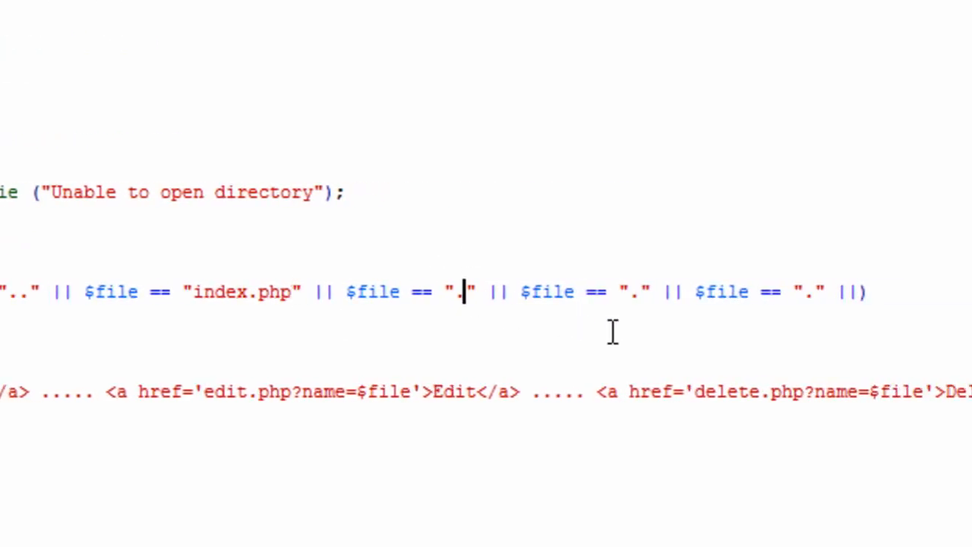
Add create_file.php and delete.php comparisons to the if condition.
text(create)
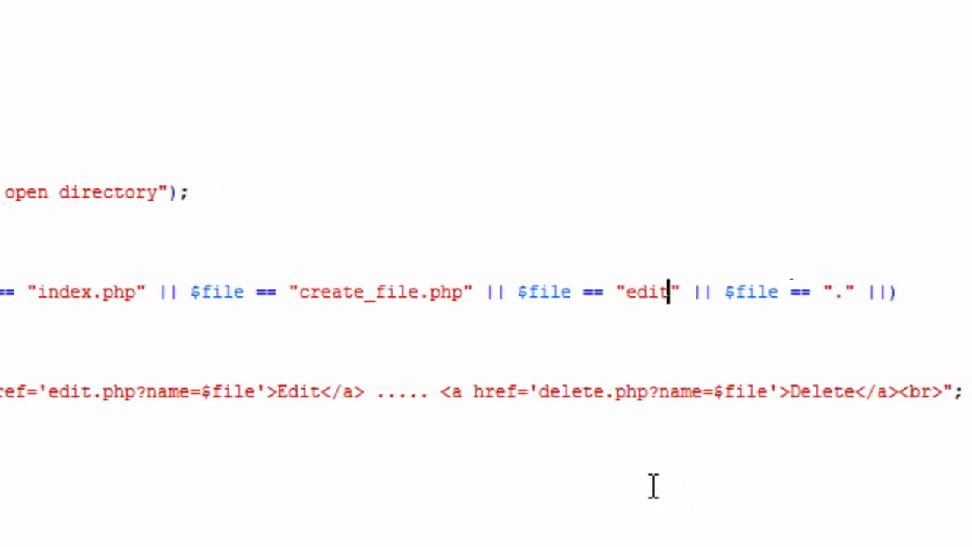
text(_file == "." || $file == ".." || $file == "index.php" || $file == "creat)
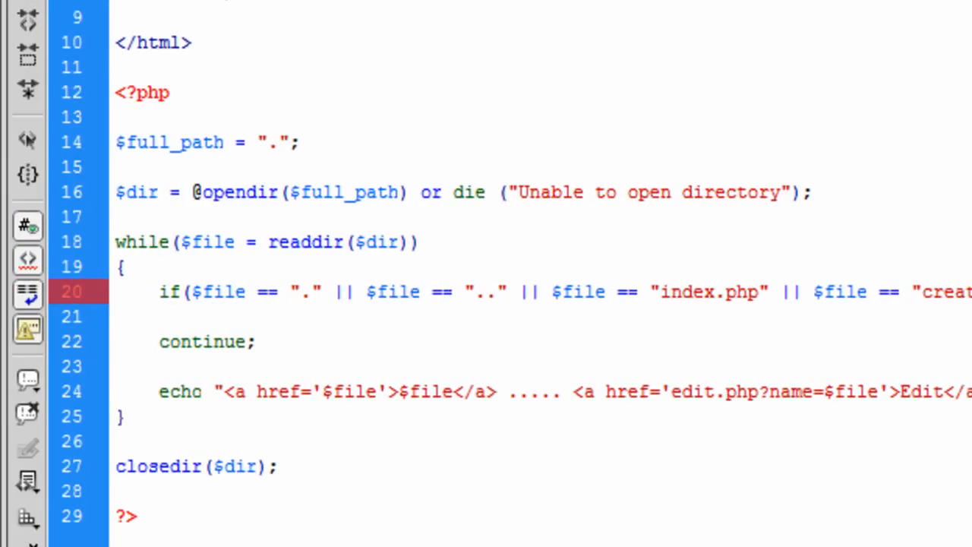
text($file == "." ||))
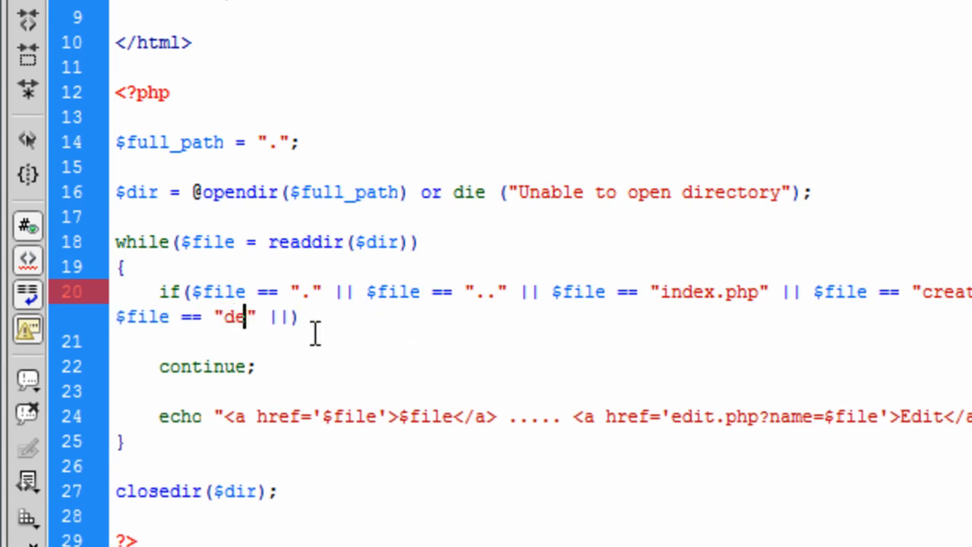
text(lete.php)
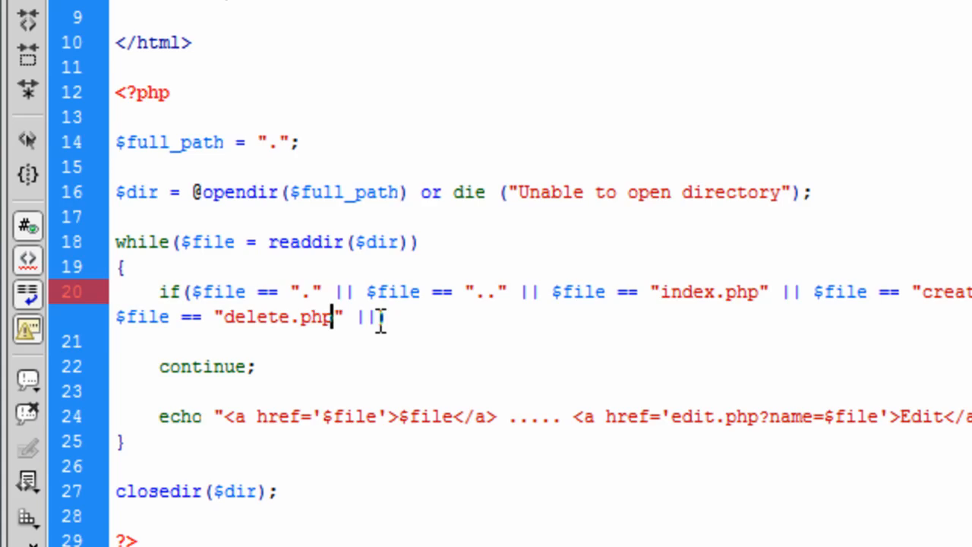